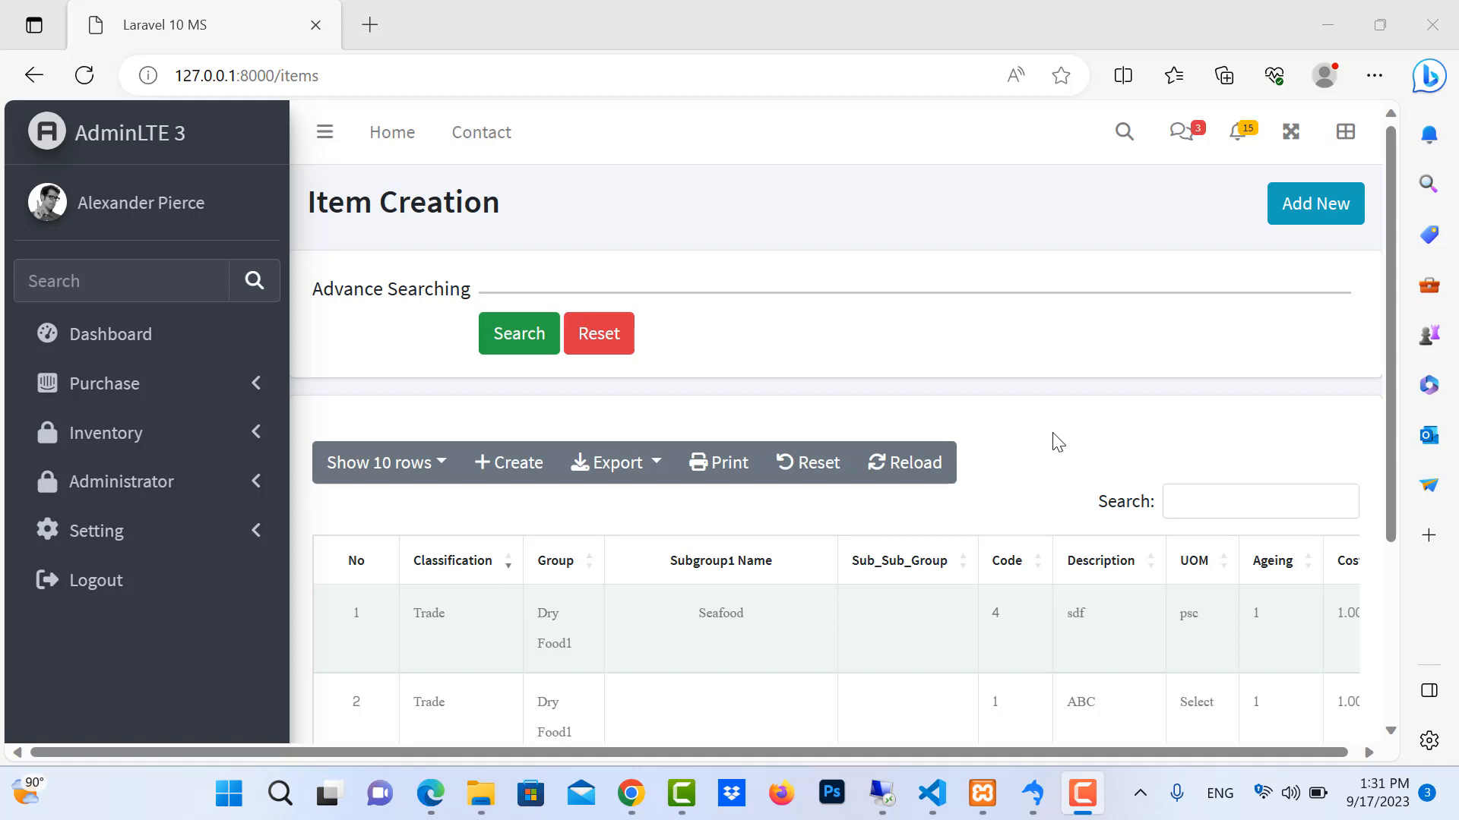
mouse_move(894, 402)
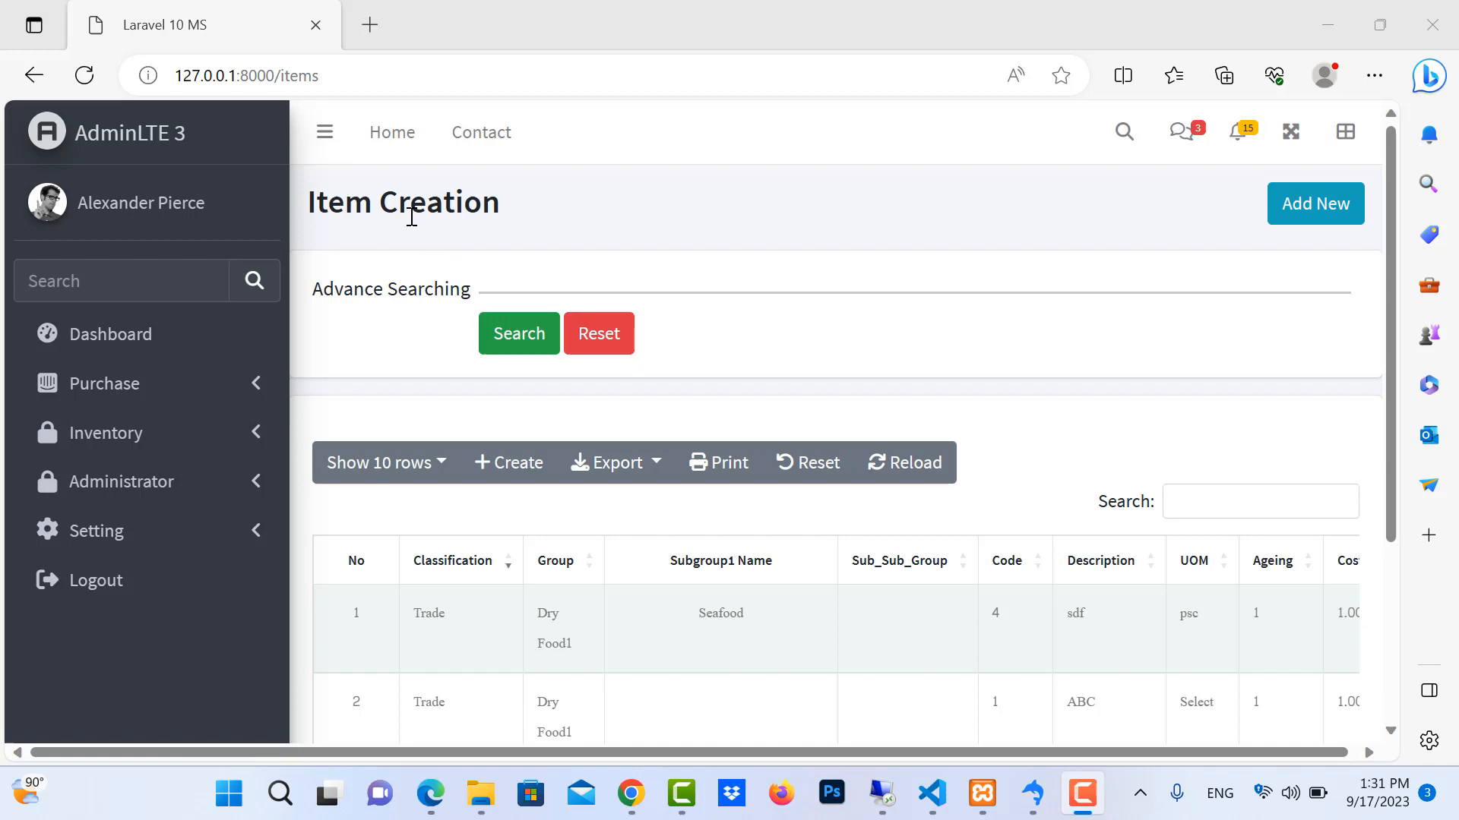
Reload the items page in the browser and dismiss the DataTables unknown parameter warning
scroll("down", 3)
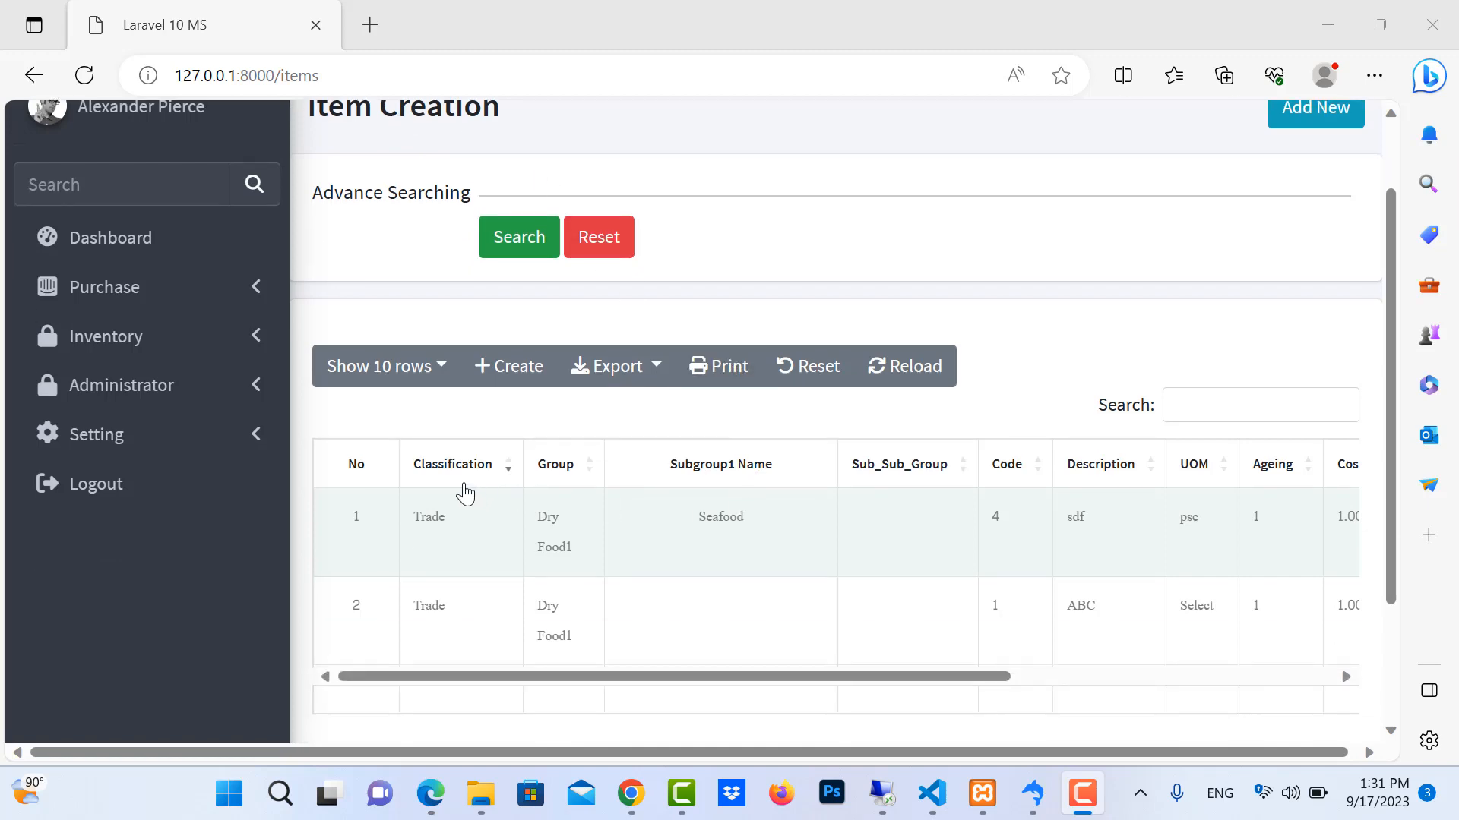
mouse_move(882, 596)
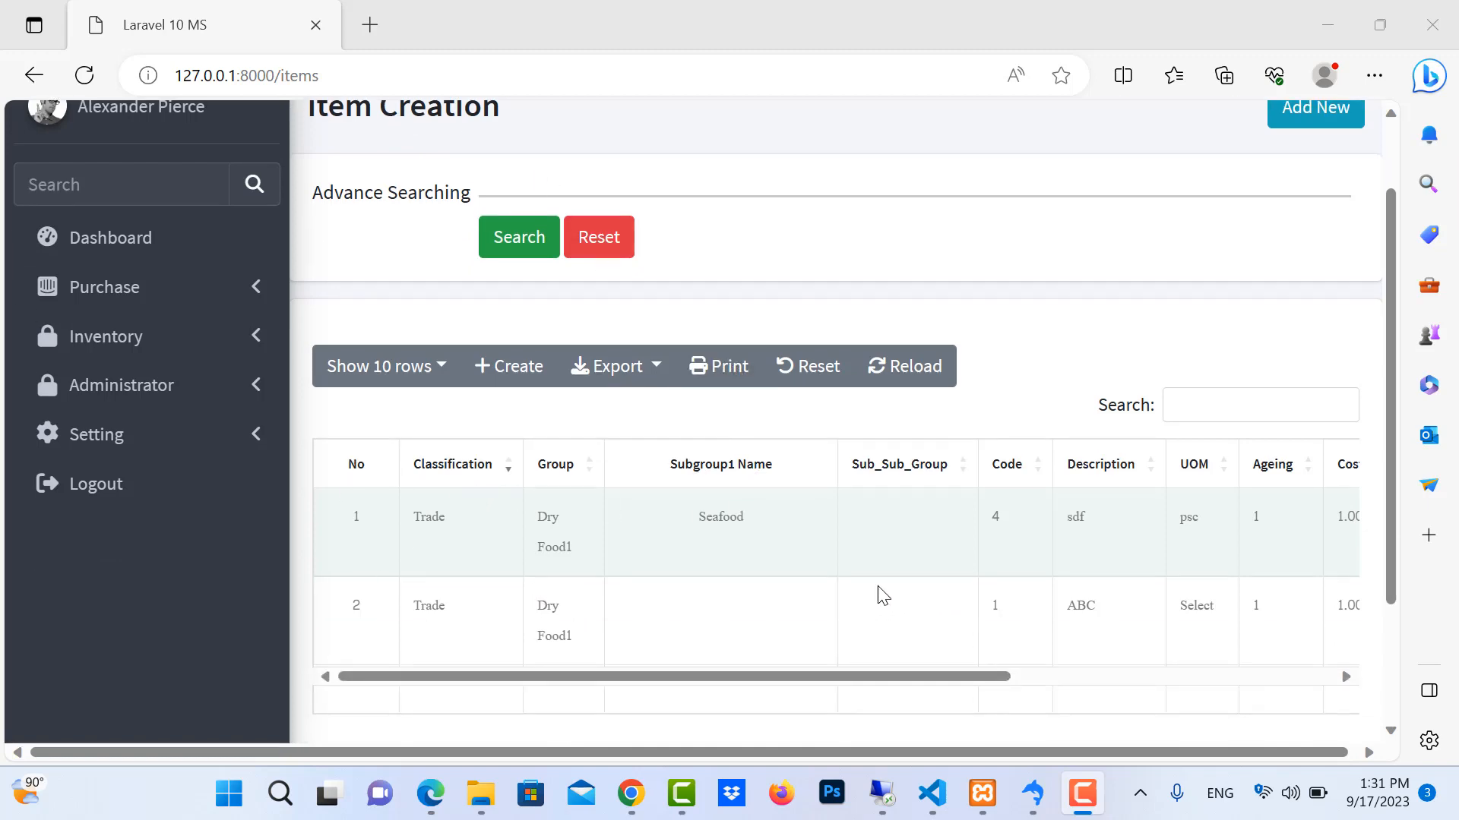
scroll("down", 3)
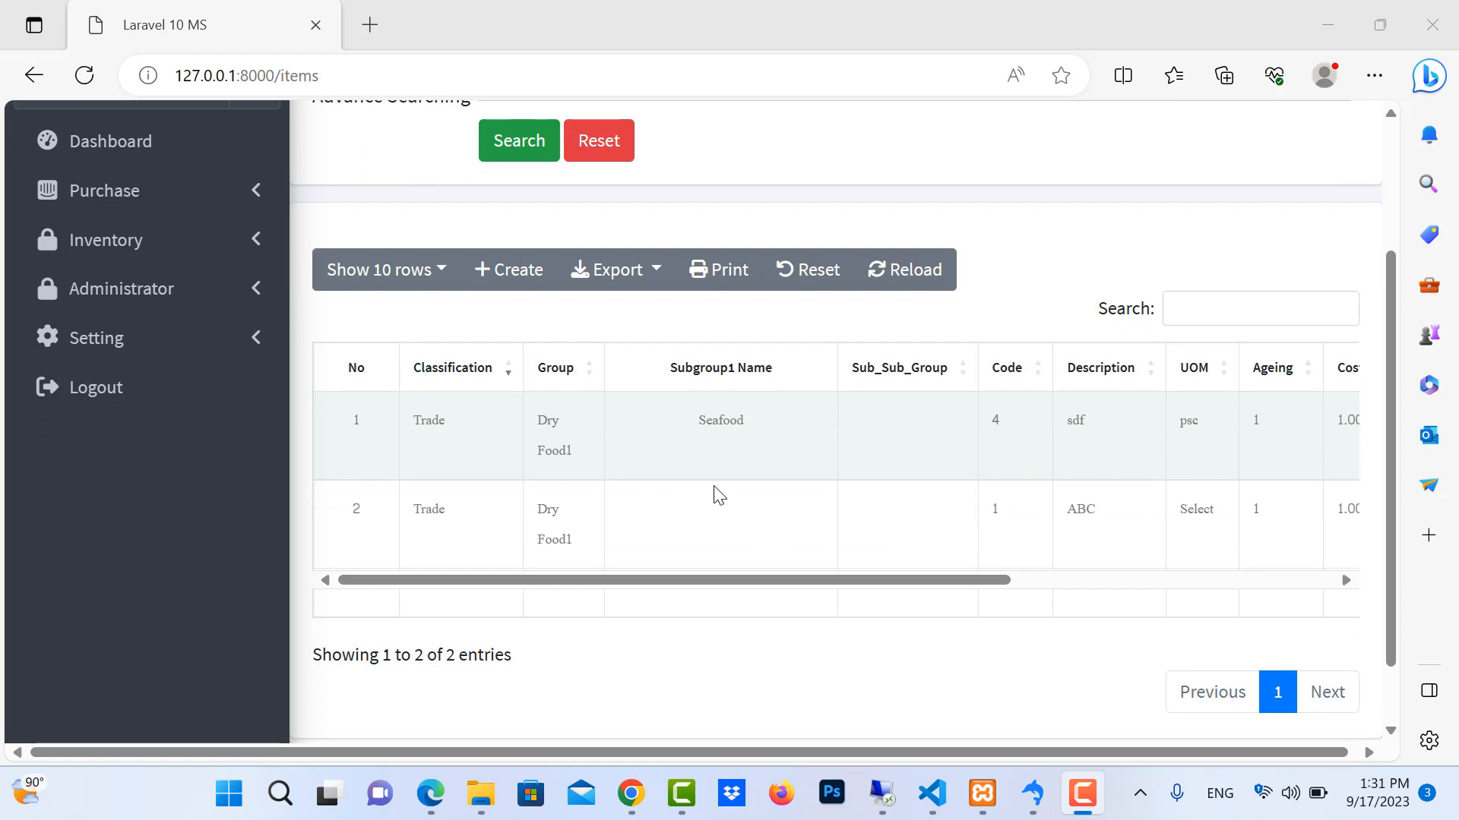
mouse_move(731, 482)
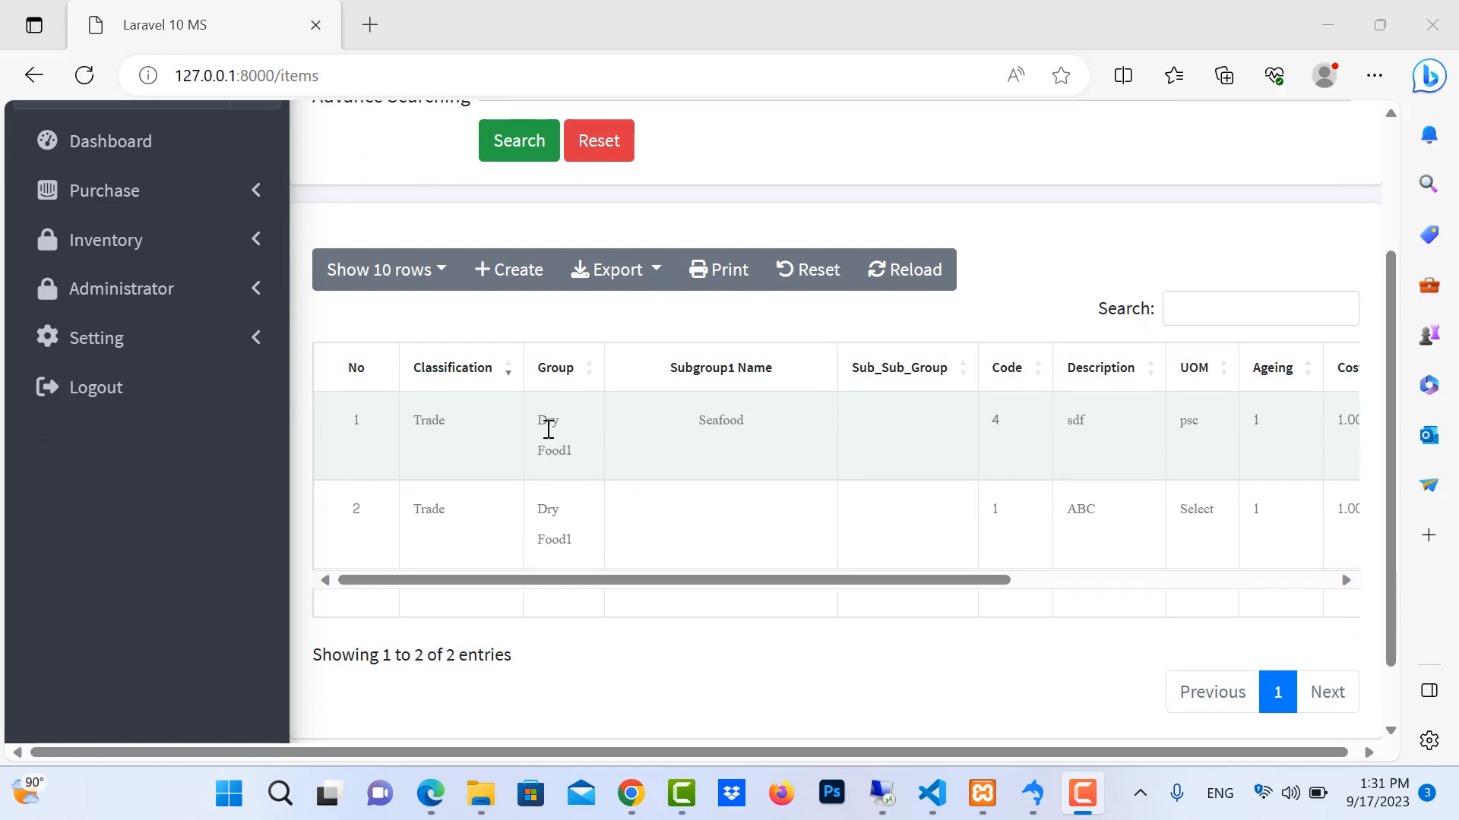
mouse_move(745, 391)
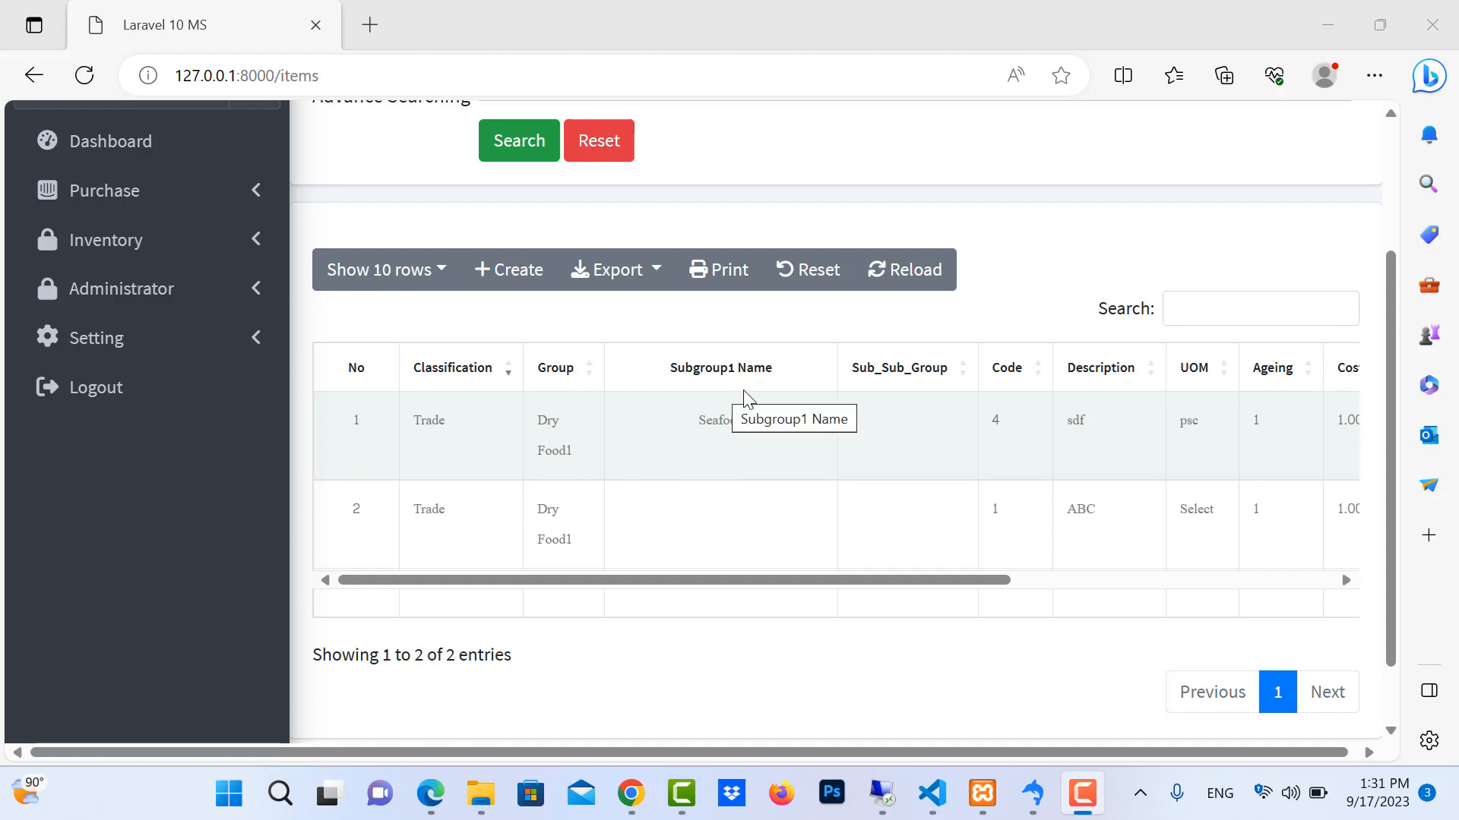
mouse_move(907, 439)
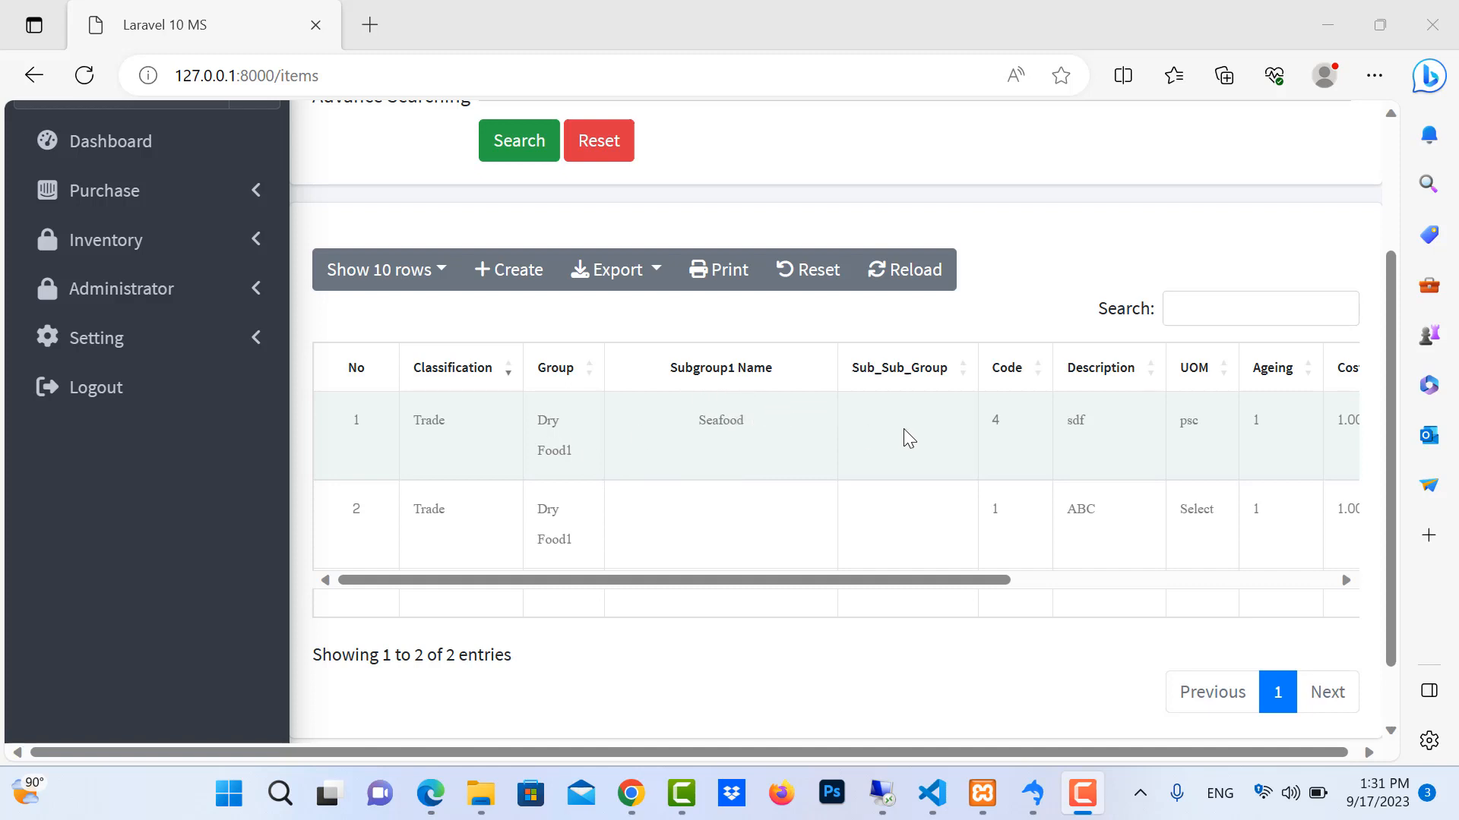
left_click(83, 75)
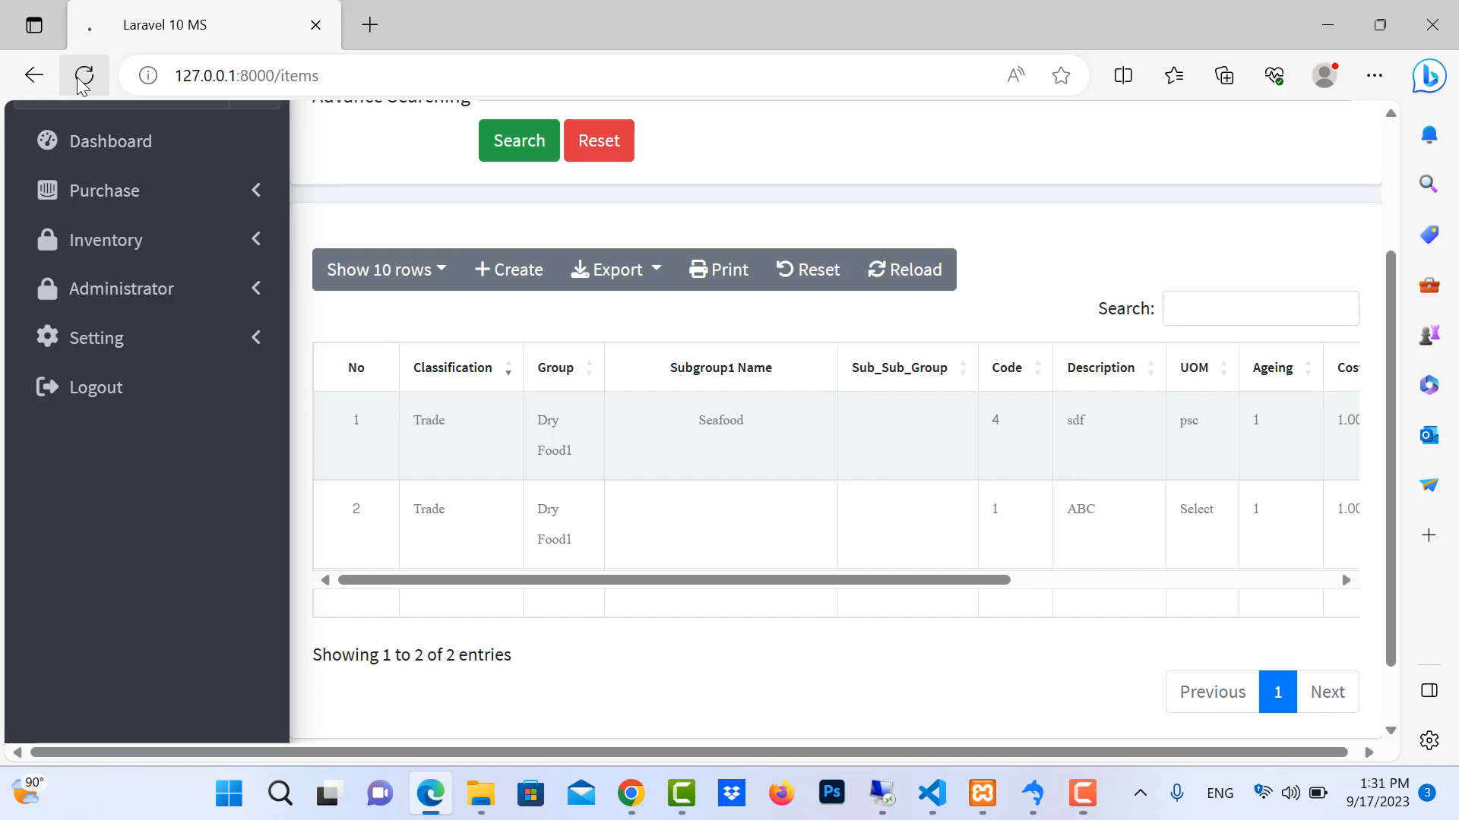
left_click(84, 75)
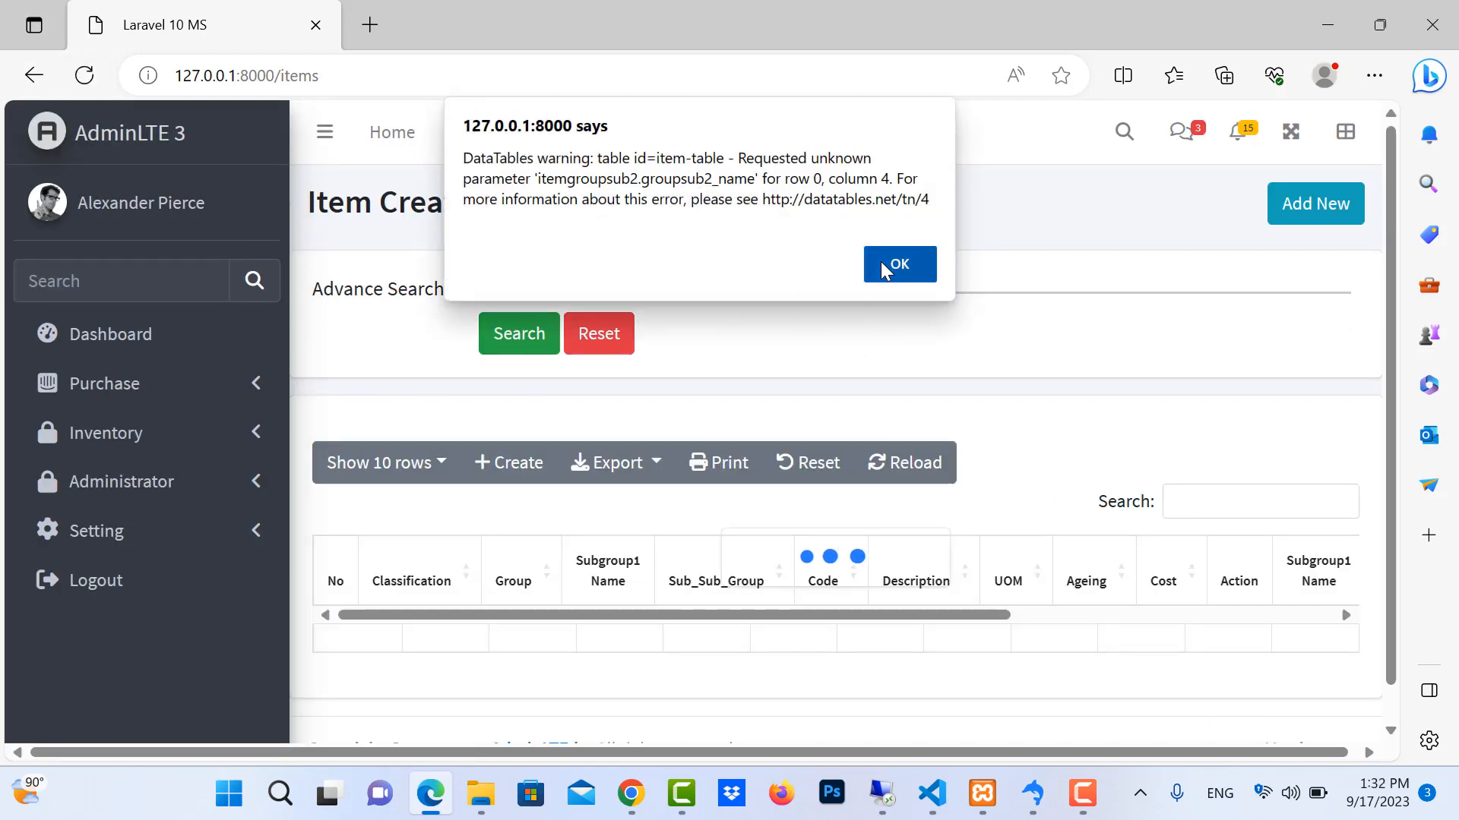
left_click(896, 264)
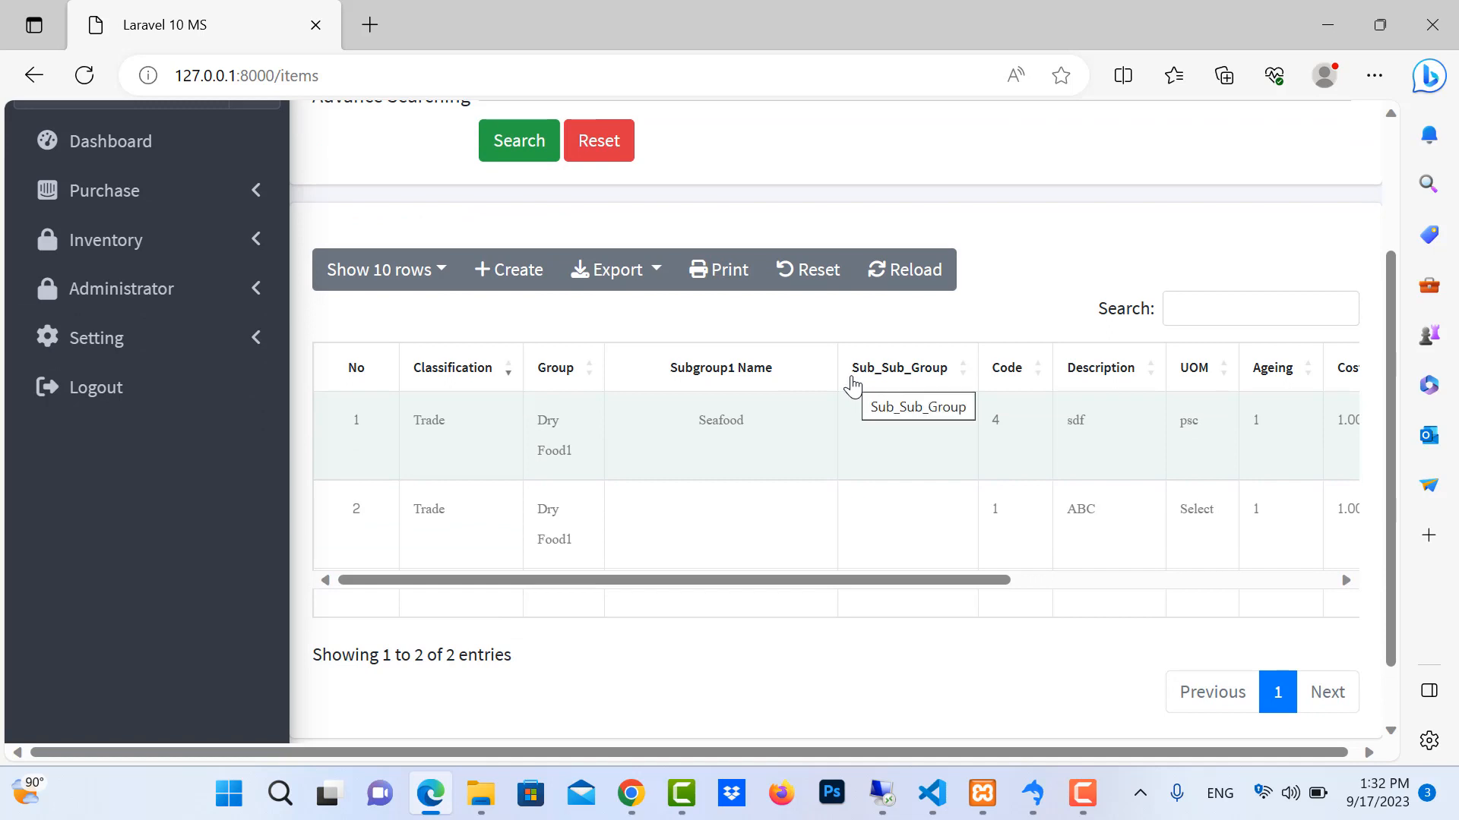
mouse_move(912, 405)
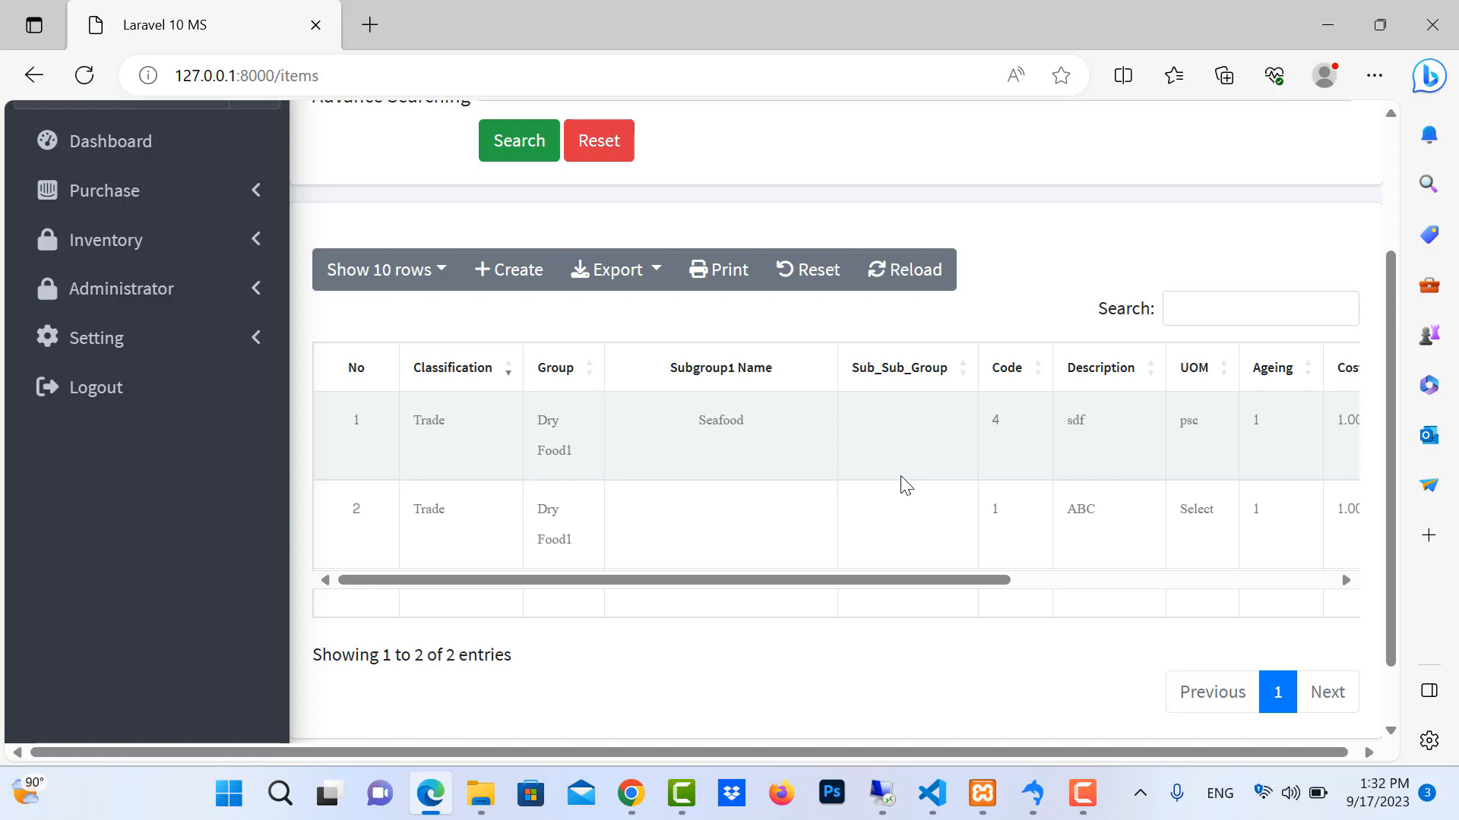
mouse_move(917, 507)
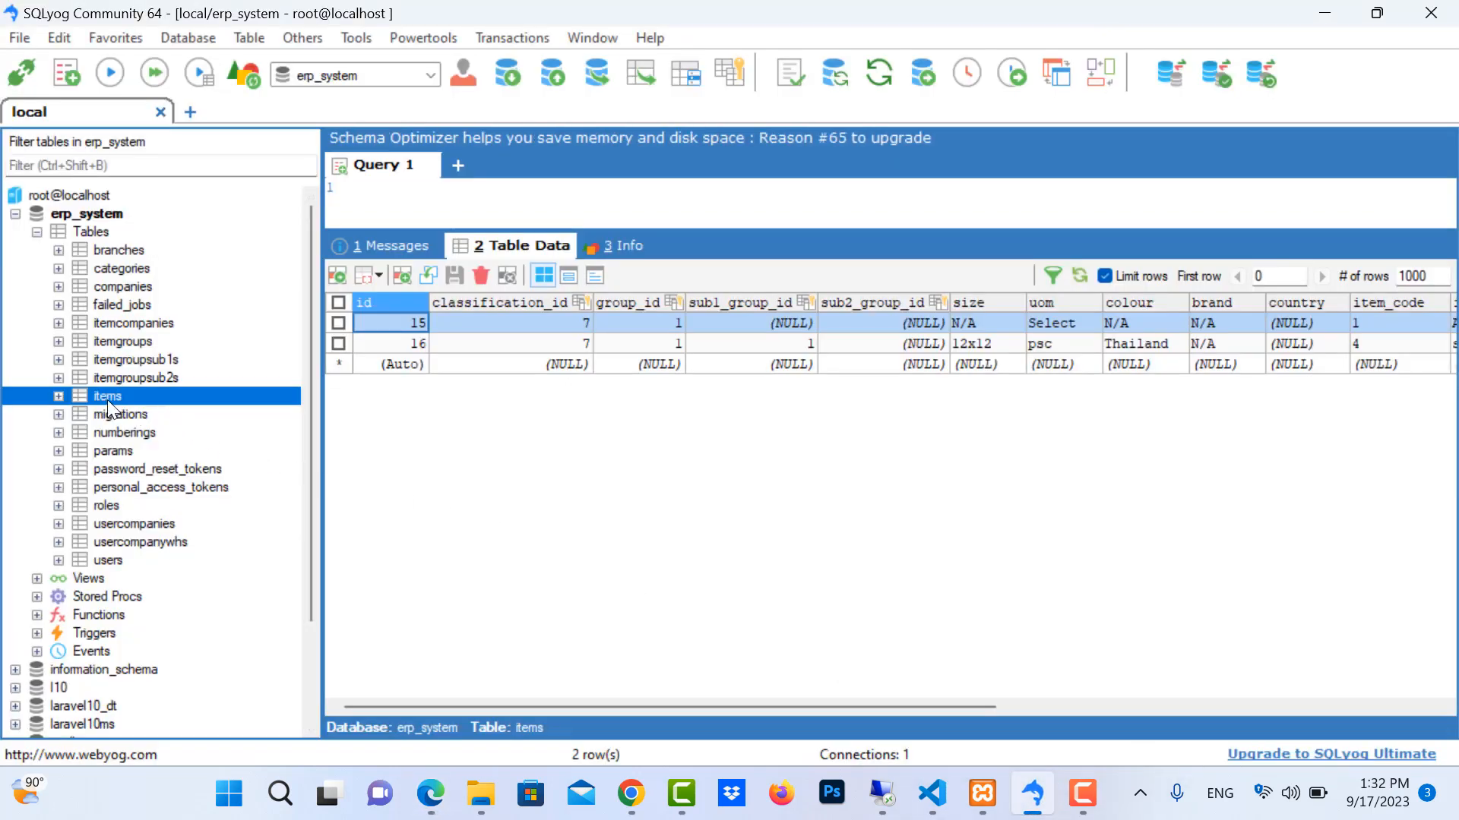
mouse_move(244, 410)
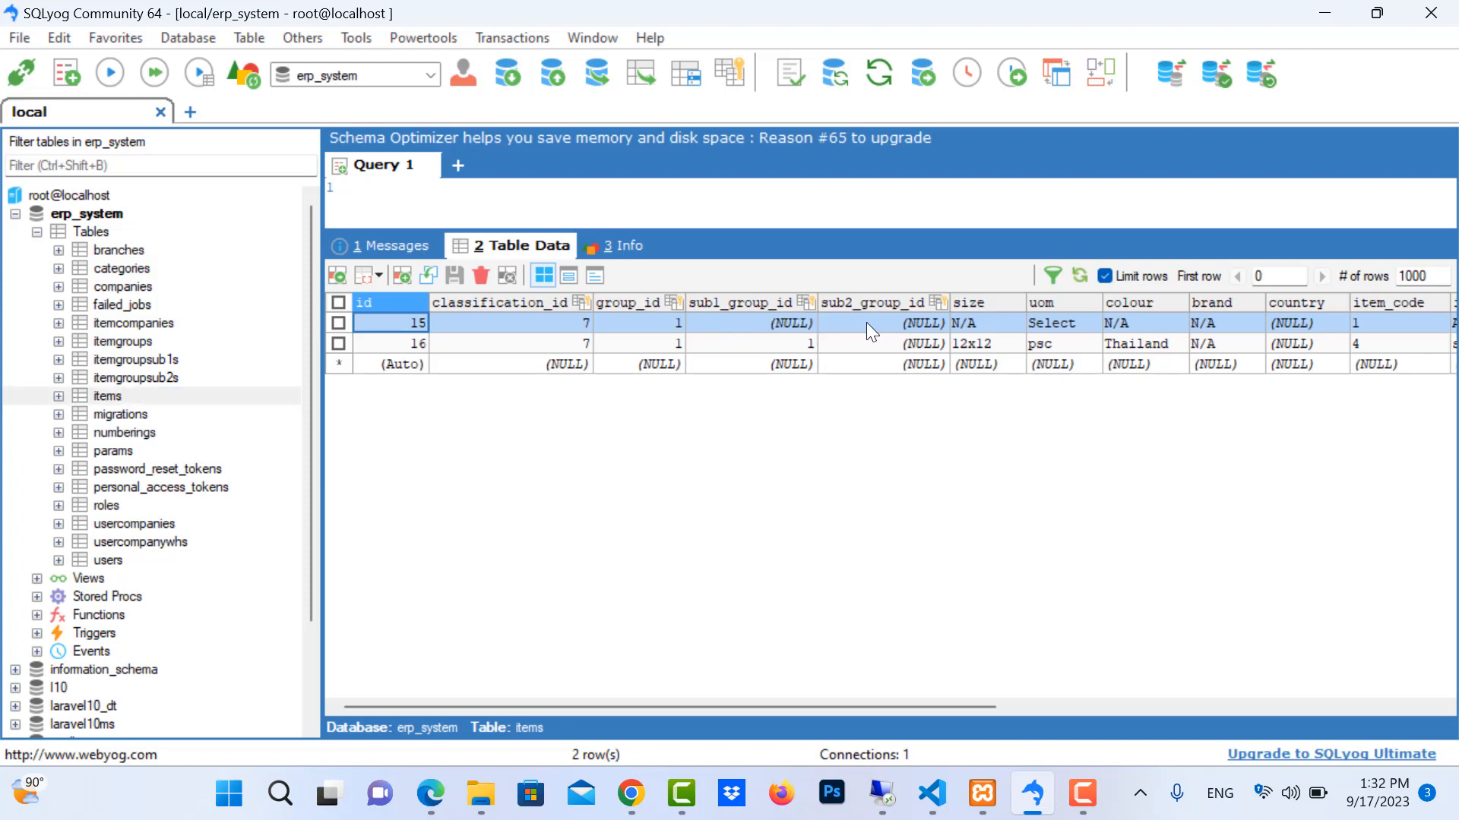
Inspect the sub2_group_id values of items 15 and 16 in the items table data
left_click(879, 323)
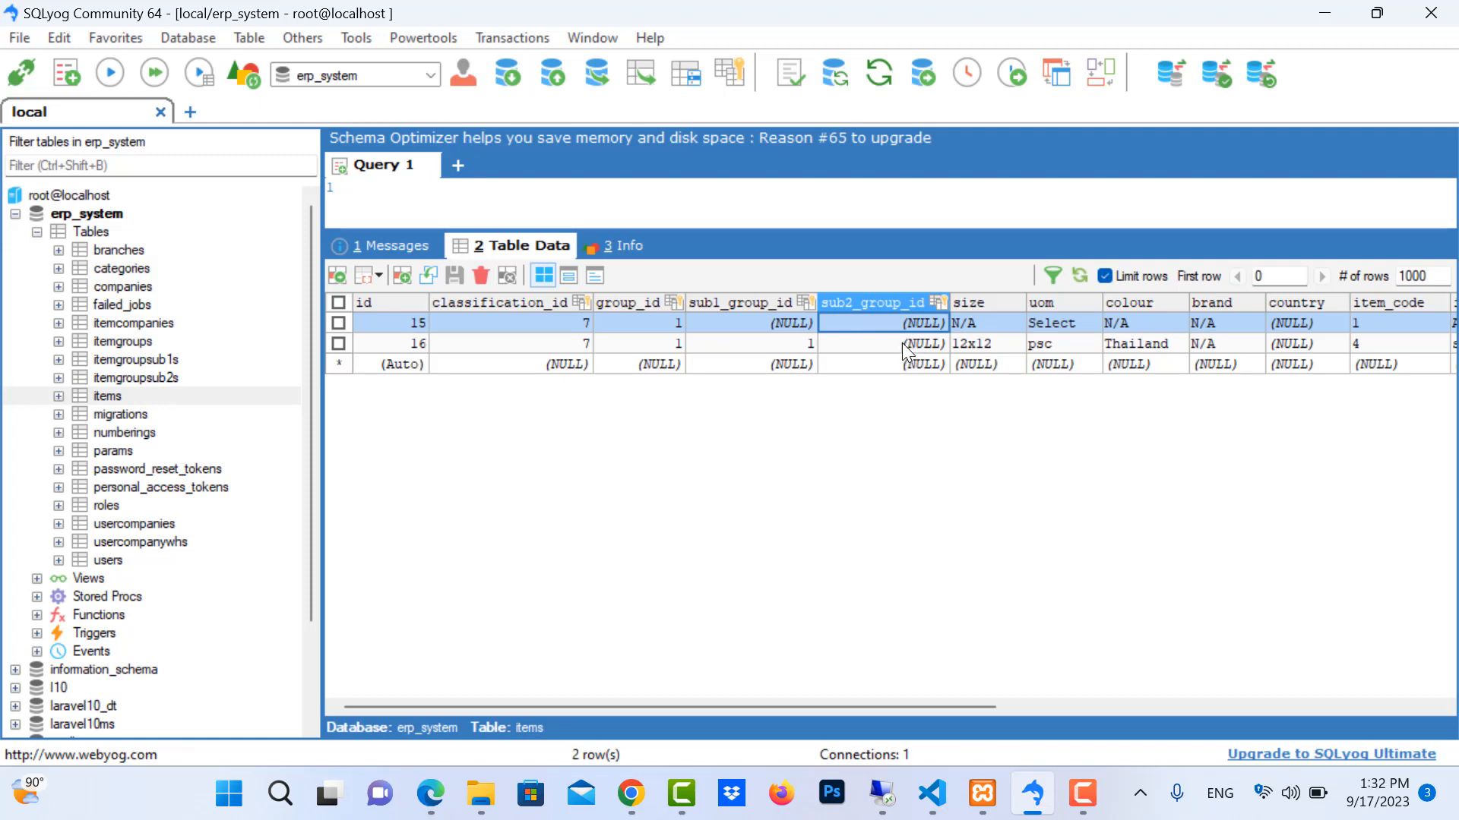
left_click(882, 344)
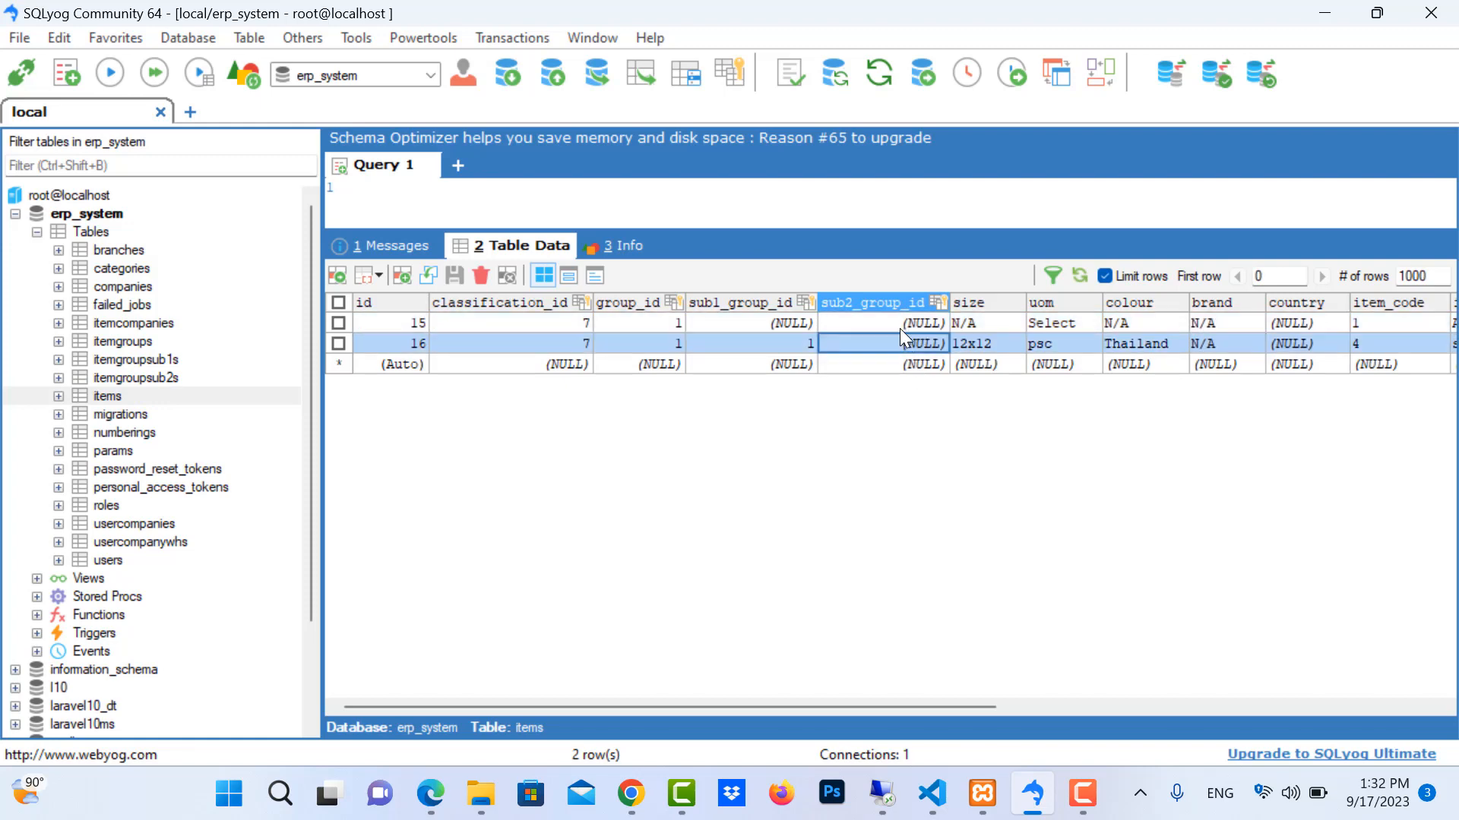
mouse_move(907, 363)
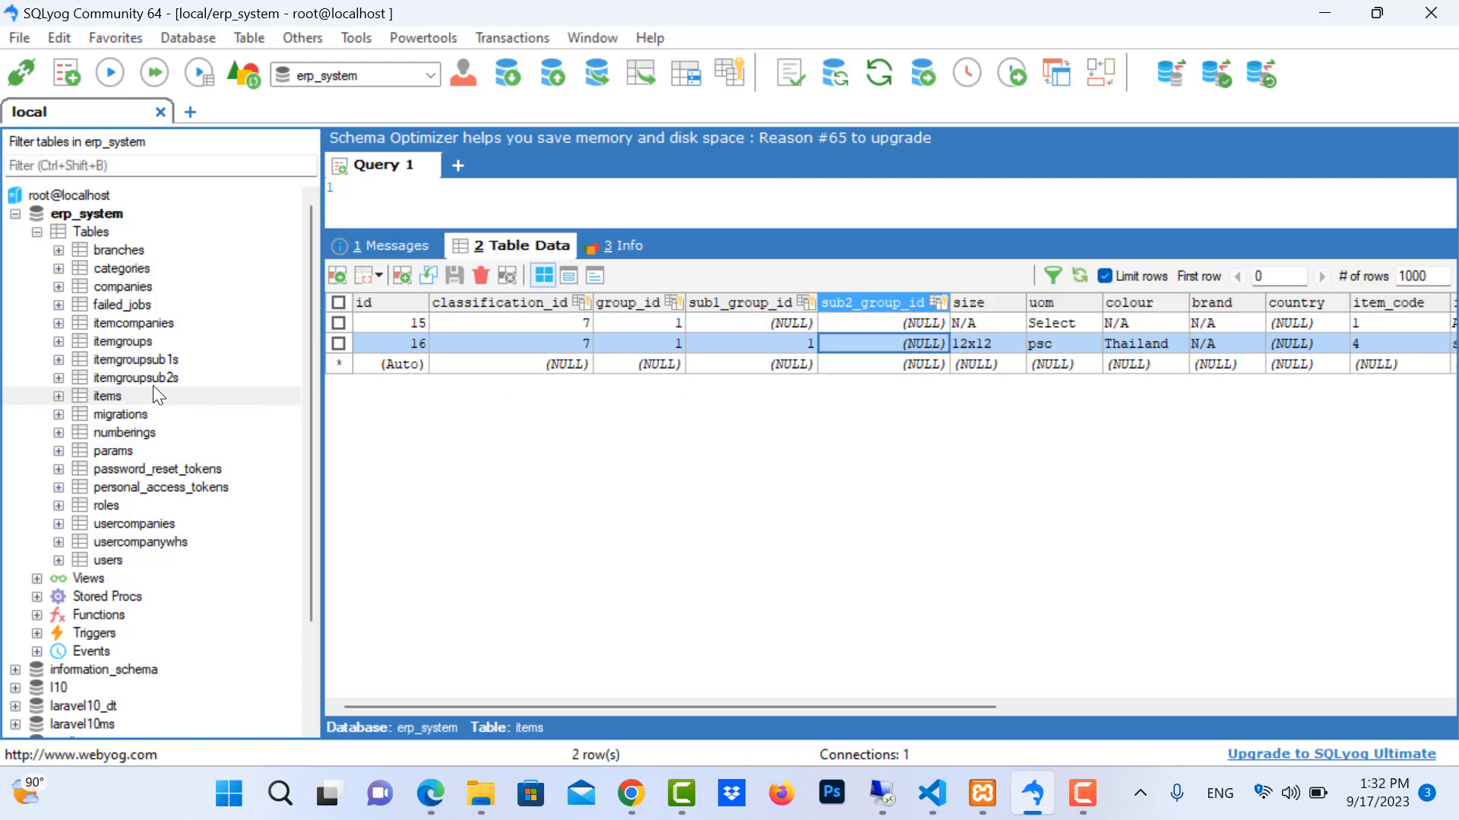
mouse_move(112, 386)
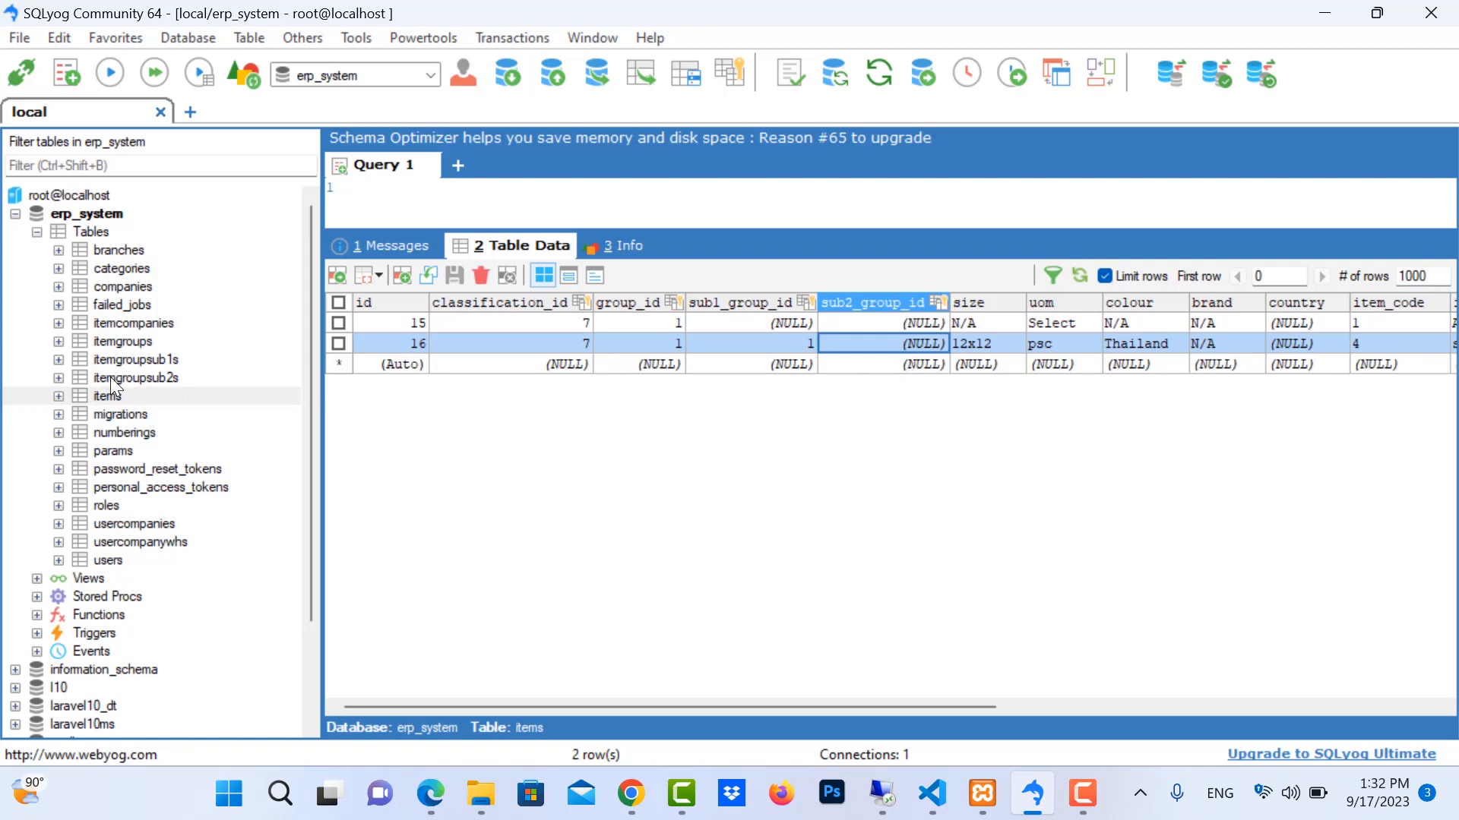
Show the itemgroupsub2s rows and inspect the groupsub1_id of its sdf record
left_click(136, 377)
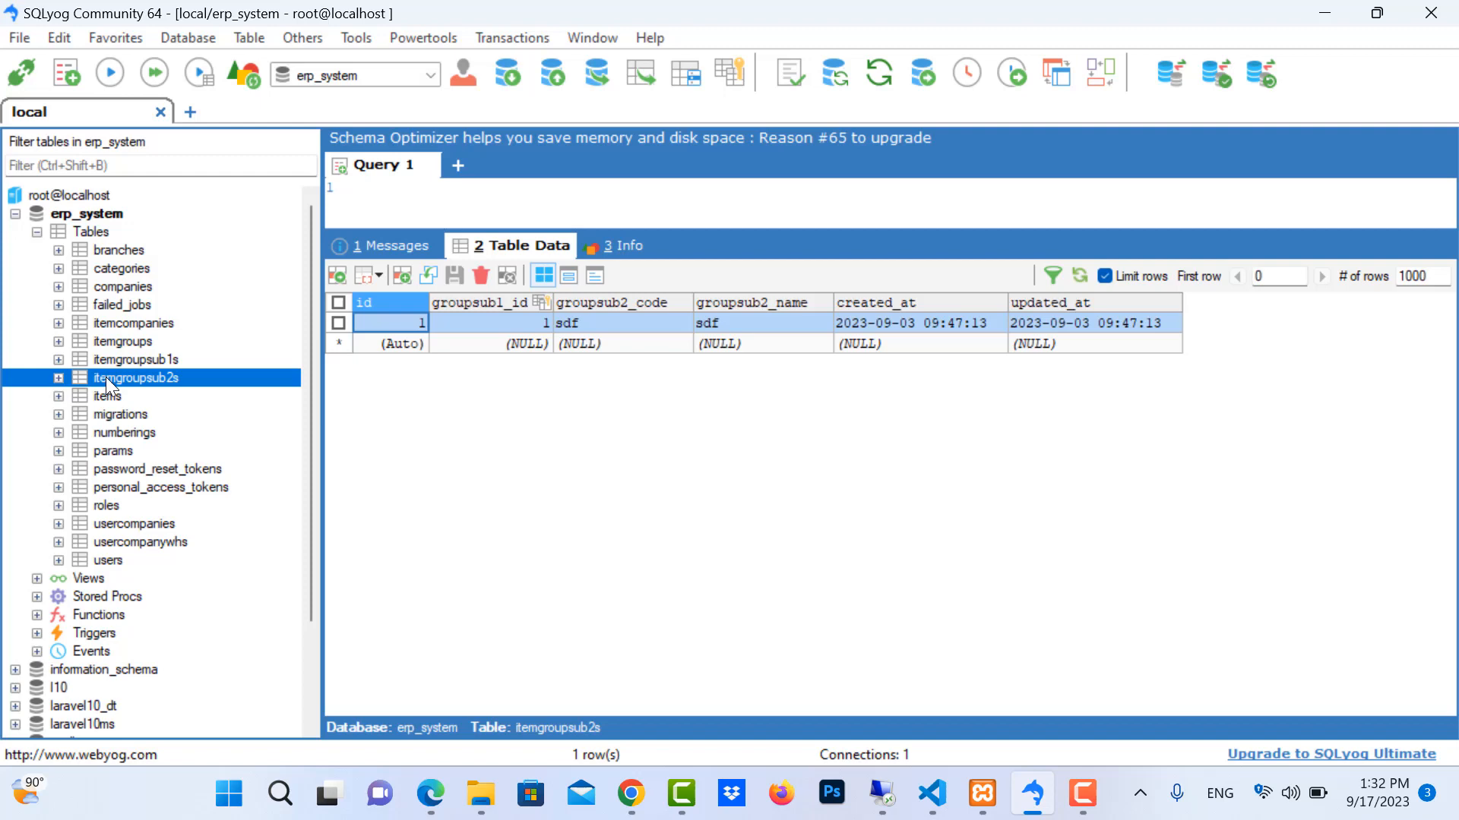
mouse_move(111, 395)
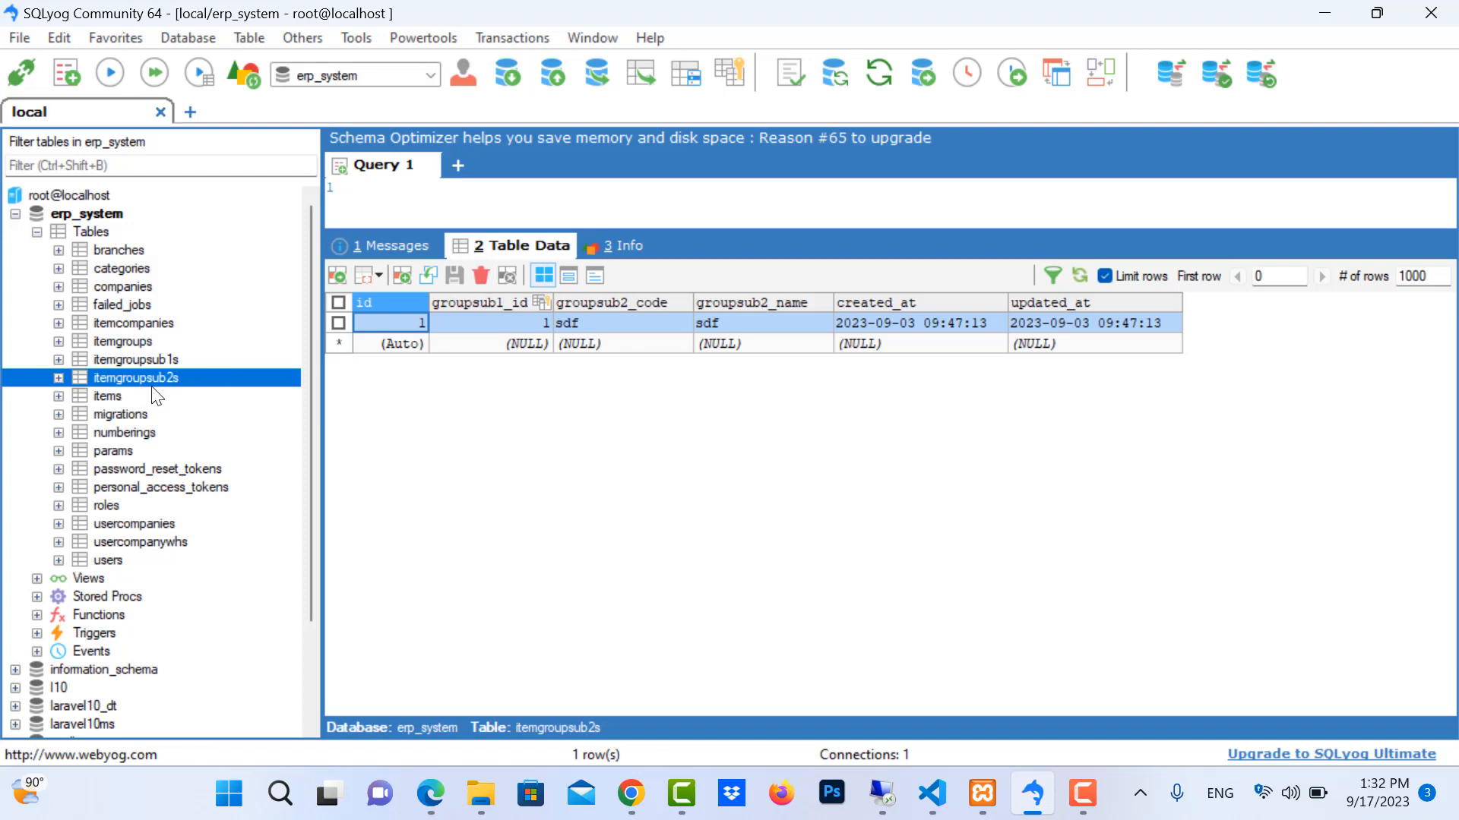
left_click(489, 322)
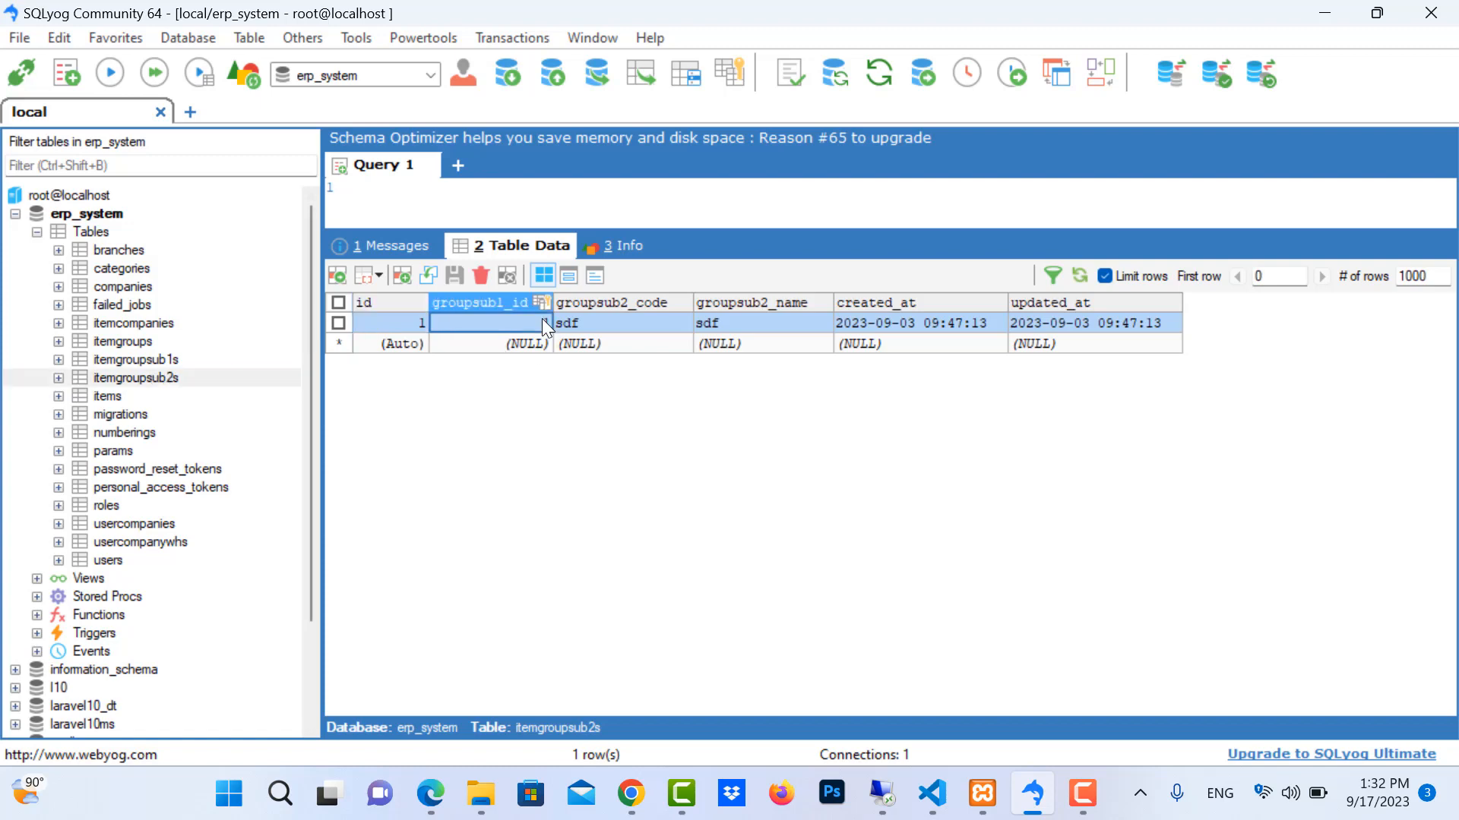
left_click(107, 395)
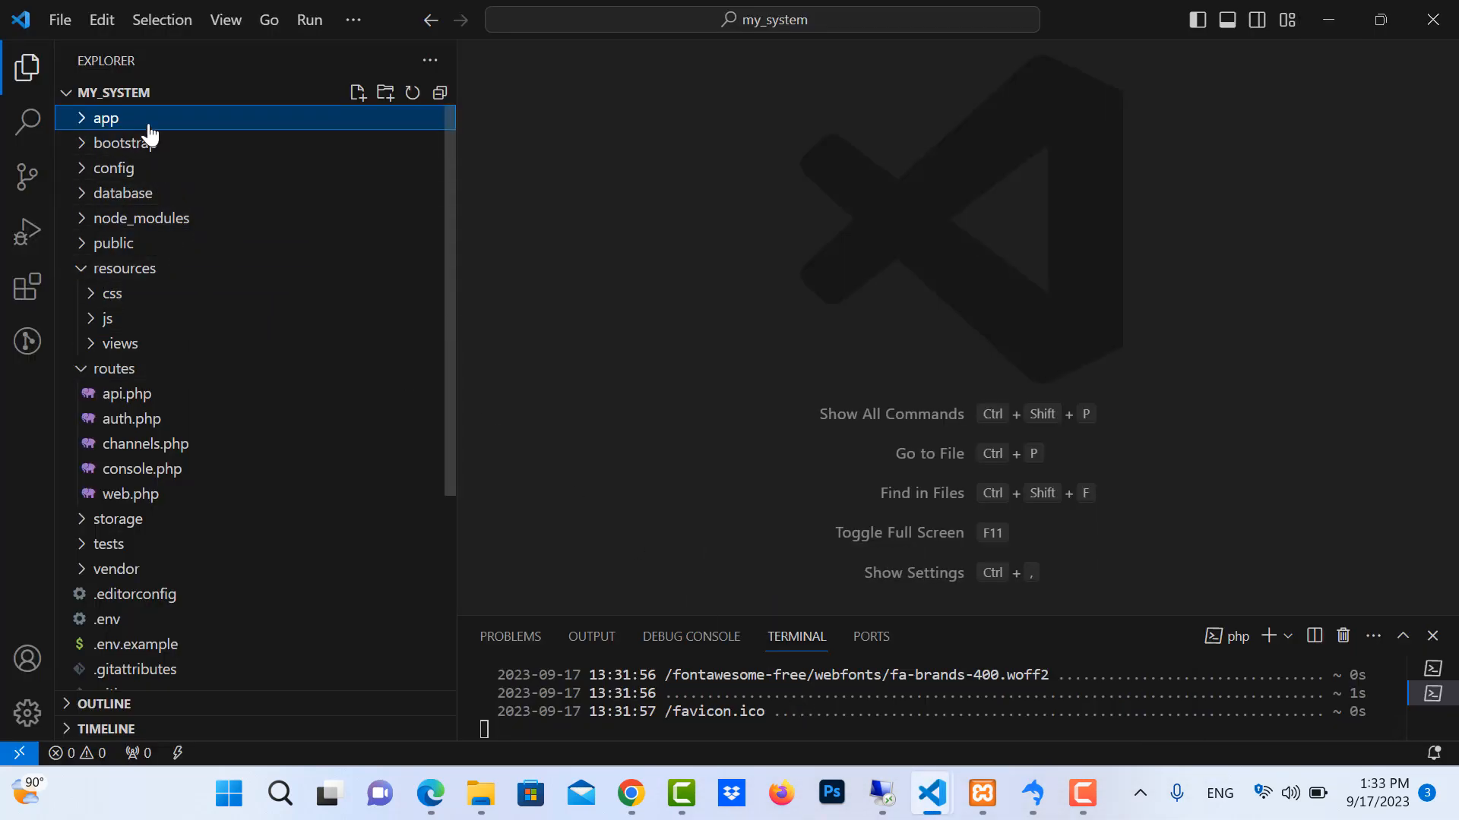
Expand the app folder in the Explorer to reach the DataTables classes
left_click(105, 118)
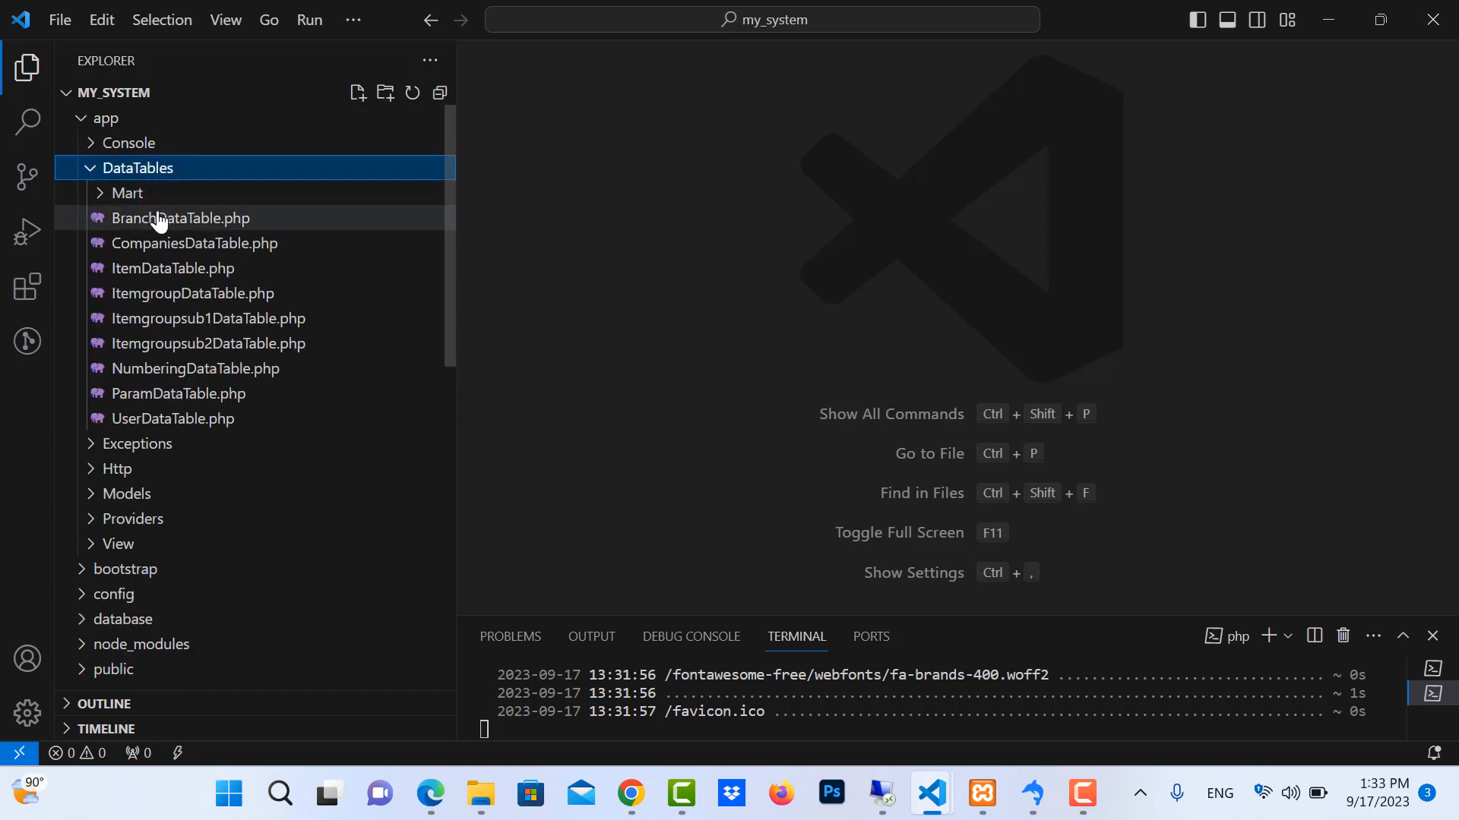
mouse_move(140, 248)
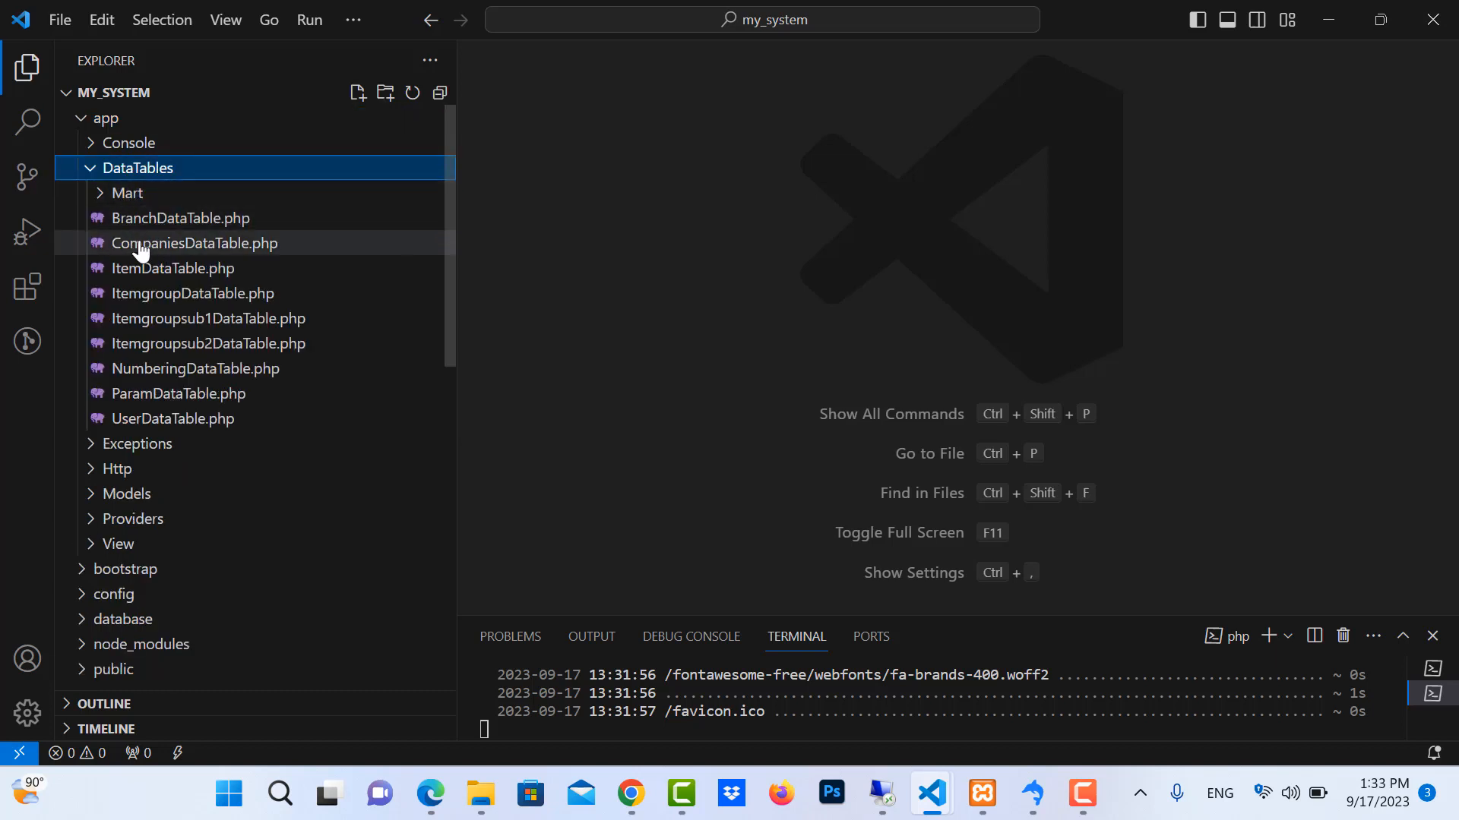
mouse_move(165, 285)
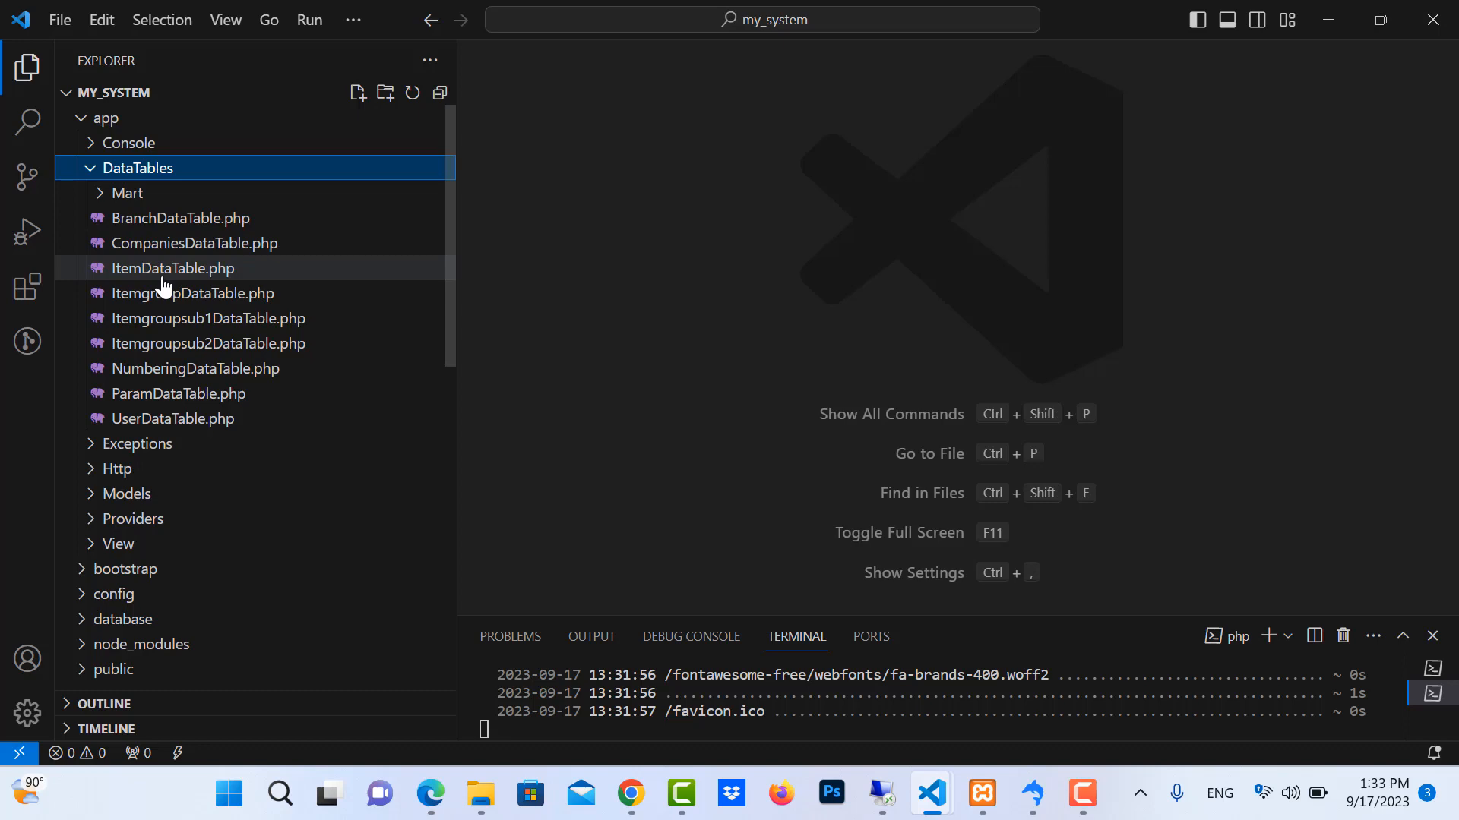
mouse_move(172, 278)
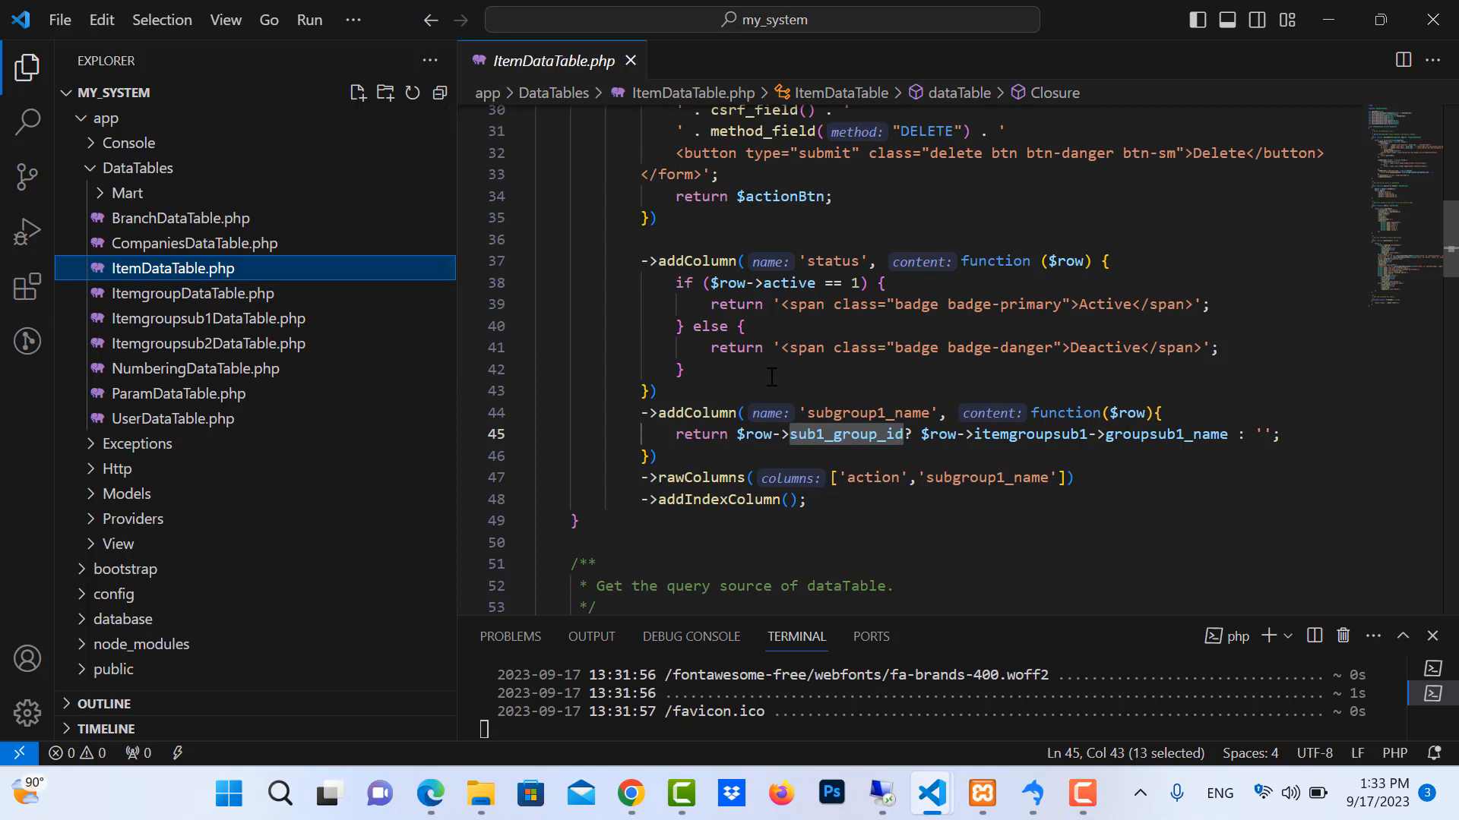
scroll("down", 3)
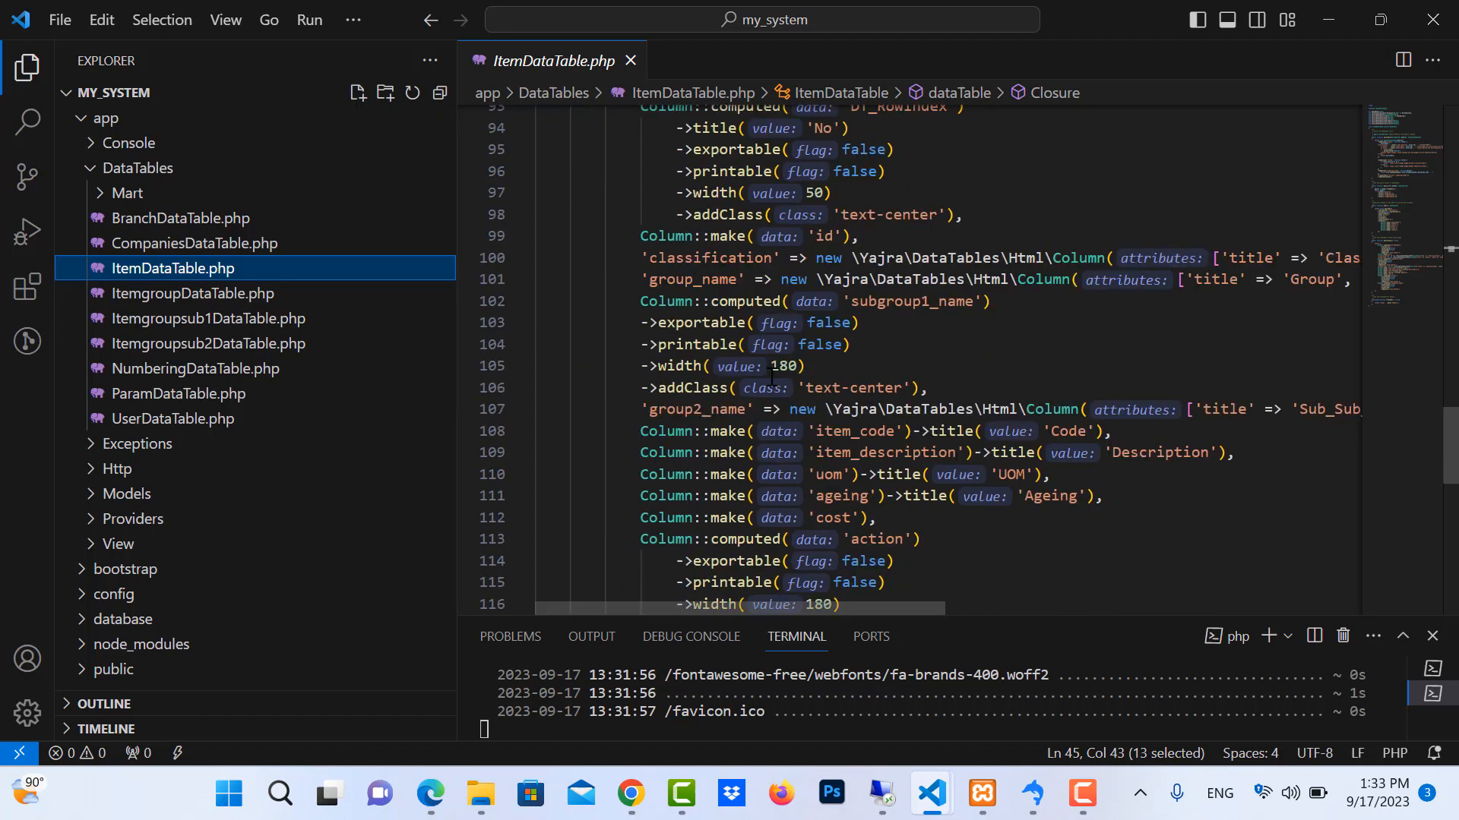
scroll("down", 3)
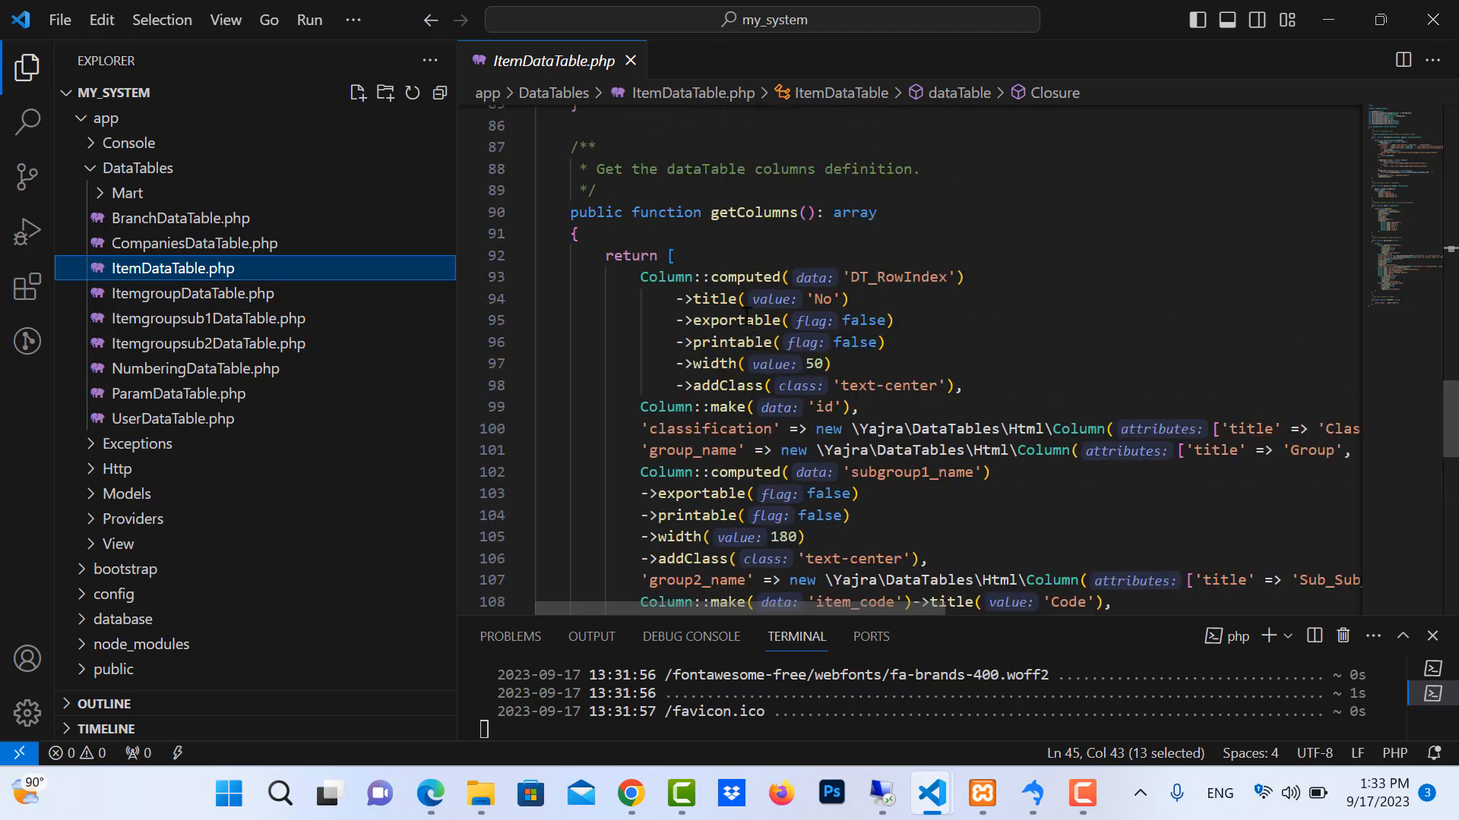
scroll("down", 3)
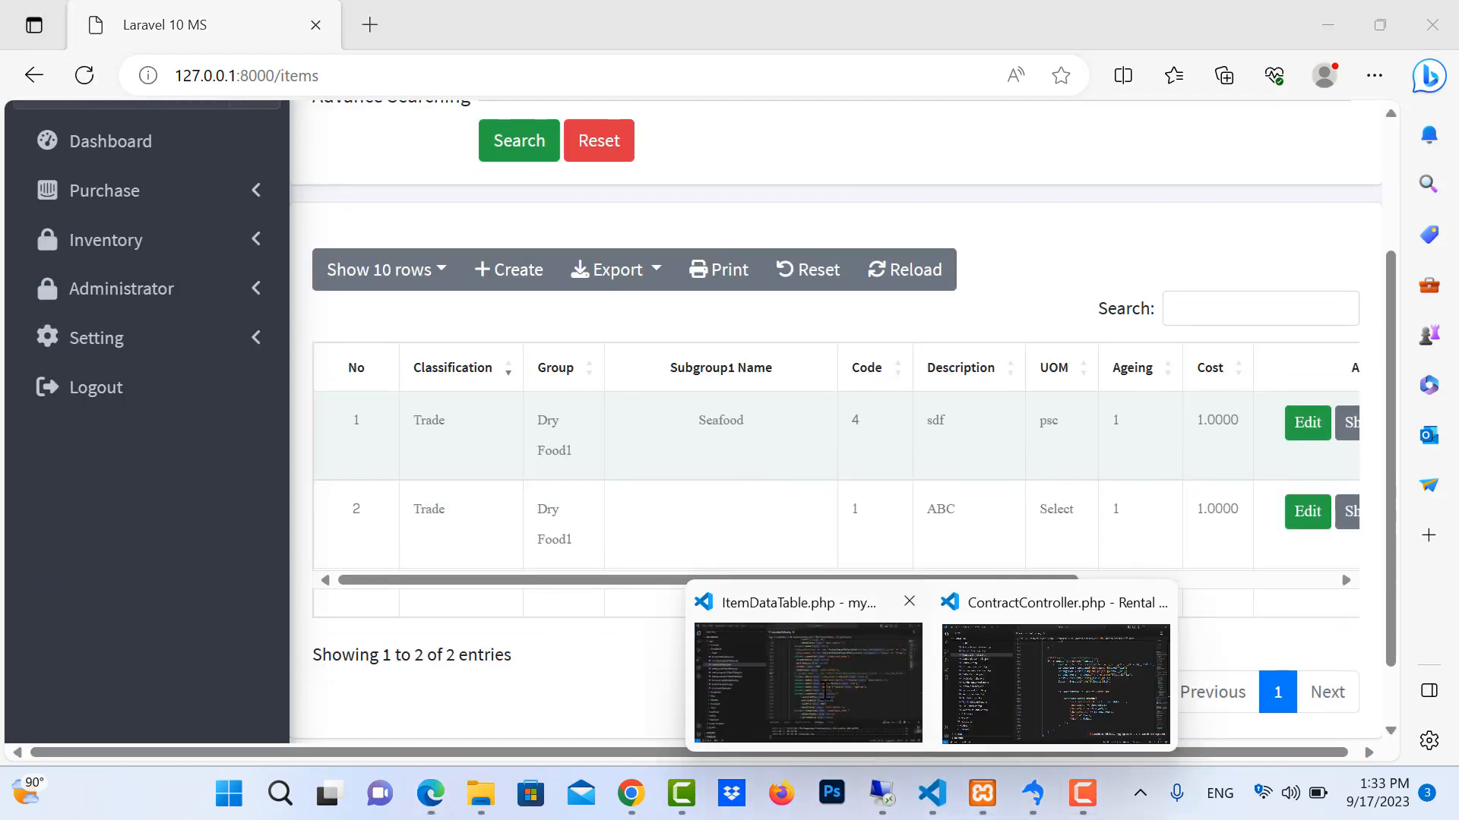
Write ->addColumn('subgroup2_name', …) below the subgroup1_name column using sub2_group_id
left_click(805, 603)
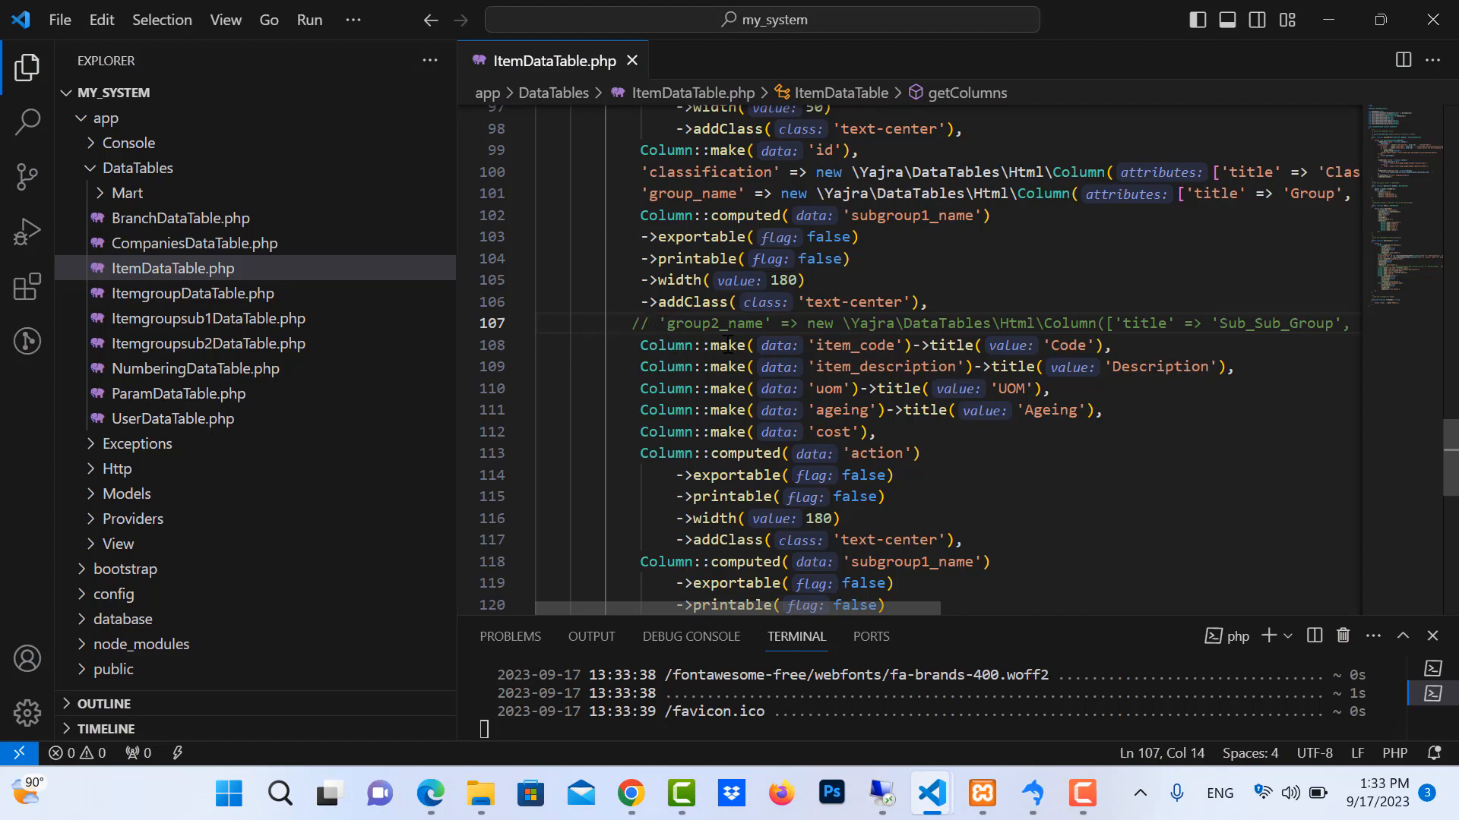
scroll("up", 3)
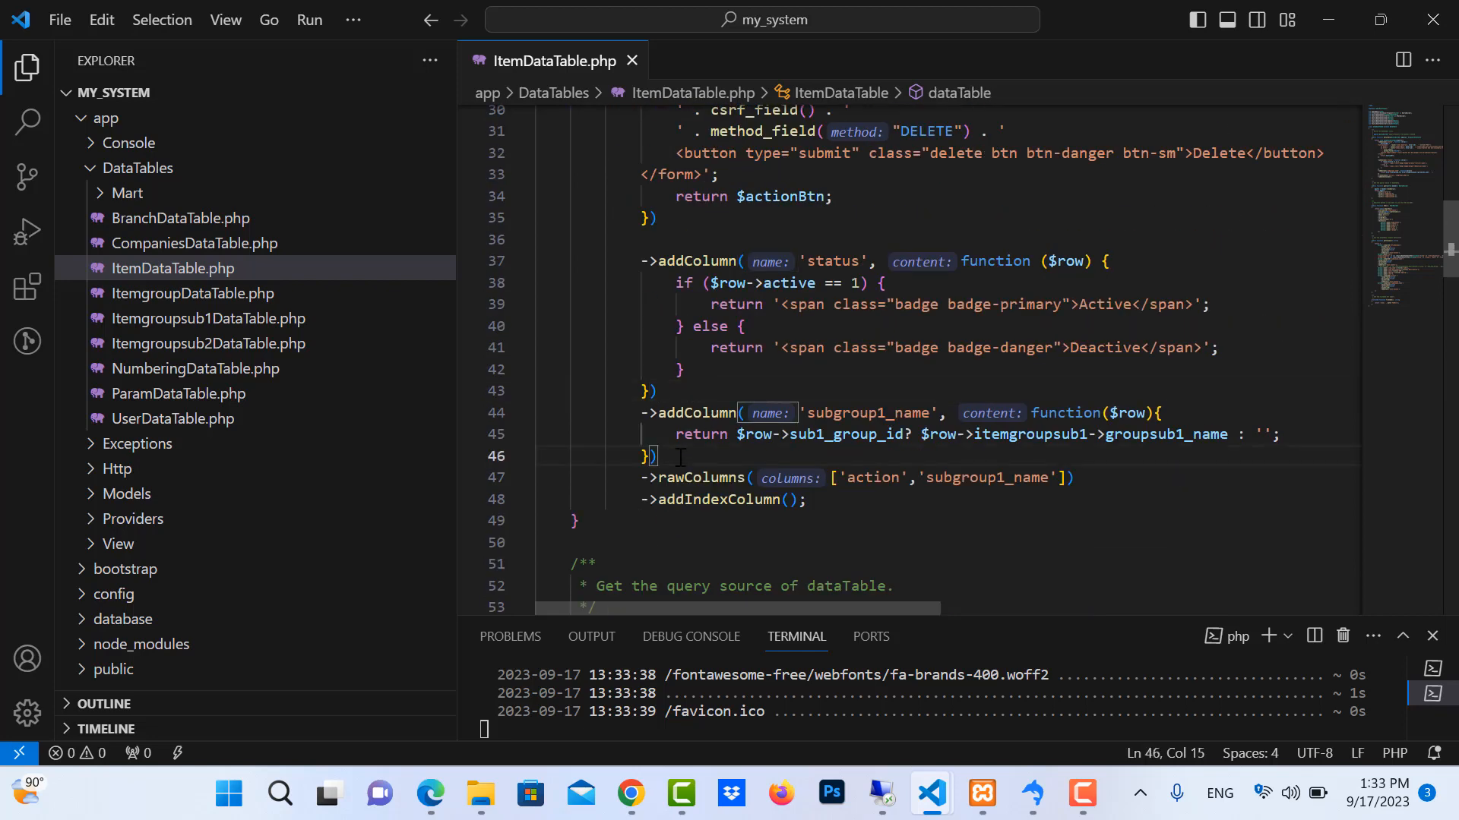
key("Enter")
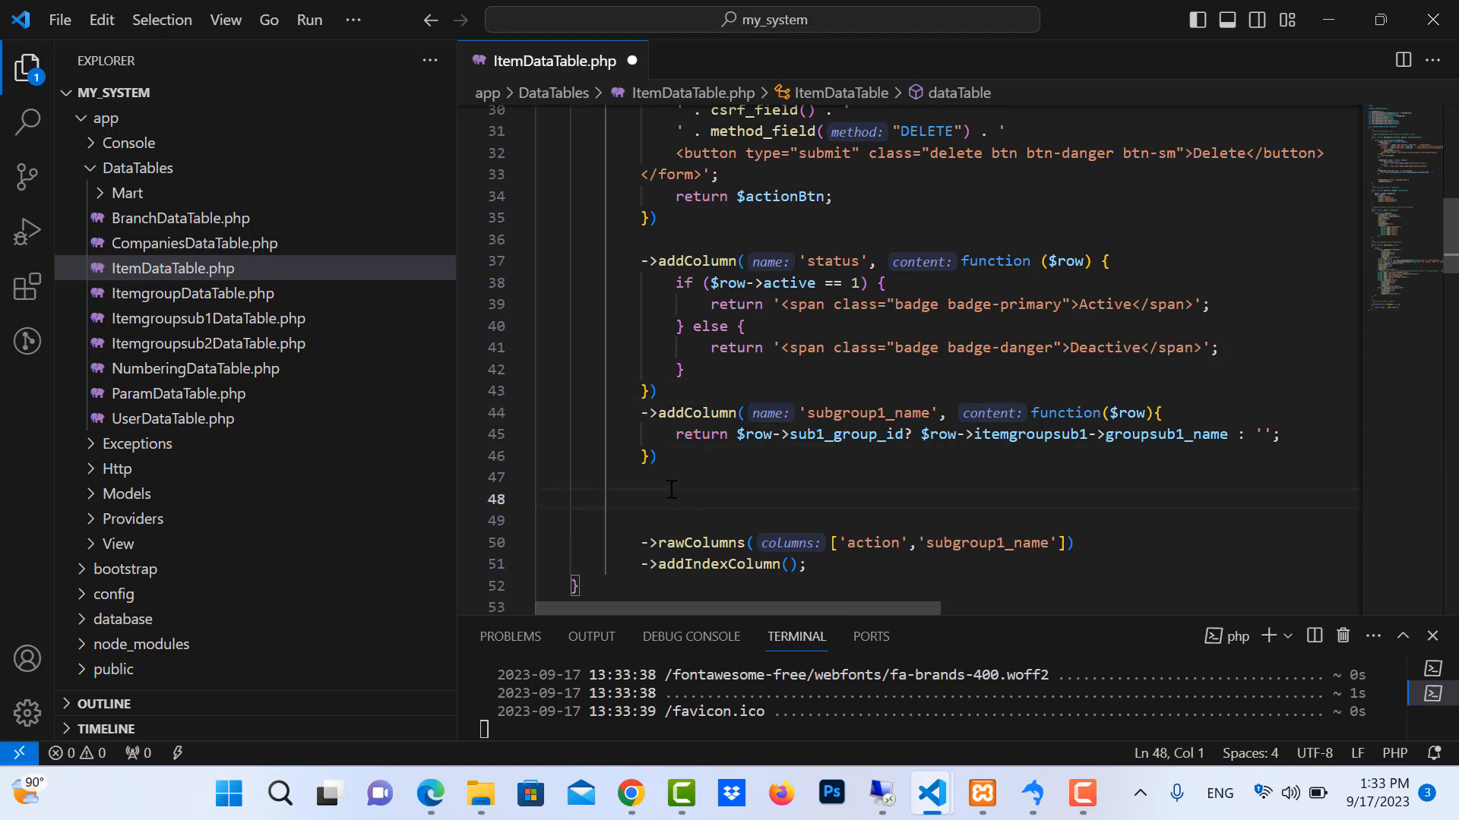
type("->")
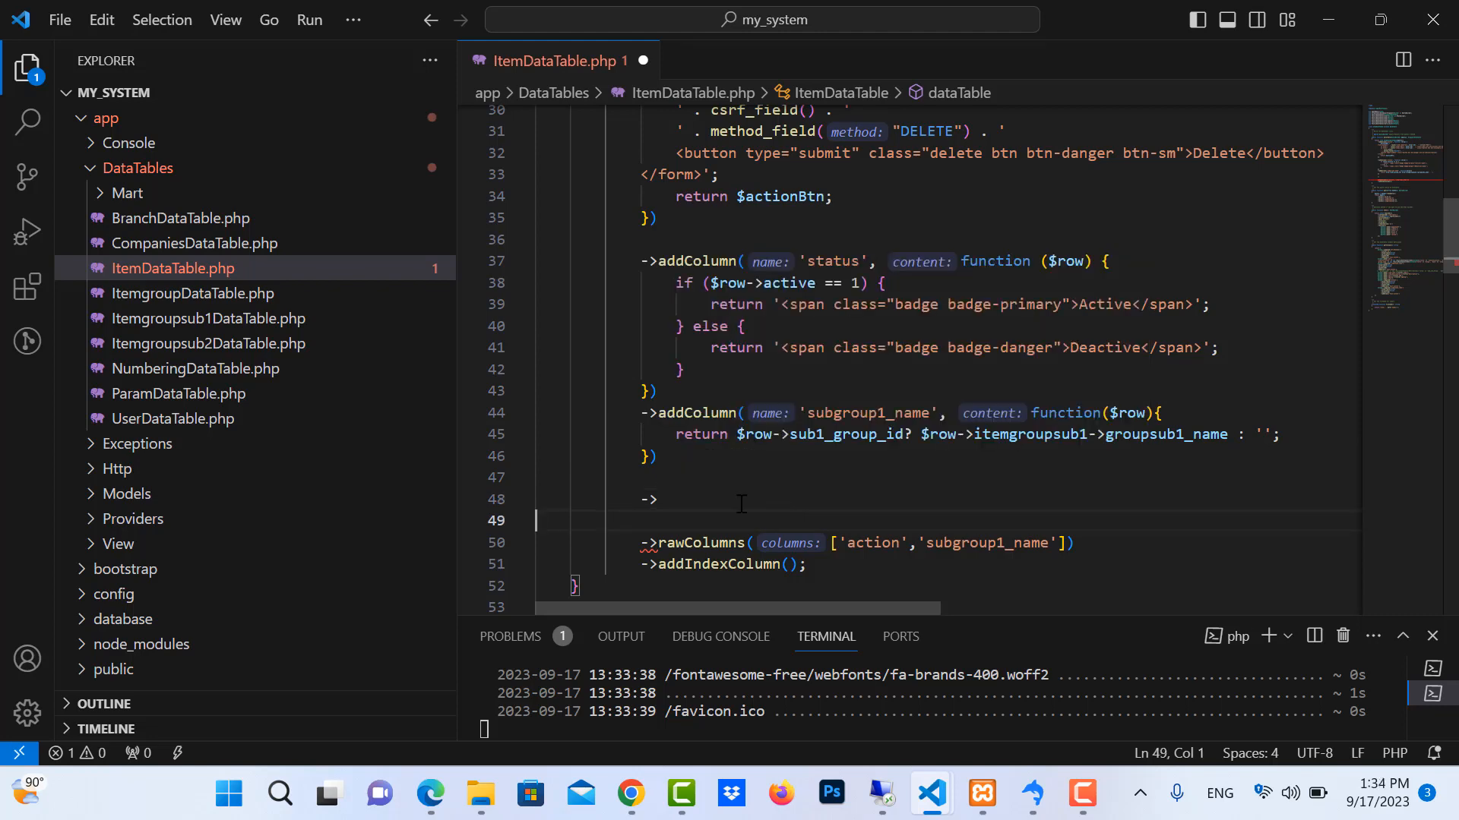
type("addco")
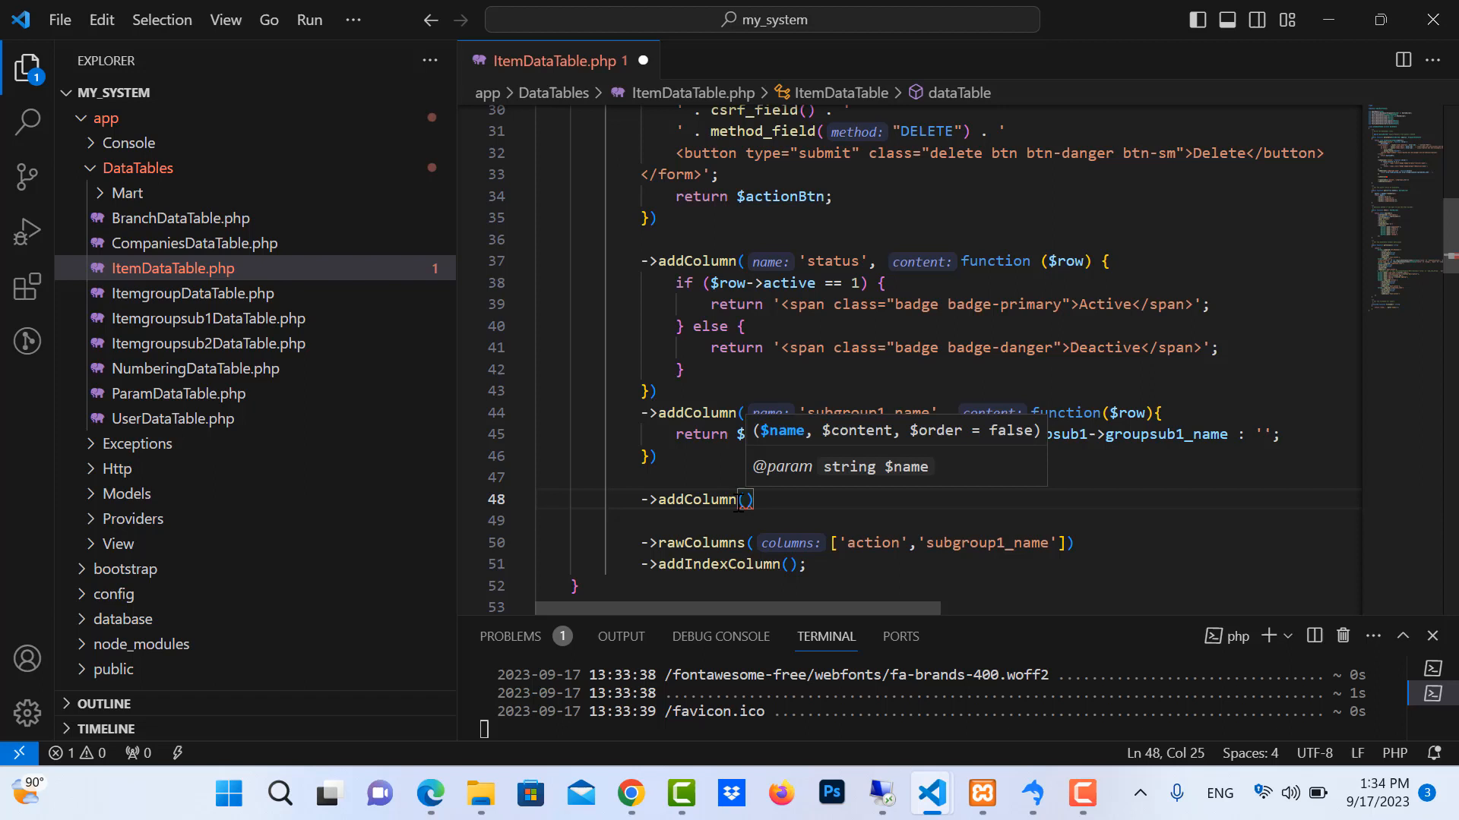
type("'")
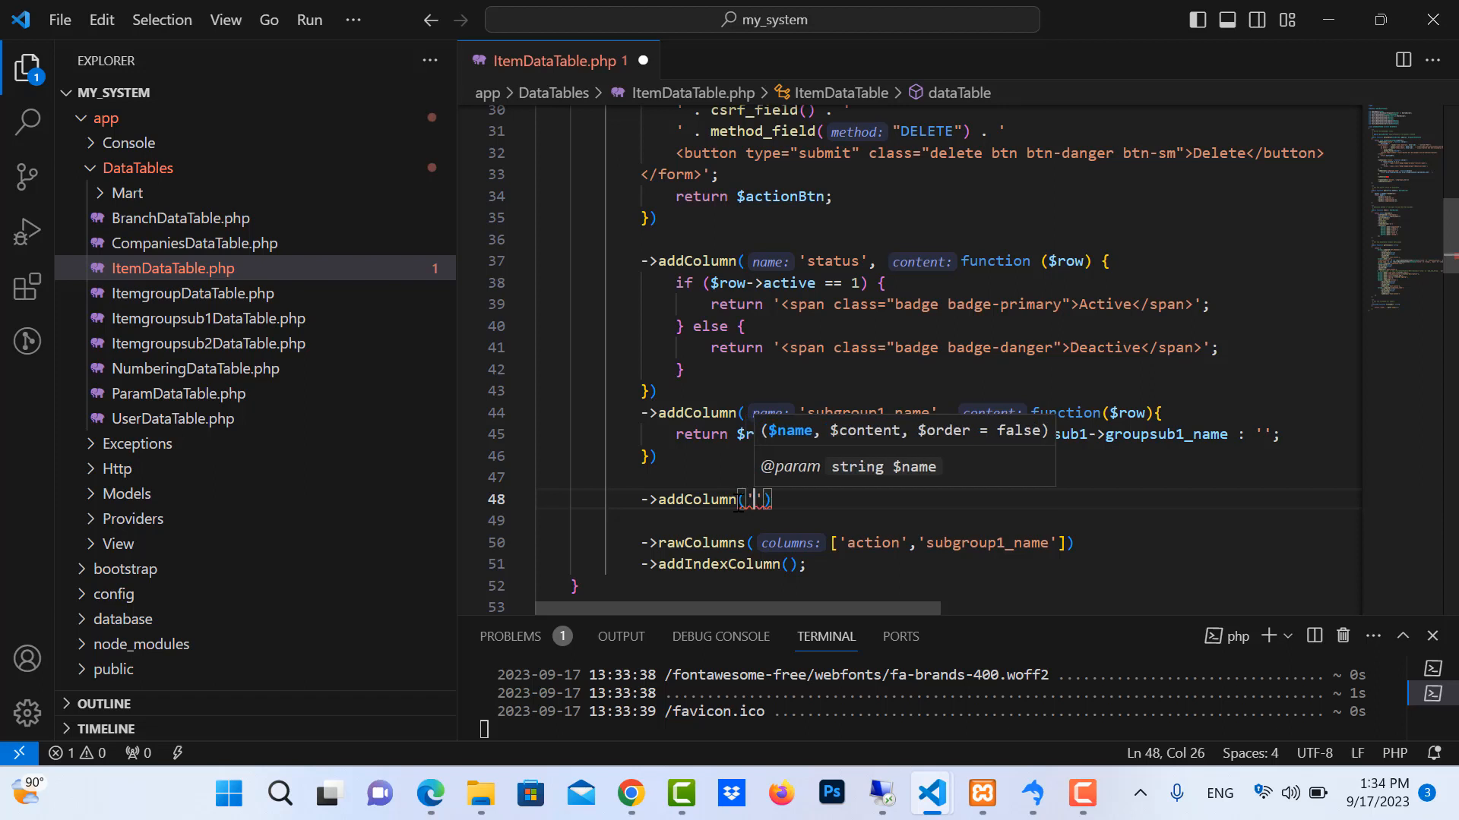
type("subgr")
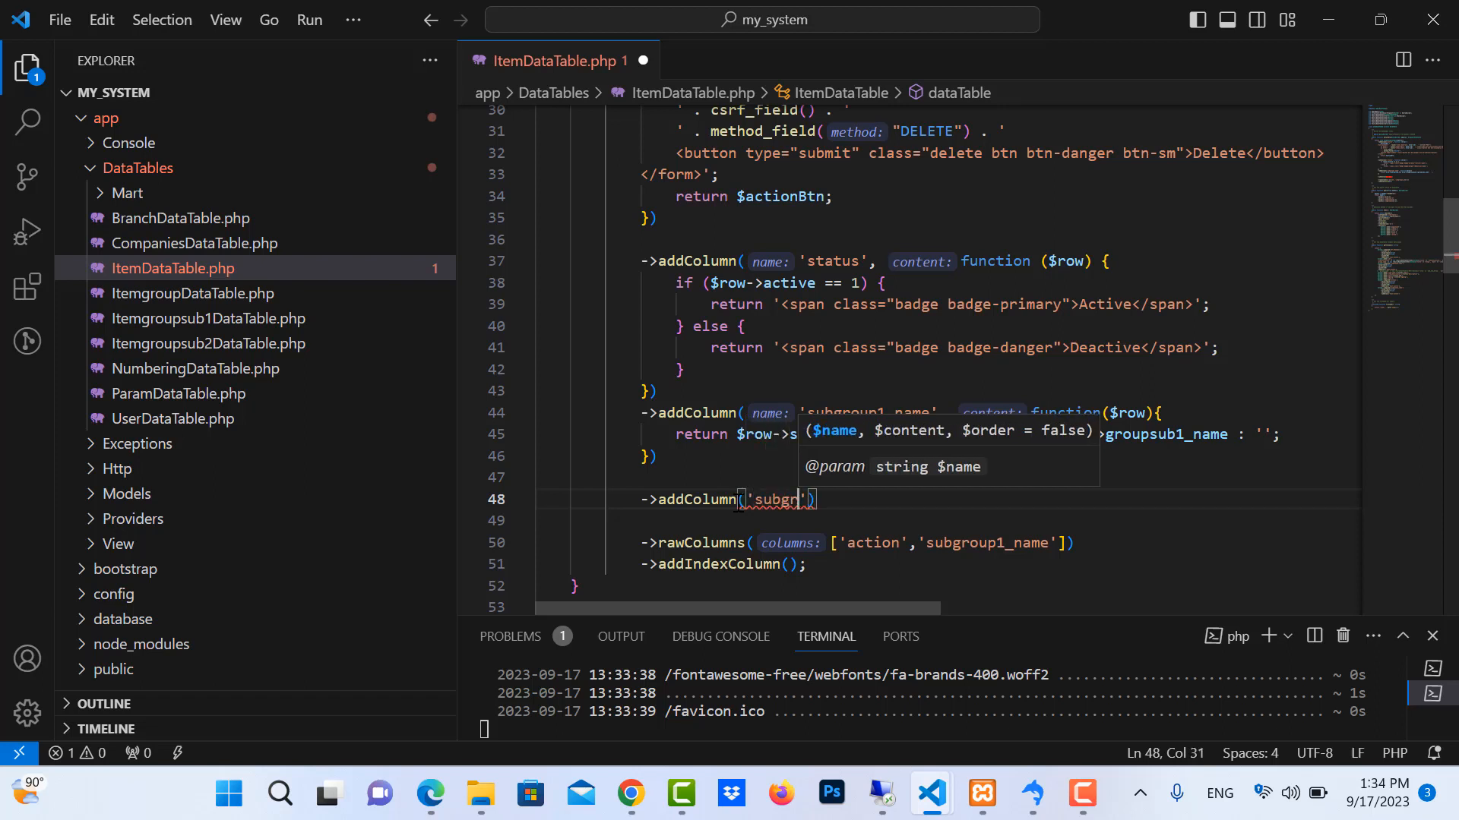
type("oup_name")
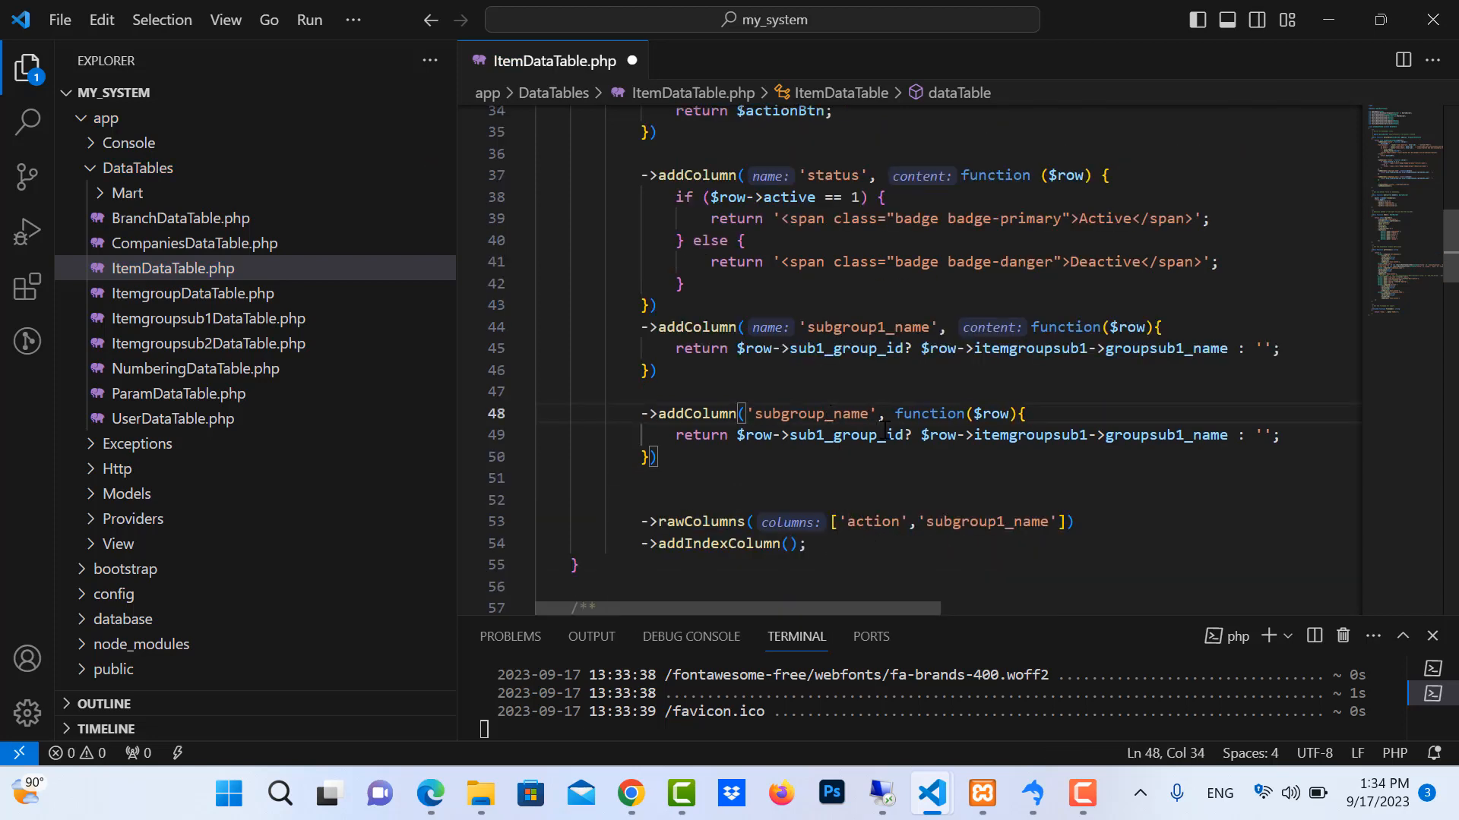
type("2")
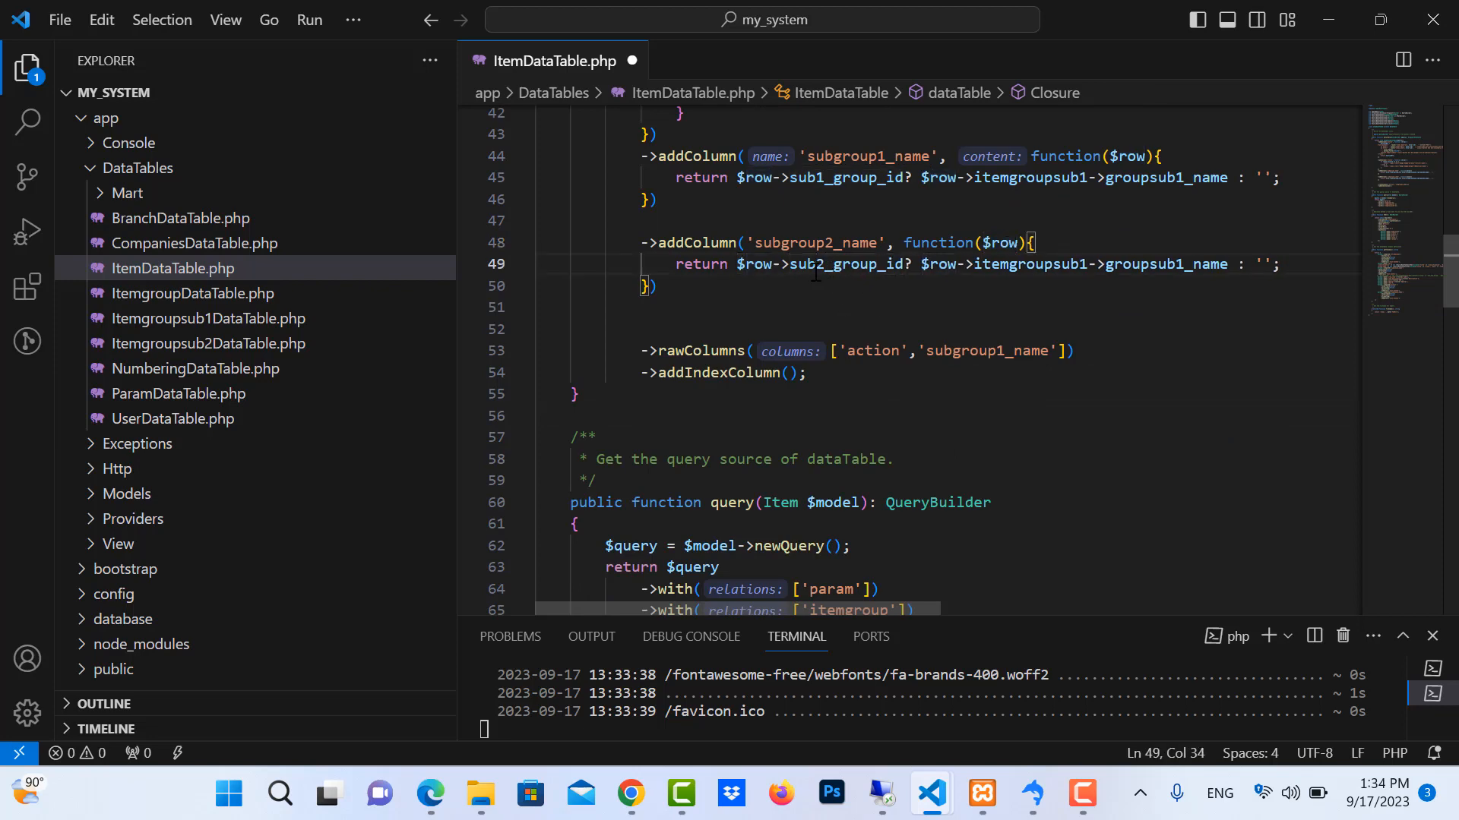
Check the items table in SQLyog and return to the DataTable code
left_click(1031, 795)
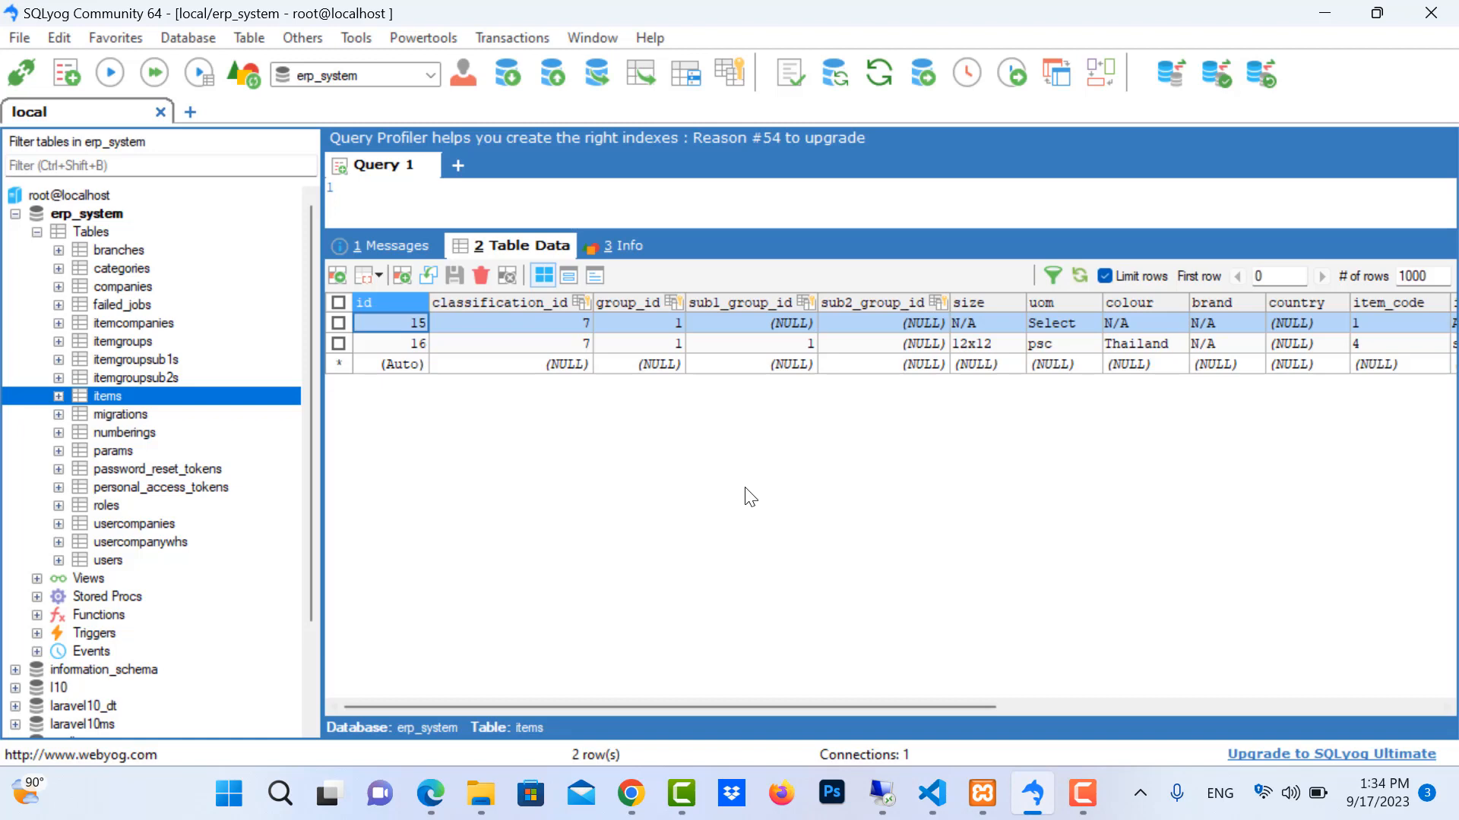
mouse_move(854, 316)
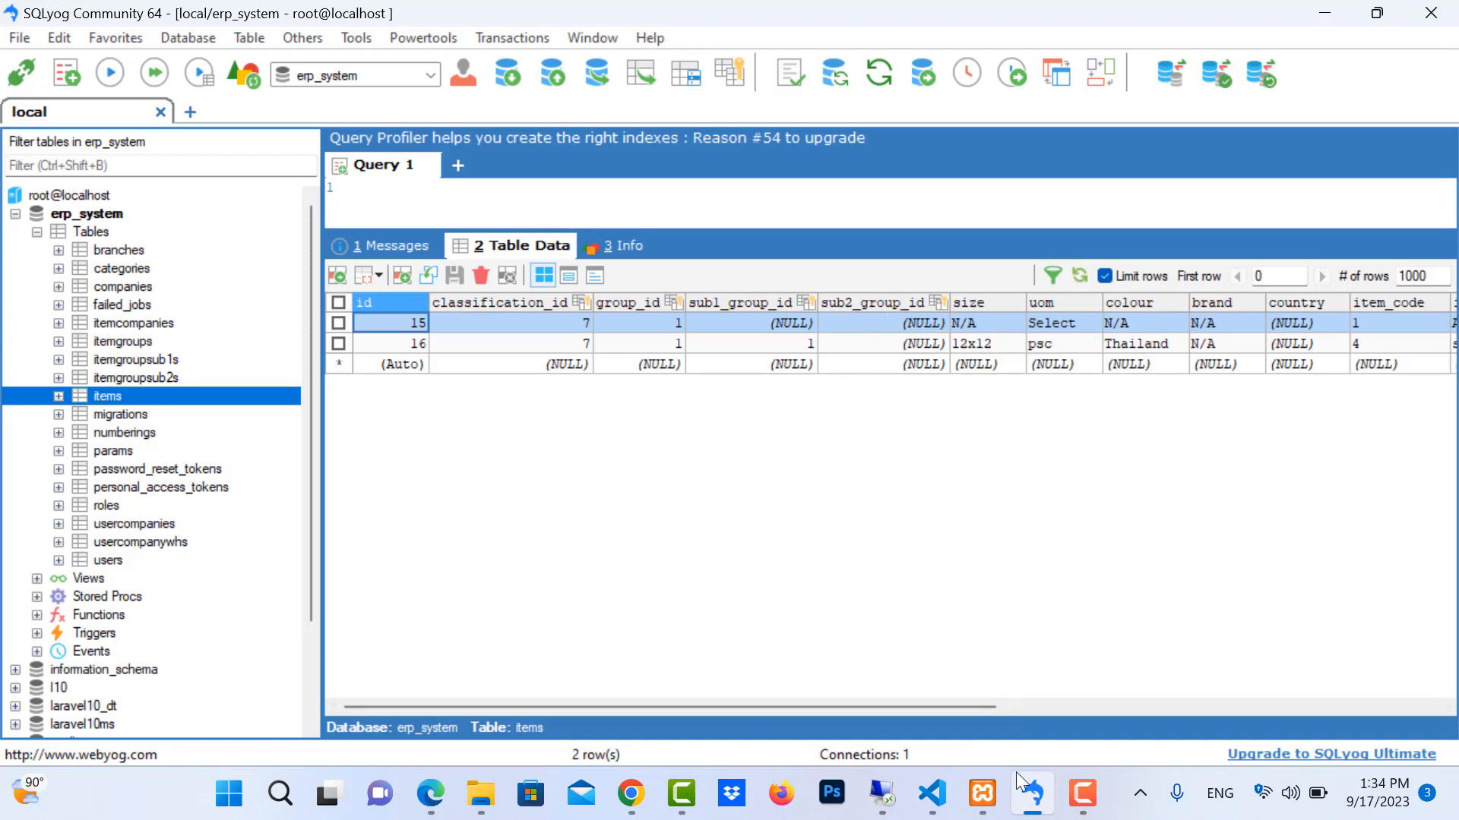
left_click(930, 795)
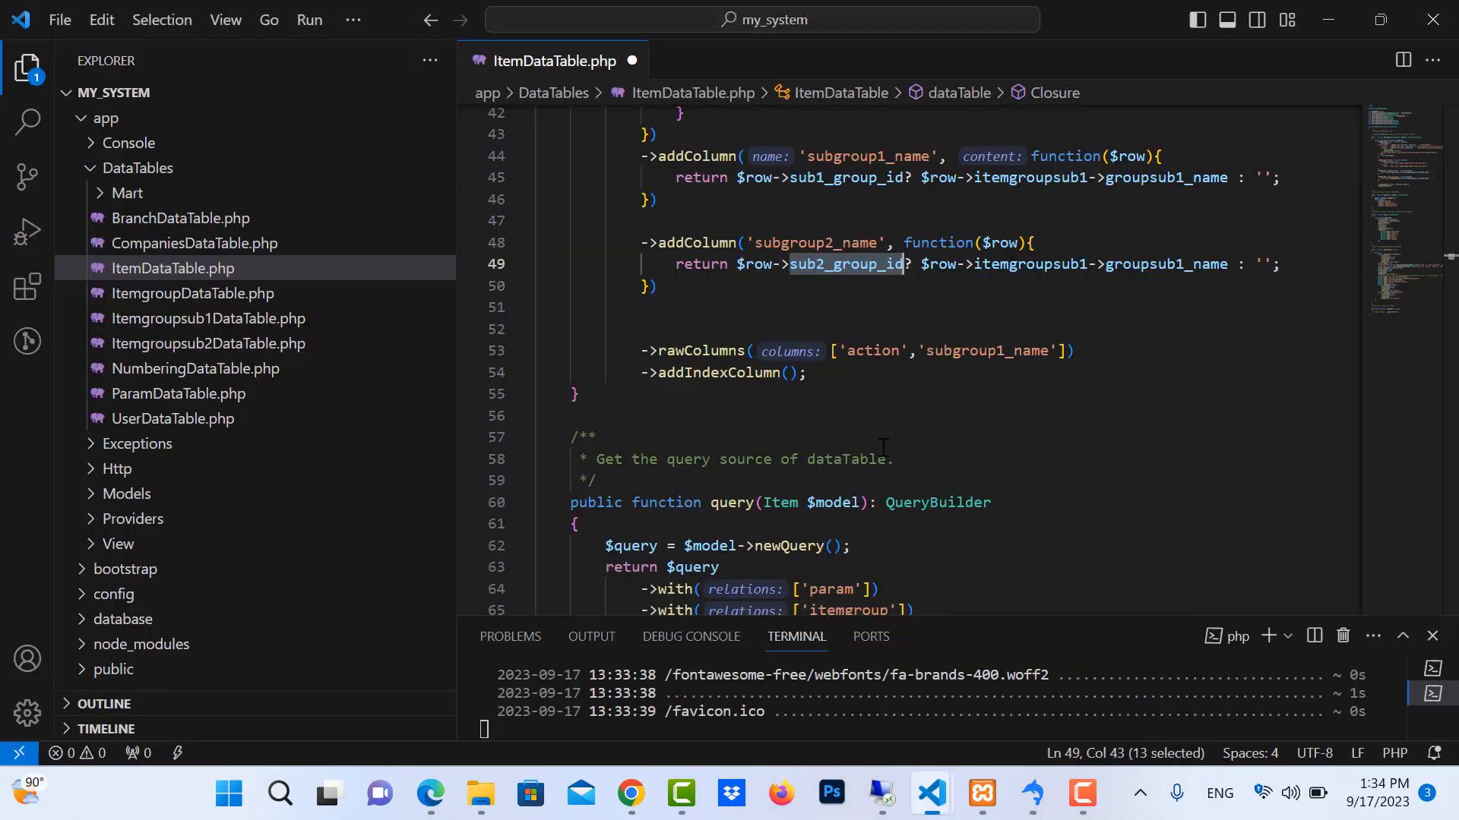
mouse_move(901, 631)
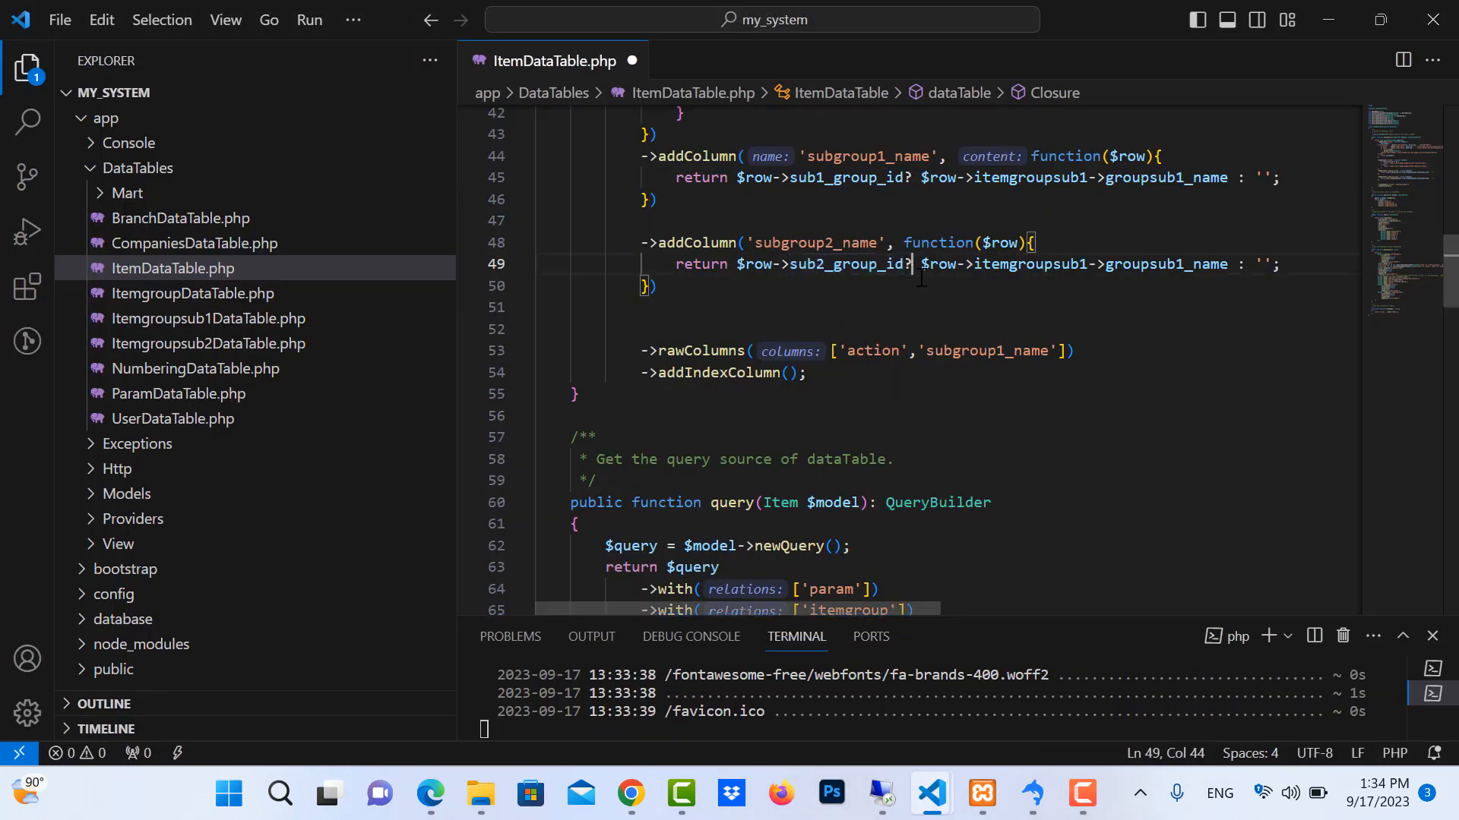
Change the relation on line 49 from itemgroupsub1 to itemgroupsub2
scroll("right", 3)
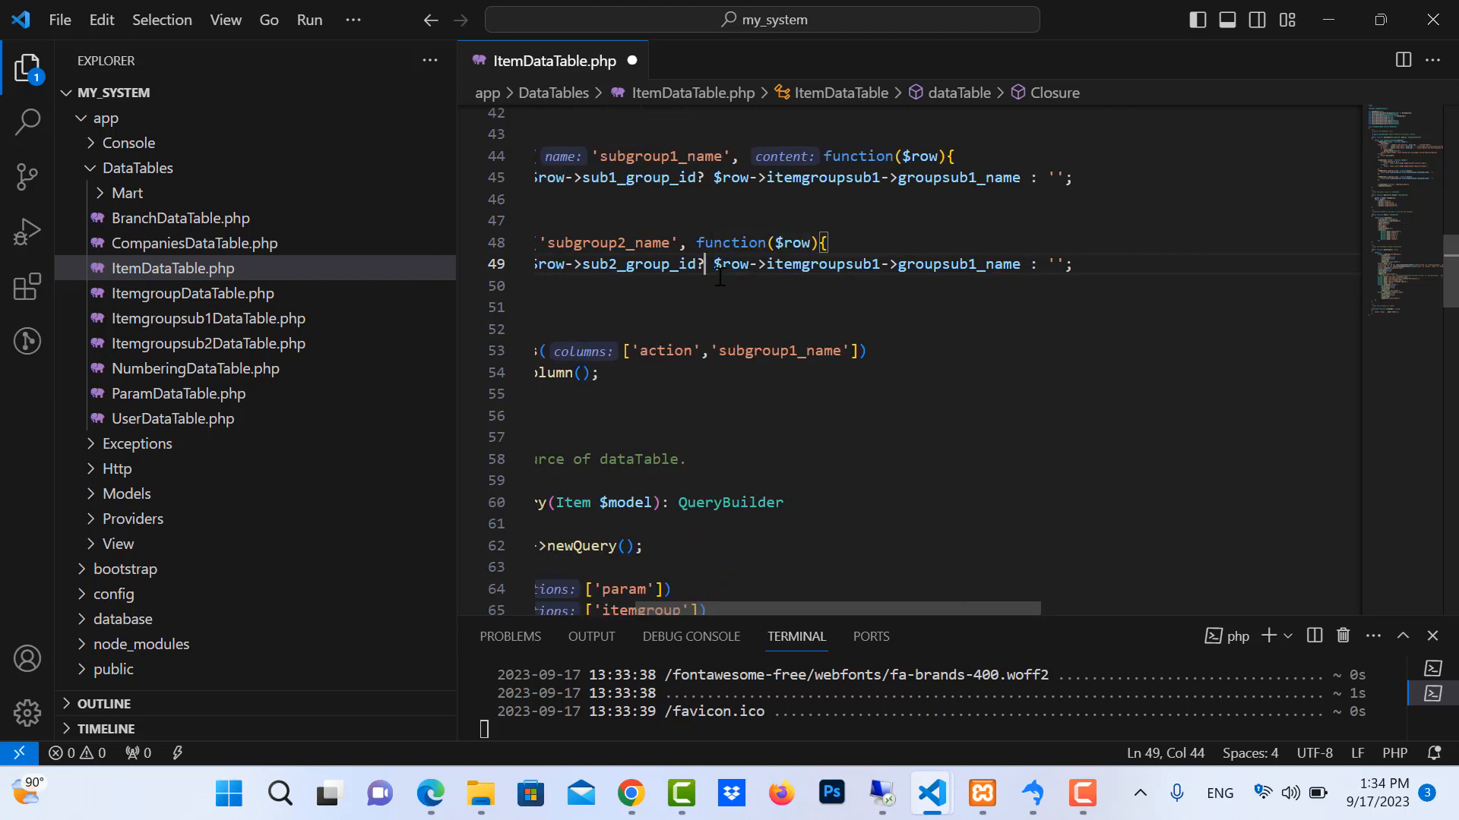
left_click_drag(714, 264, 930, 265)
type("2")
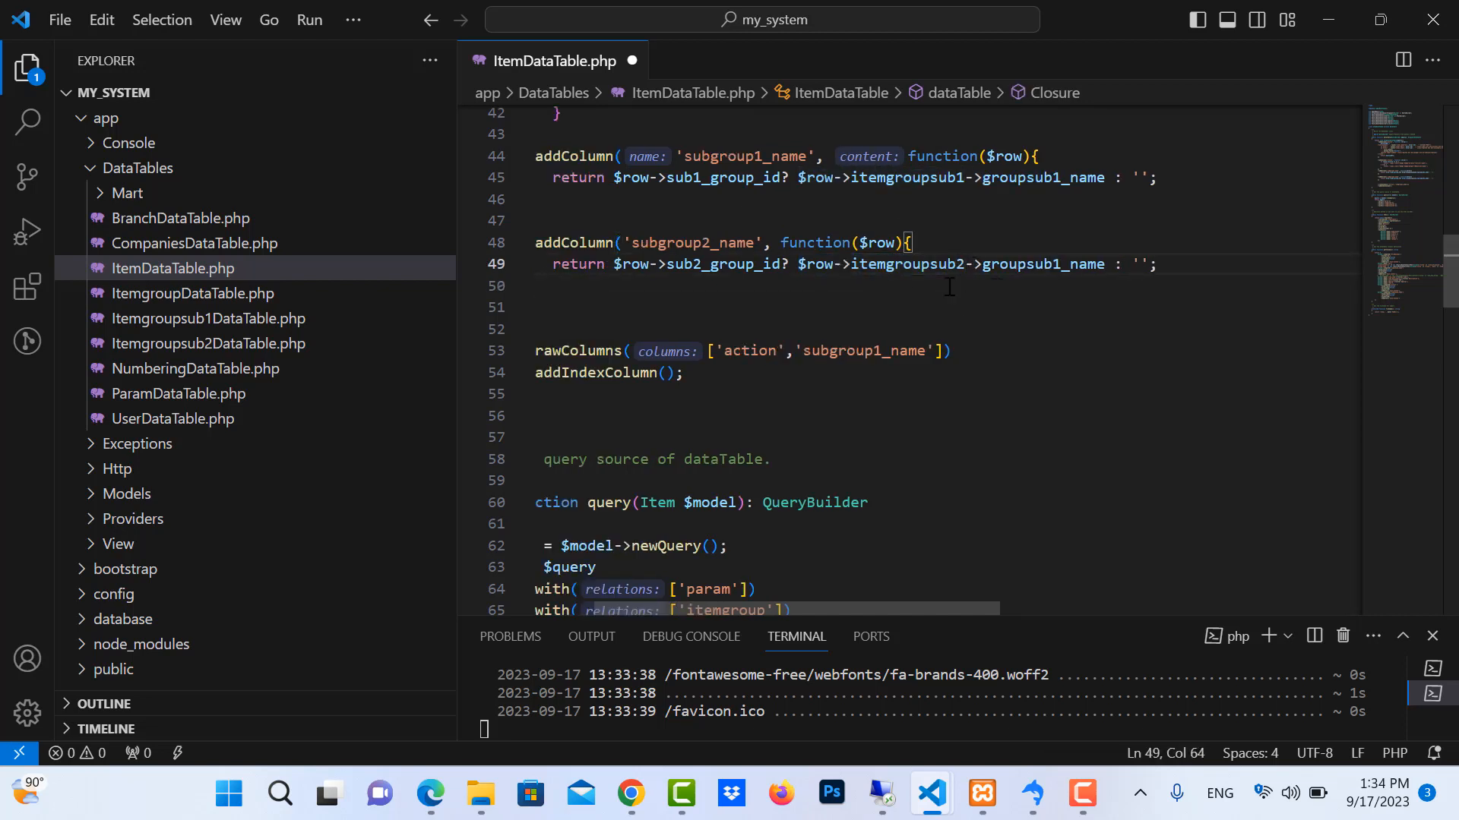
double_click(907, 264)
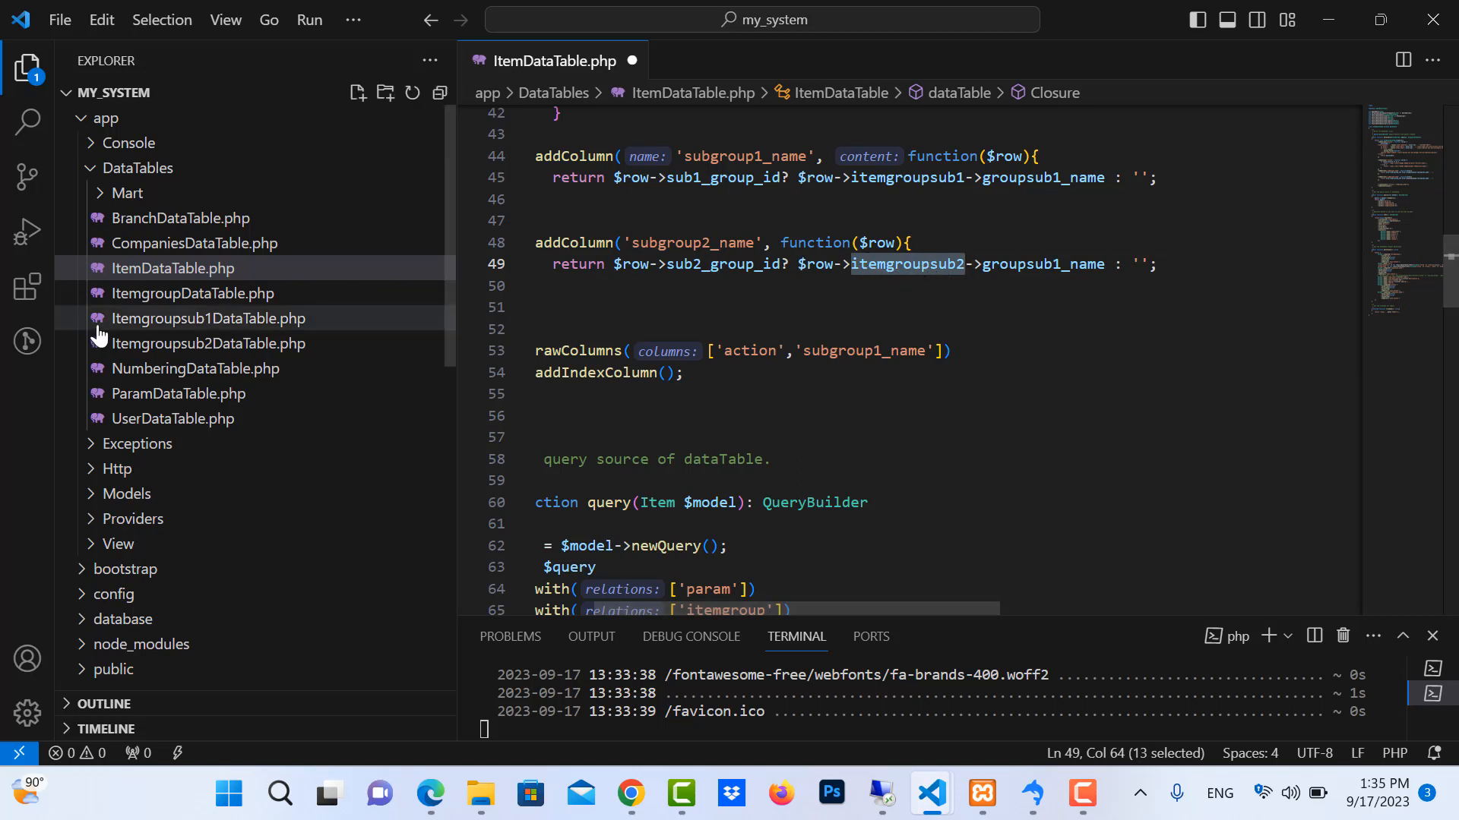
scroll("down", 3)
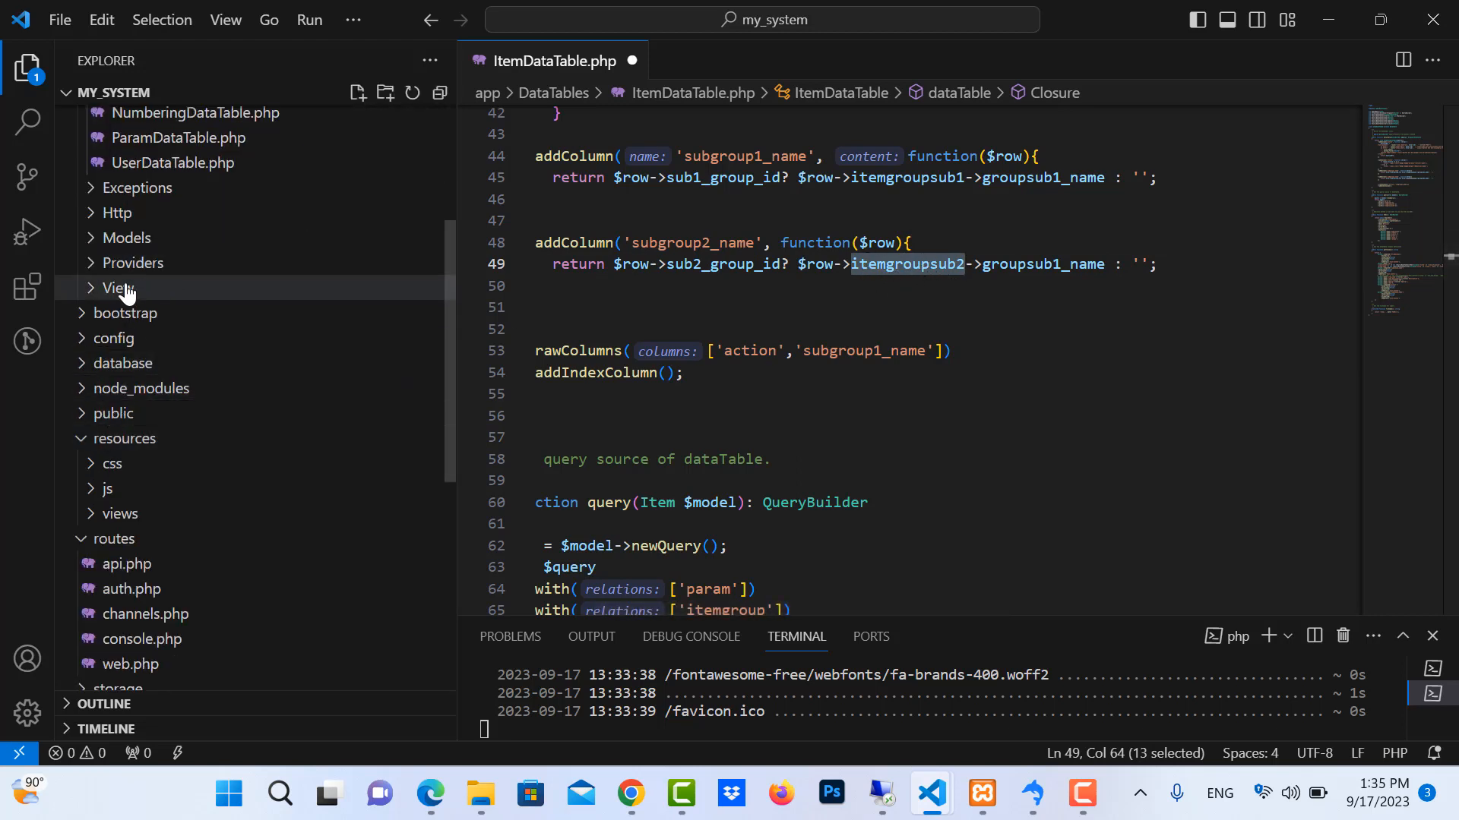
Look at the Item model's itemgroupsub2 relation, then return groupsub2_name in the column closure
left_click(125, 237)
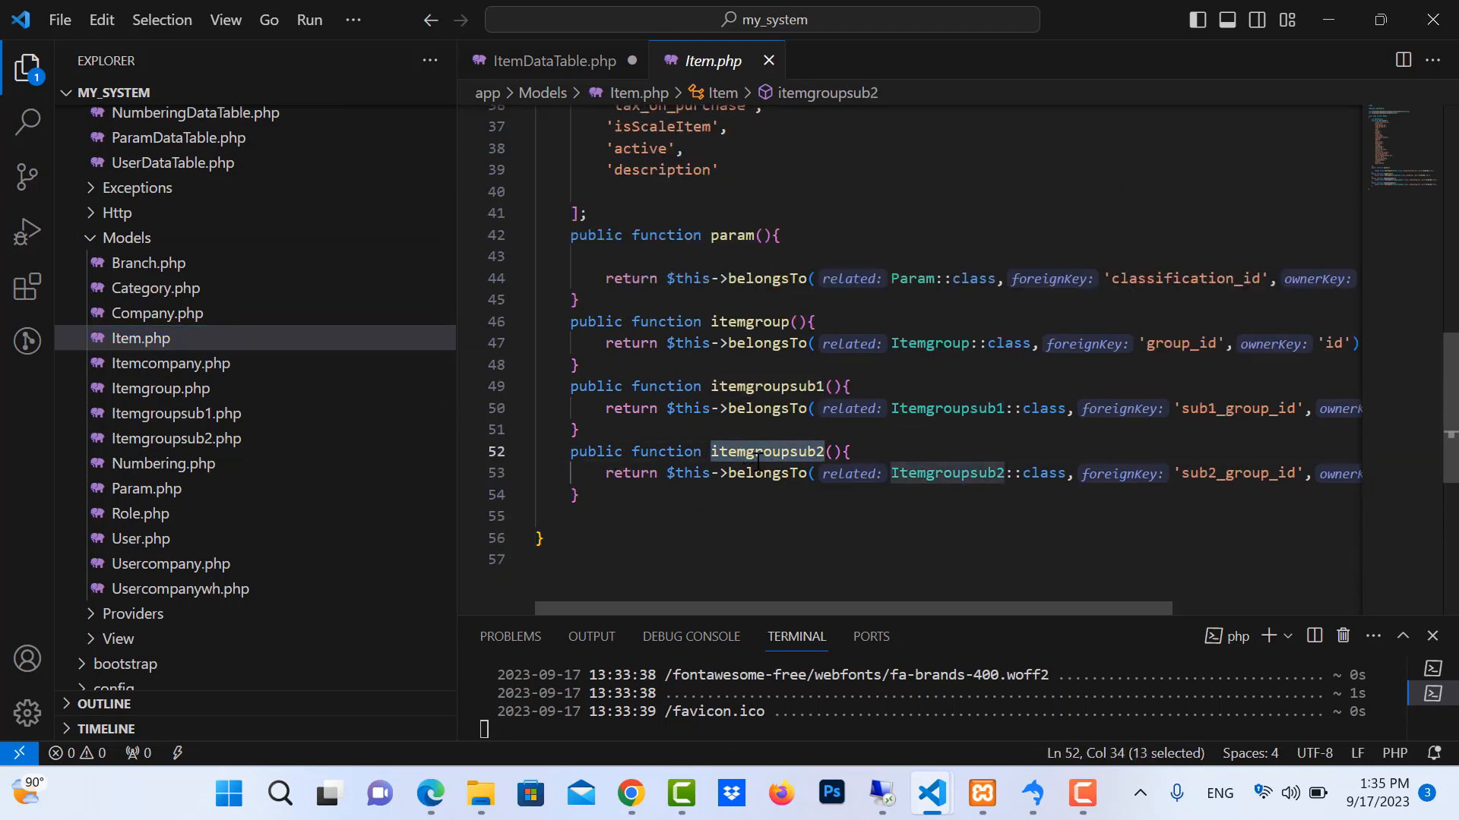
left_click(552, 61)
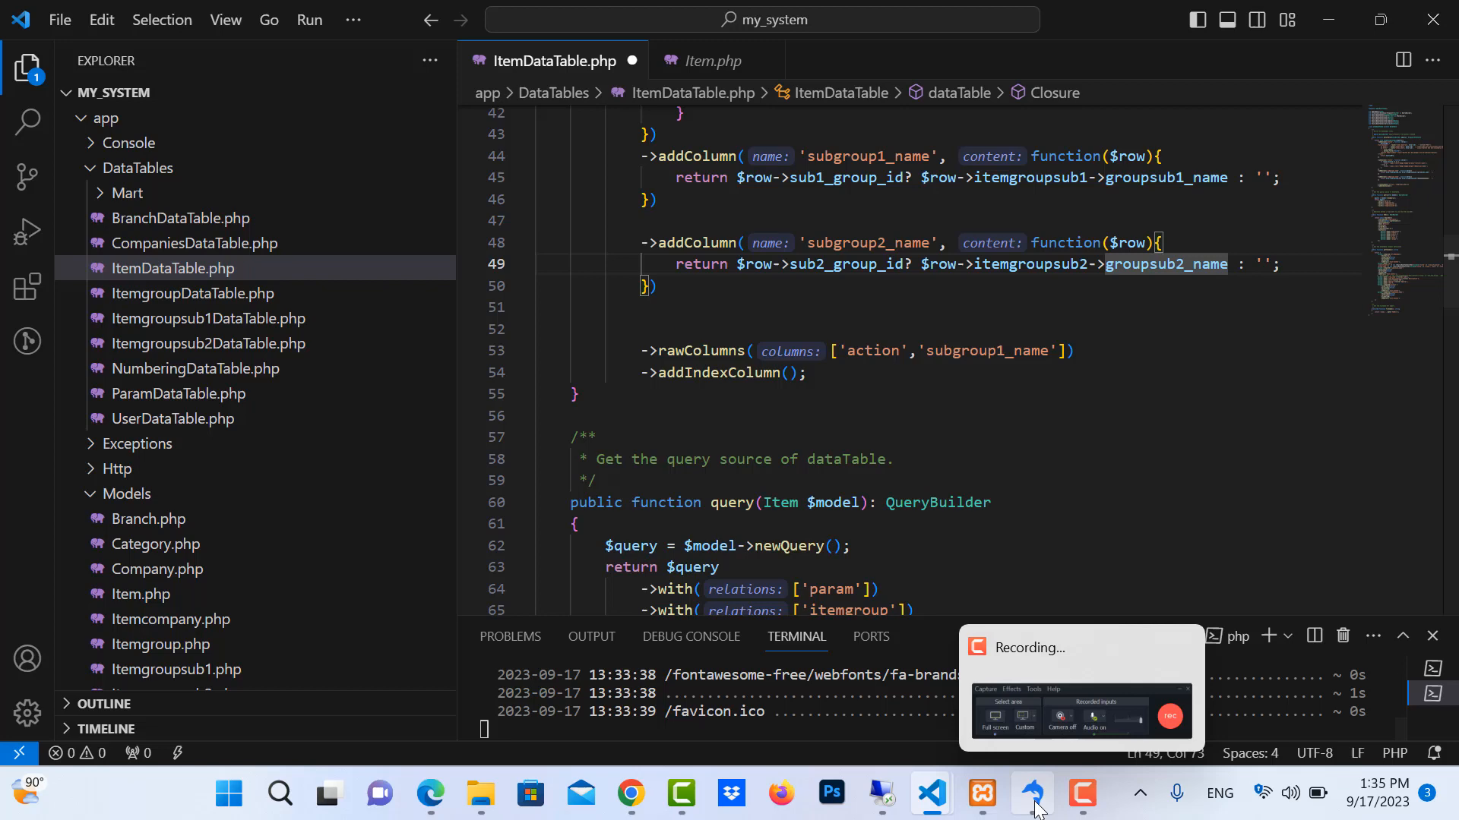
left_click(1031, 794)
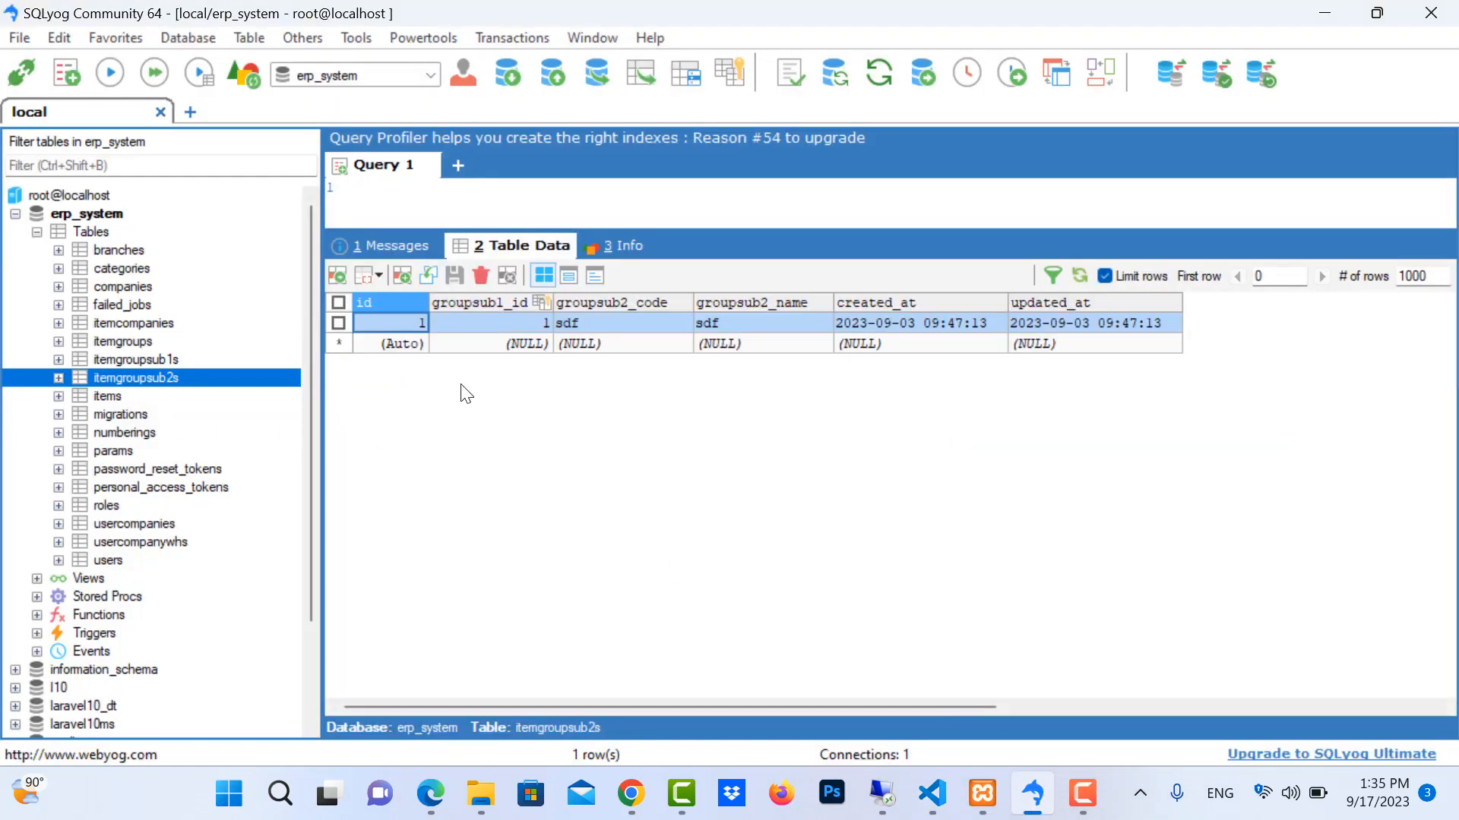
mouse_move(721, 316)
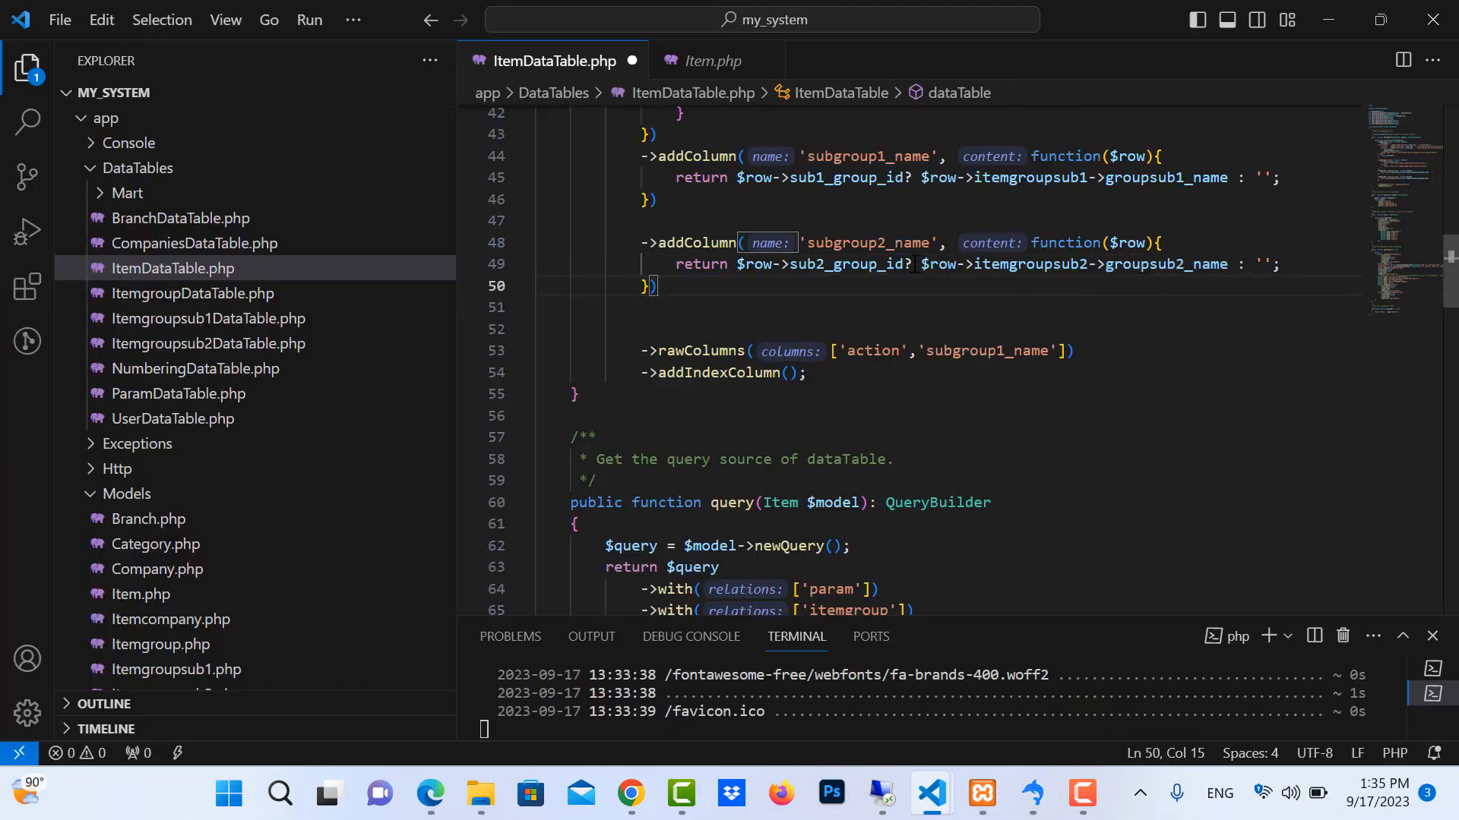
Append 'subgroup2_name' to the rawColumns list after 'subgroup1_name'
left_click(1265, 264)
type(",'")
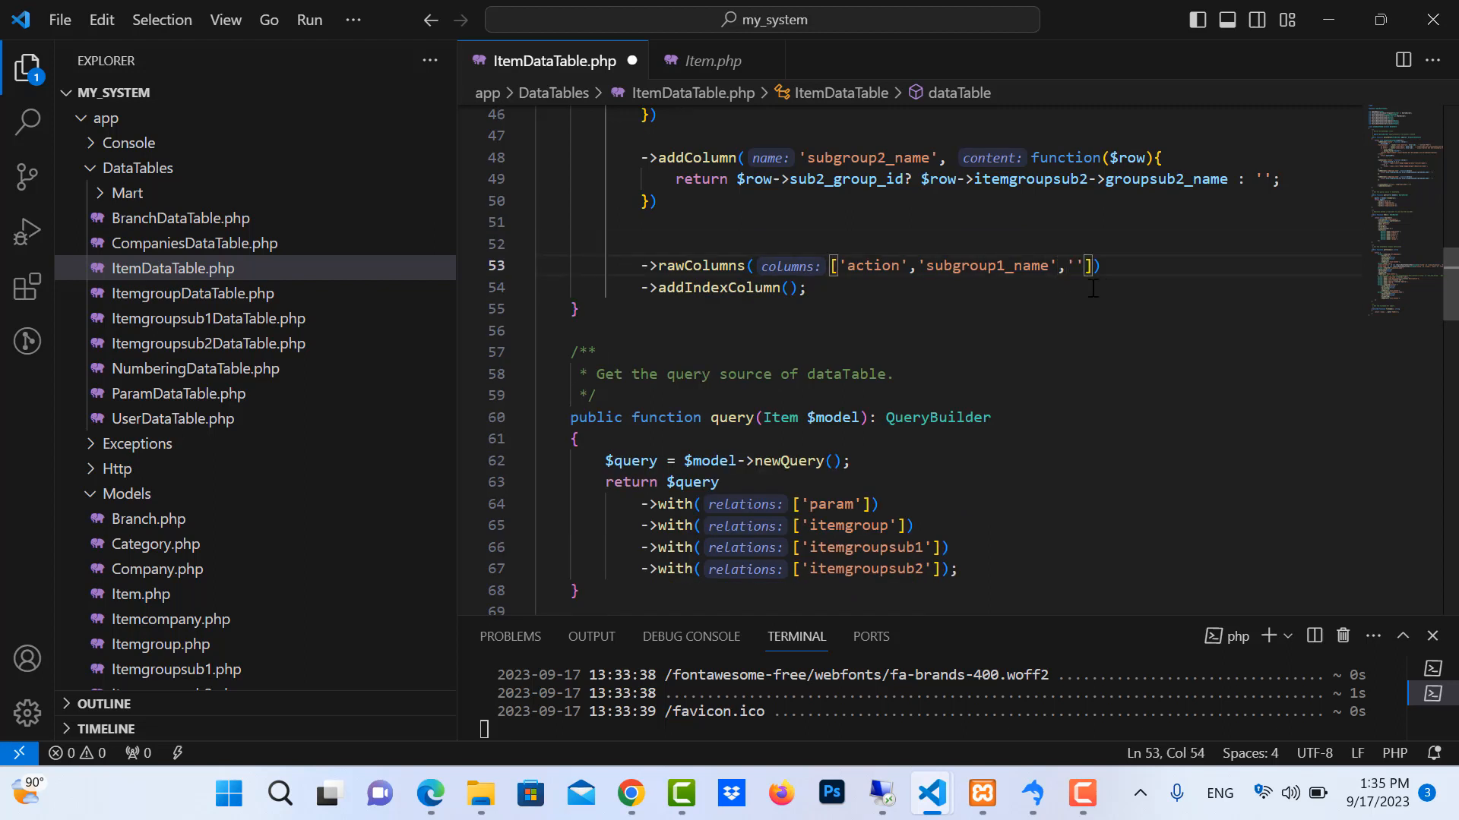
type("subgroup2")
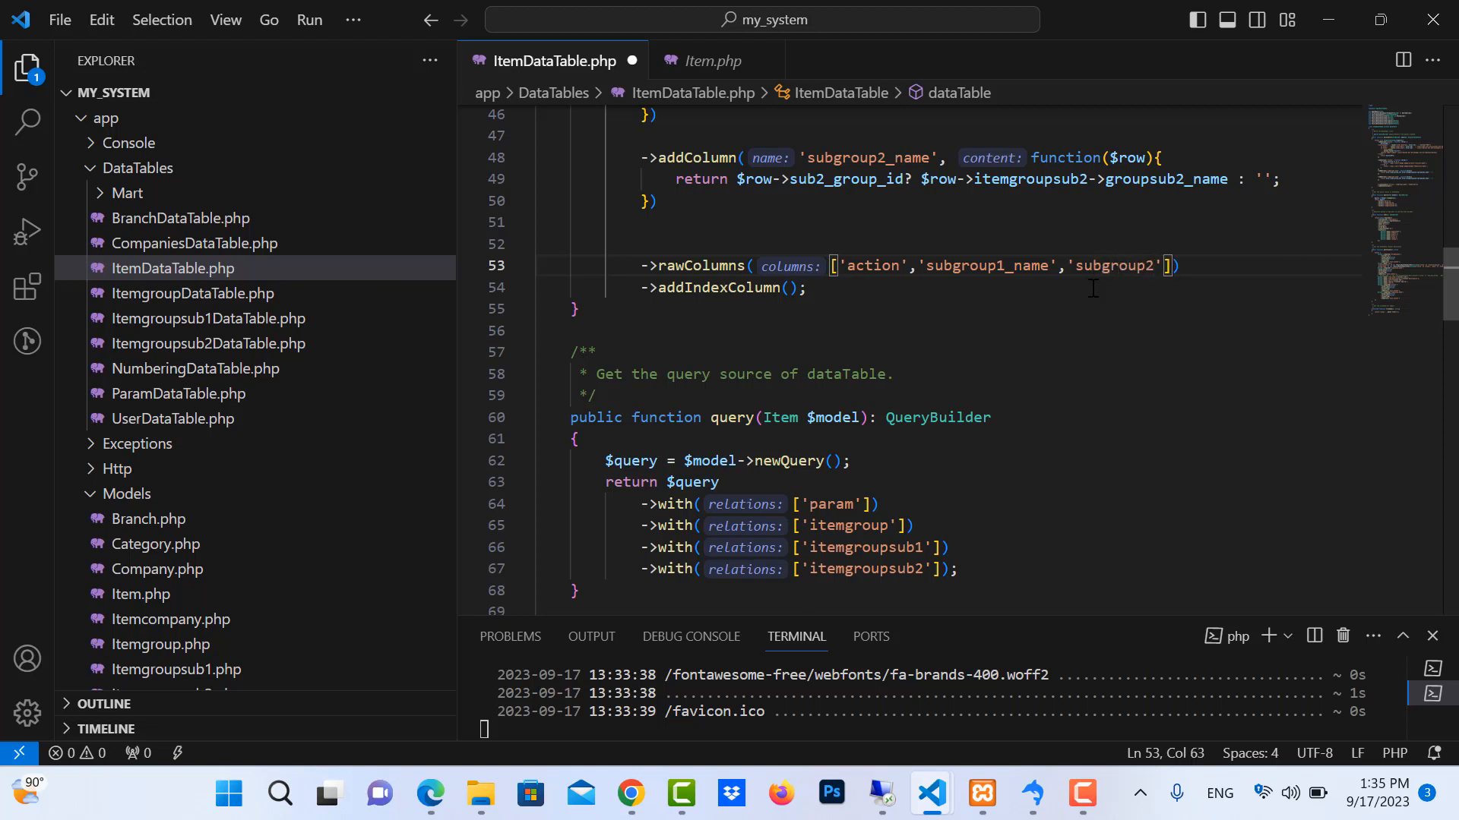
type("_name")
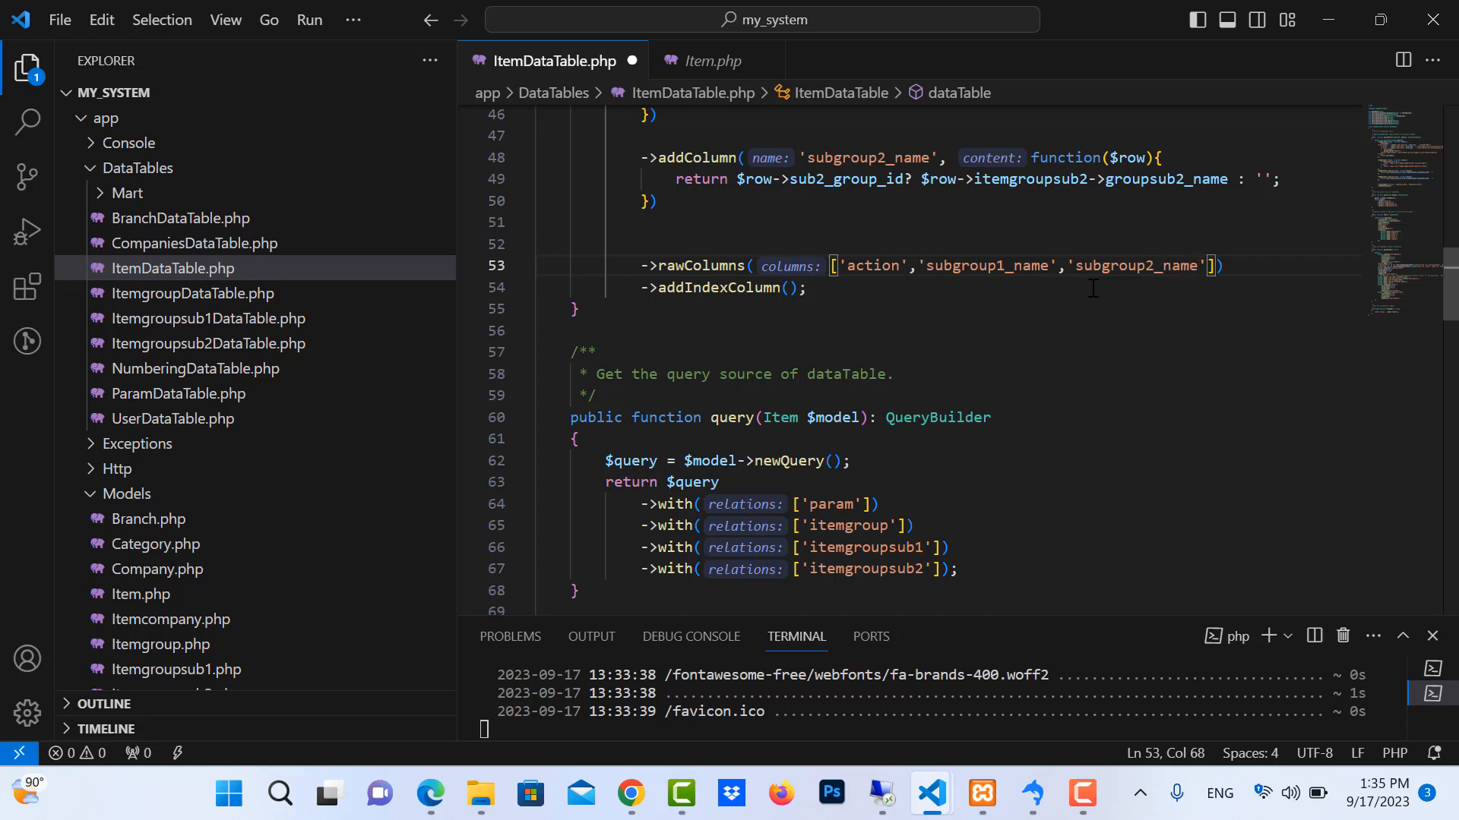
scroll("down", 3)
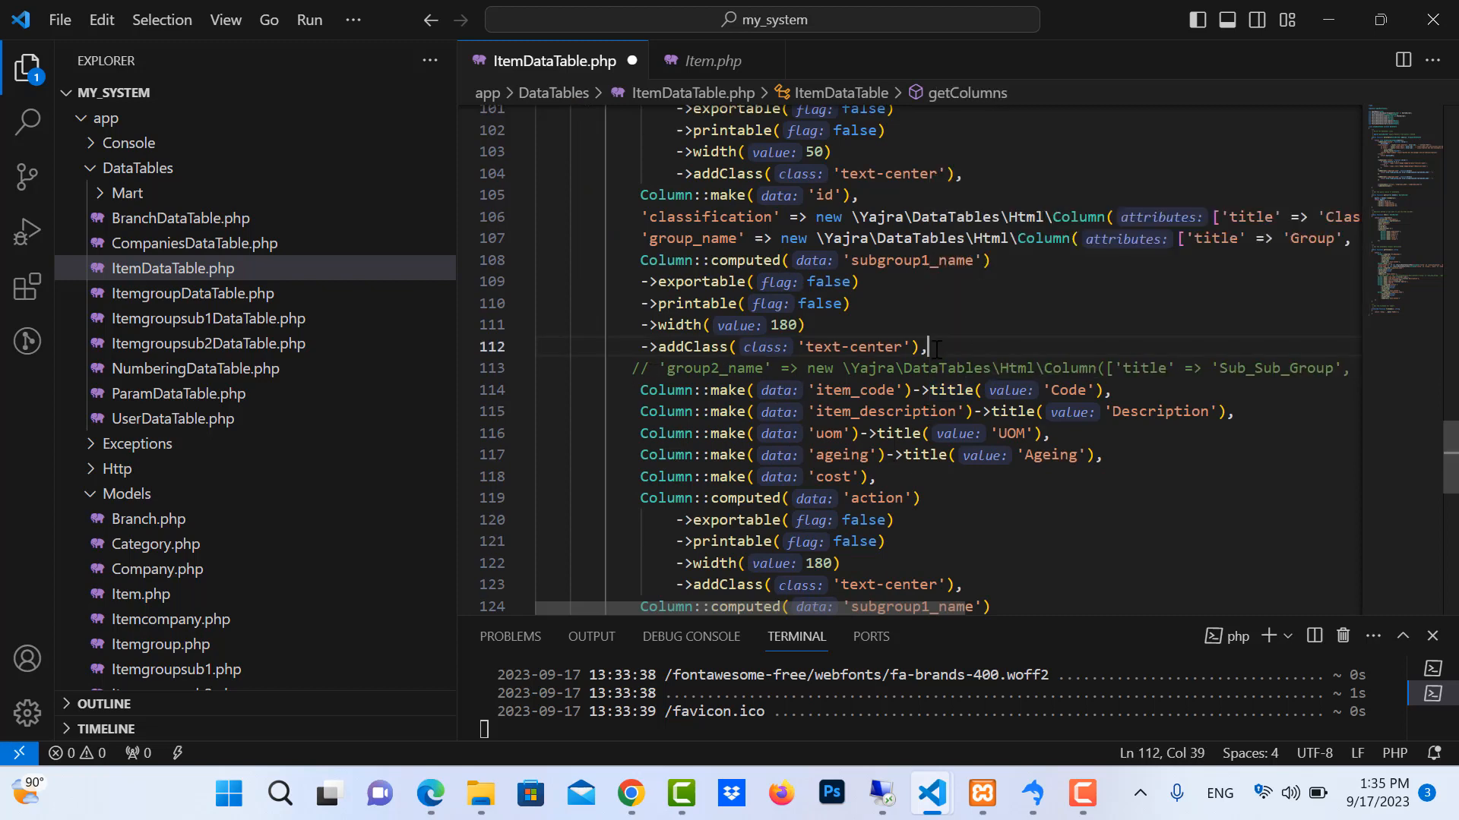
Add Column::computed('subgroup2_name') to getColumns after subgroup1_name and save the file
key("enter")
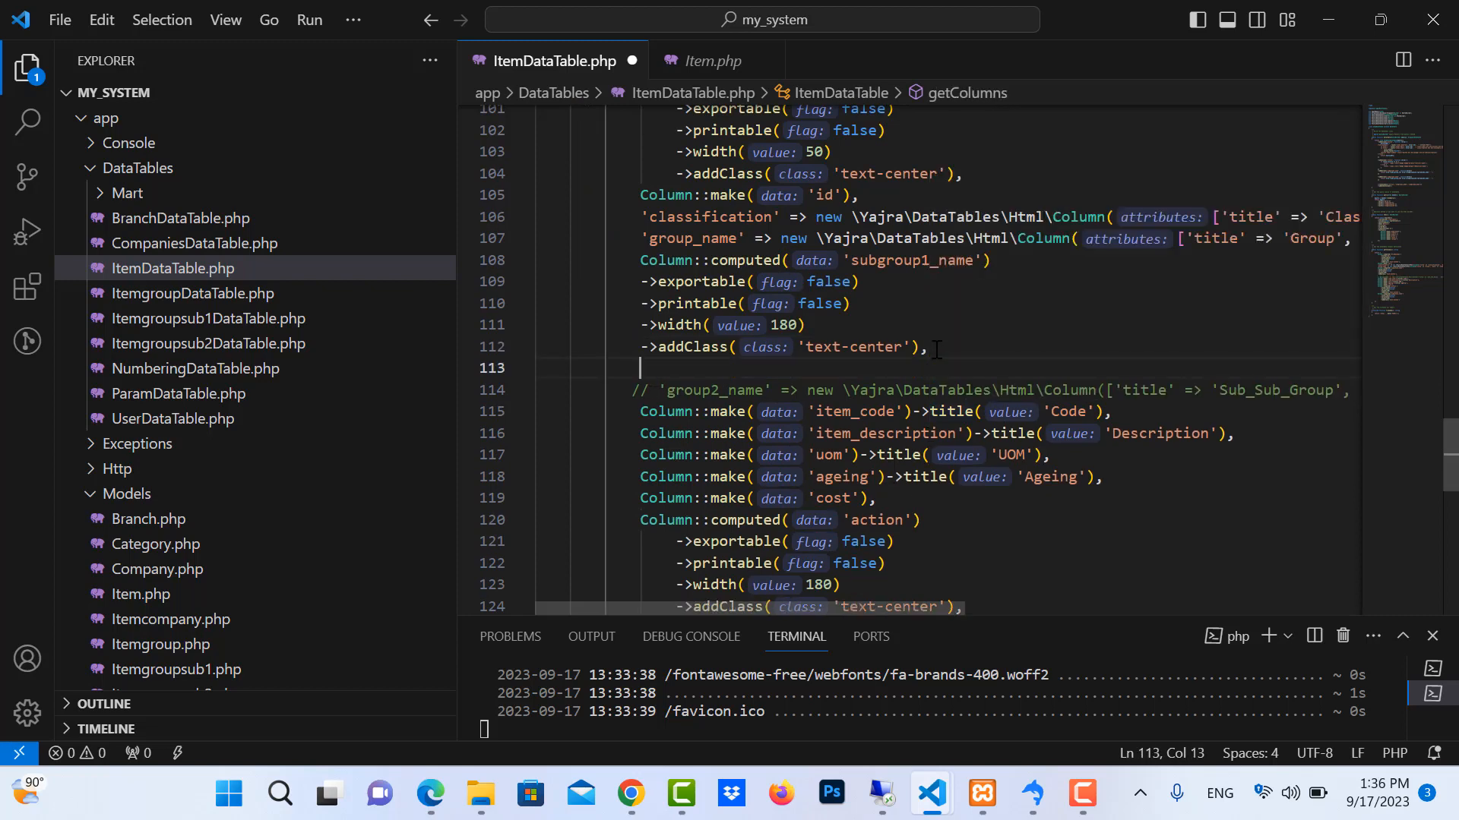
type("Column")
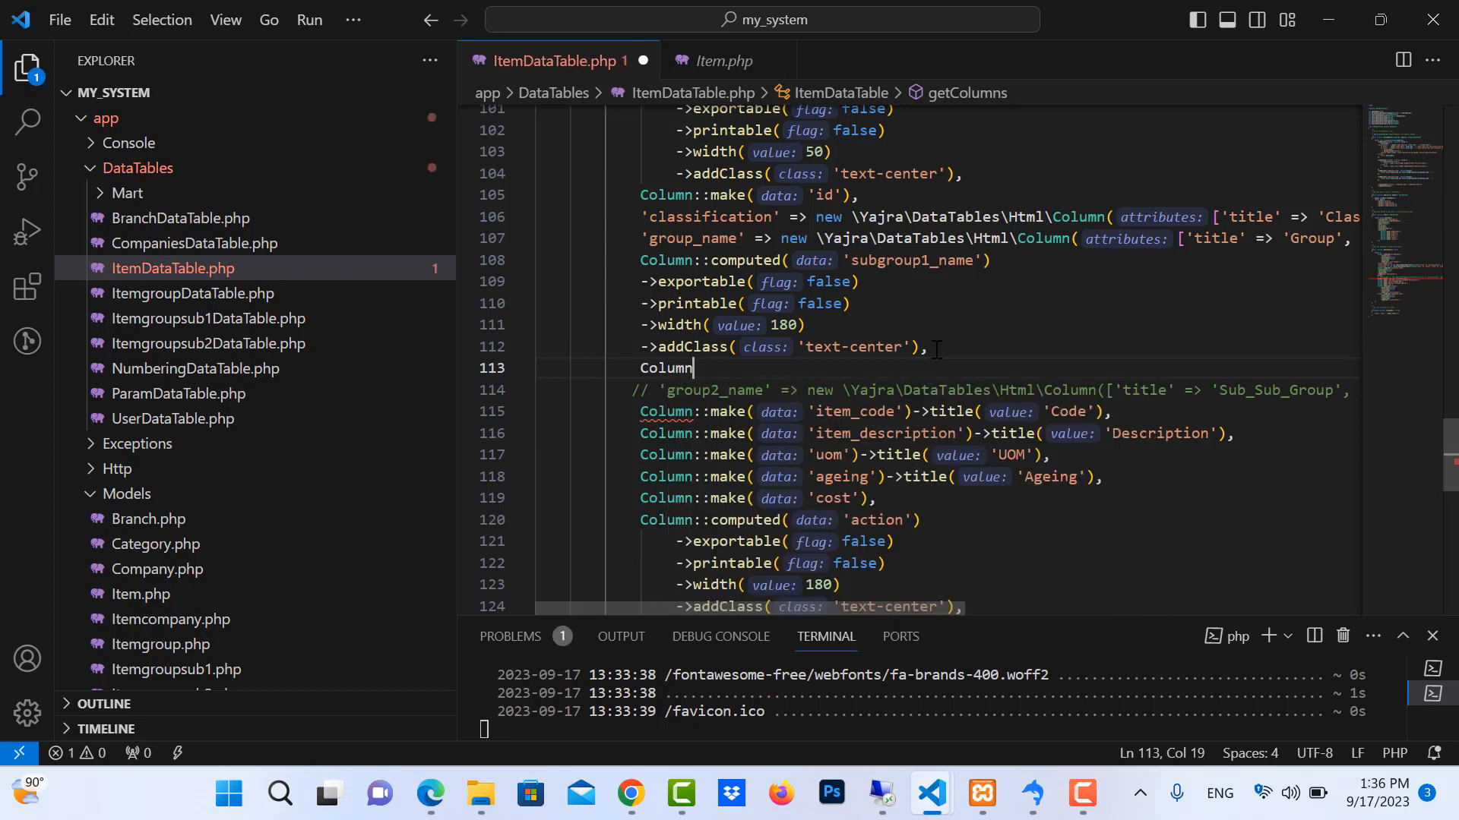
type("::computed('")
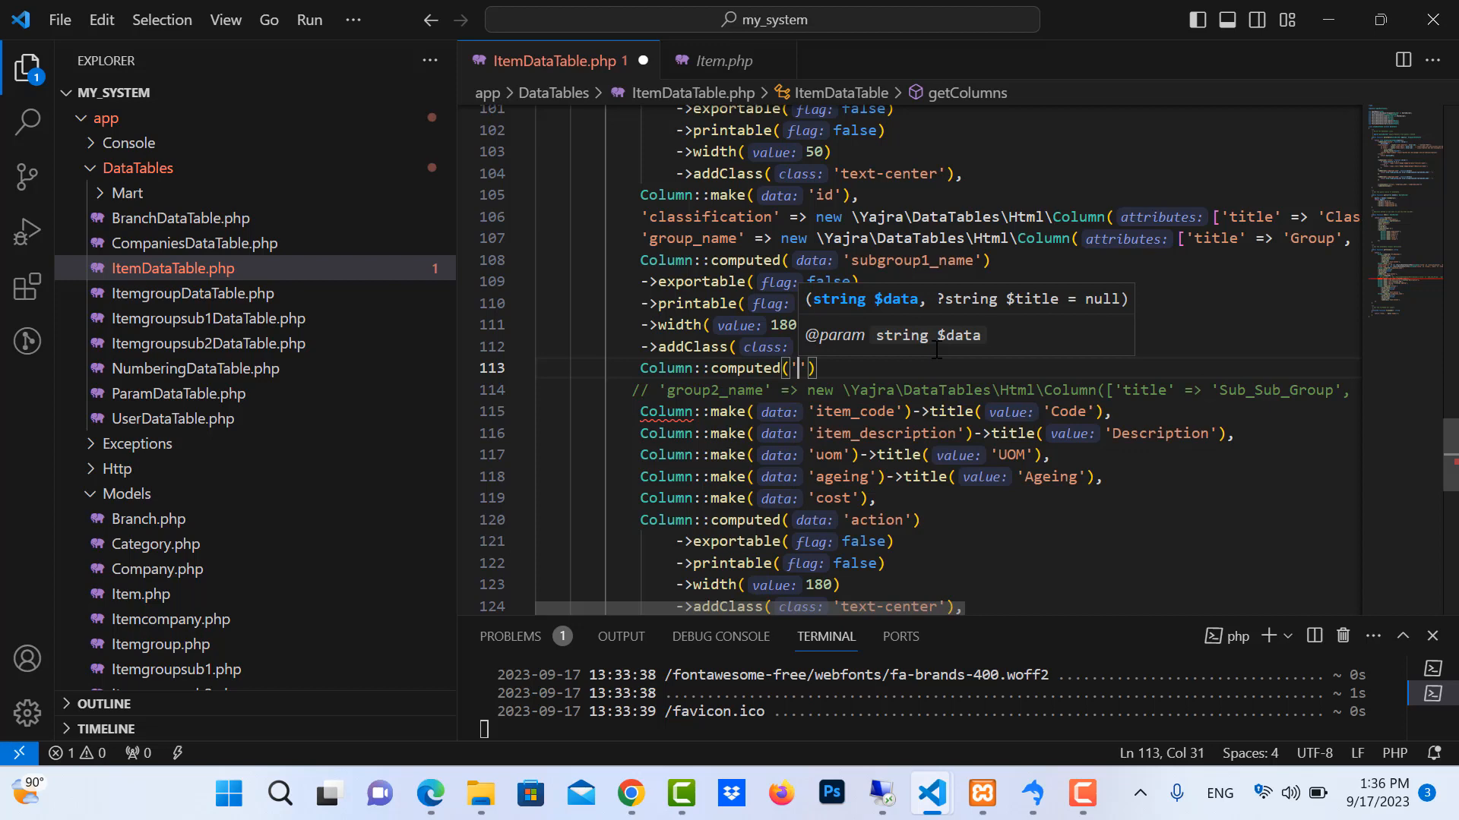
type("subgroup2_name")
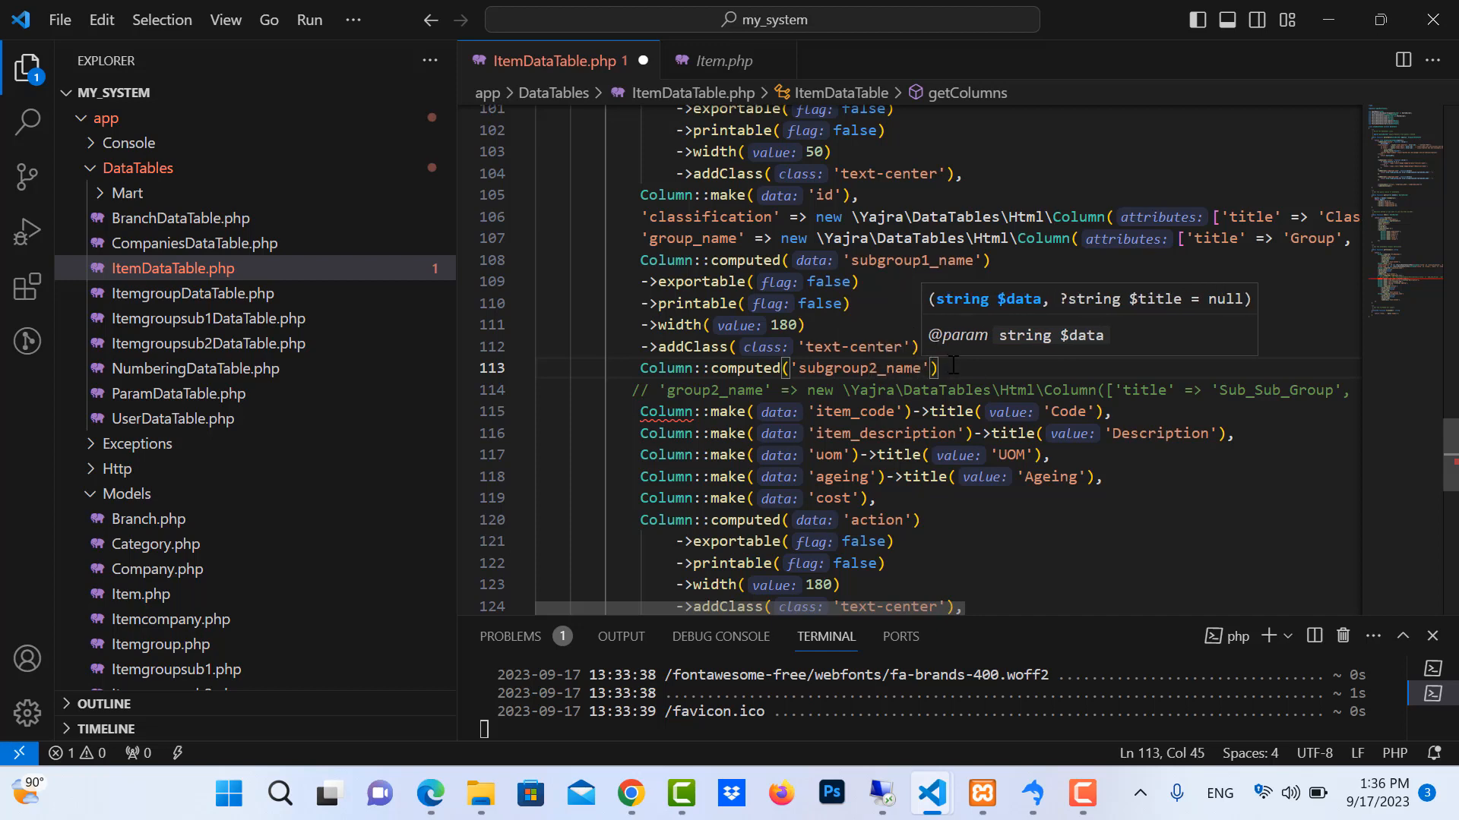
type(";")
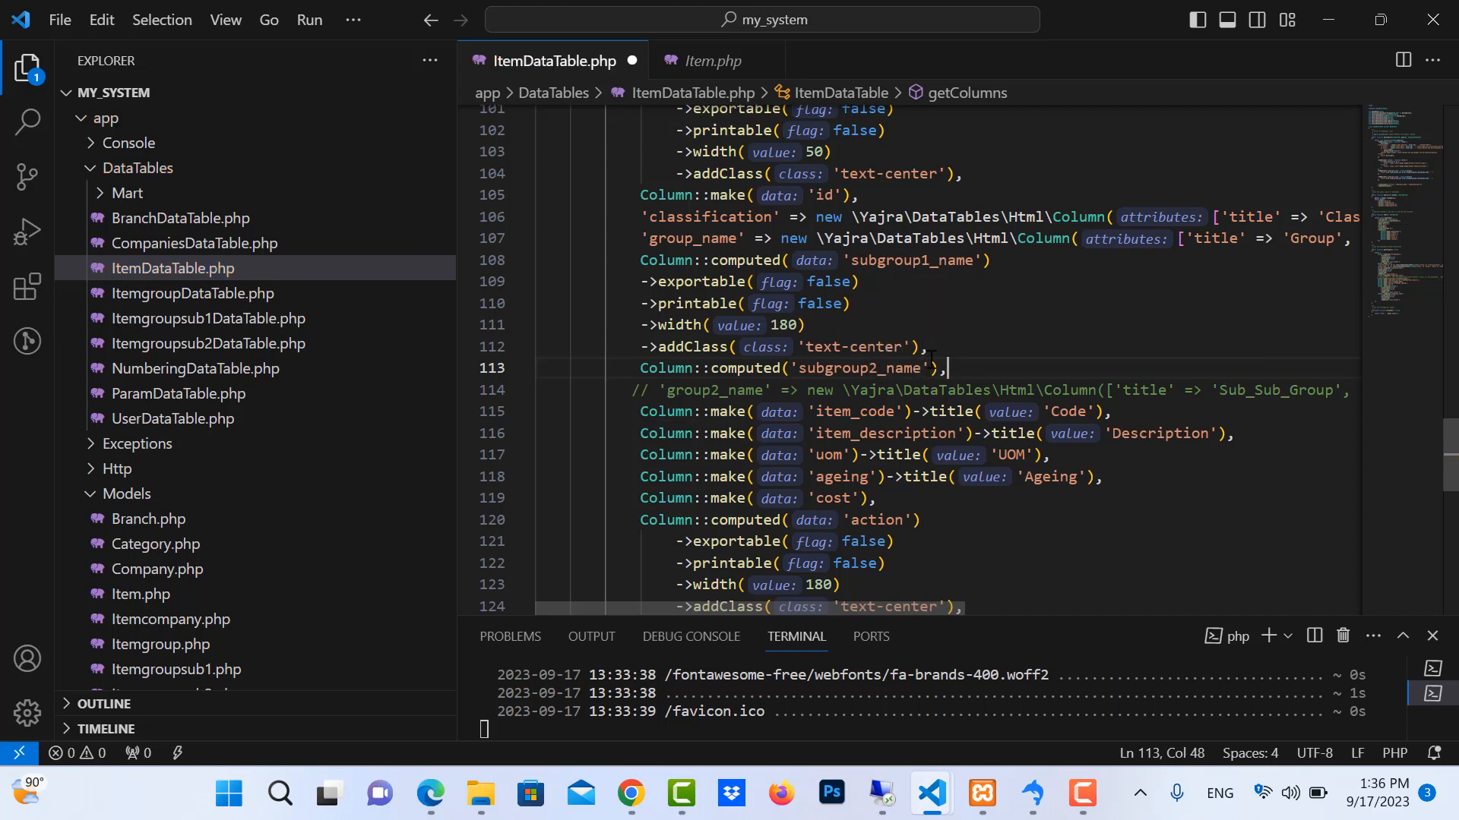
left_click(59, 19)
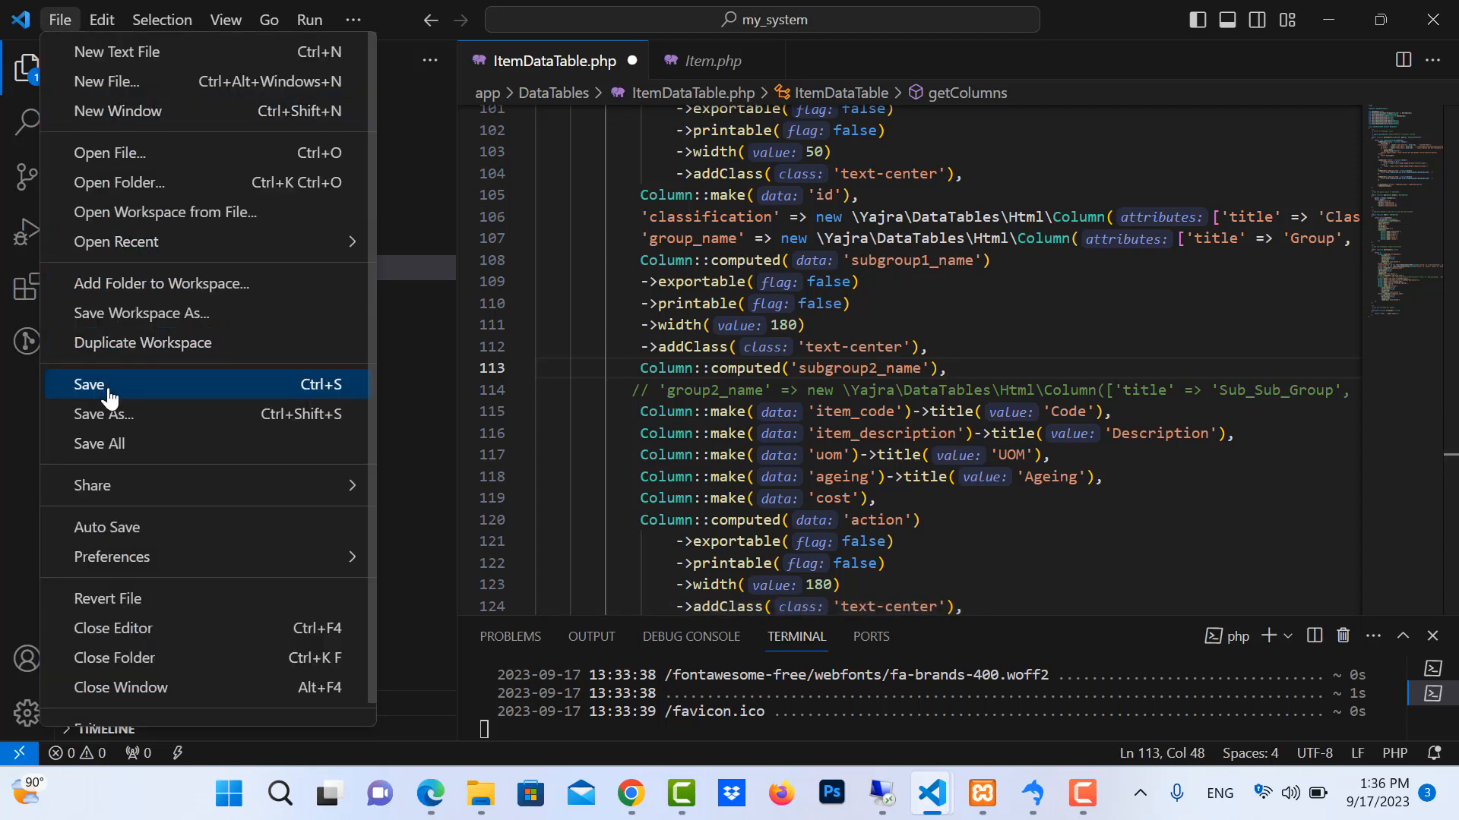